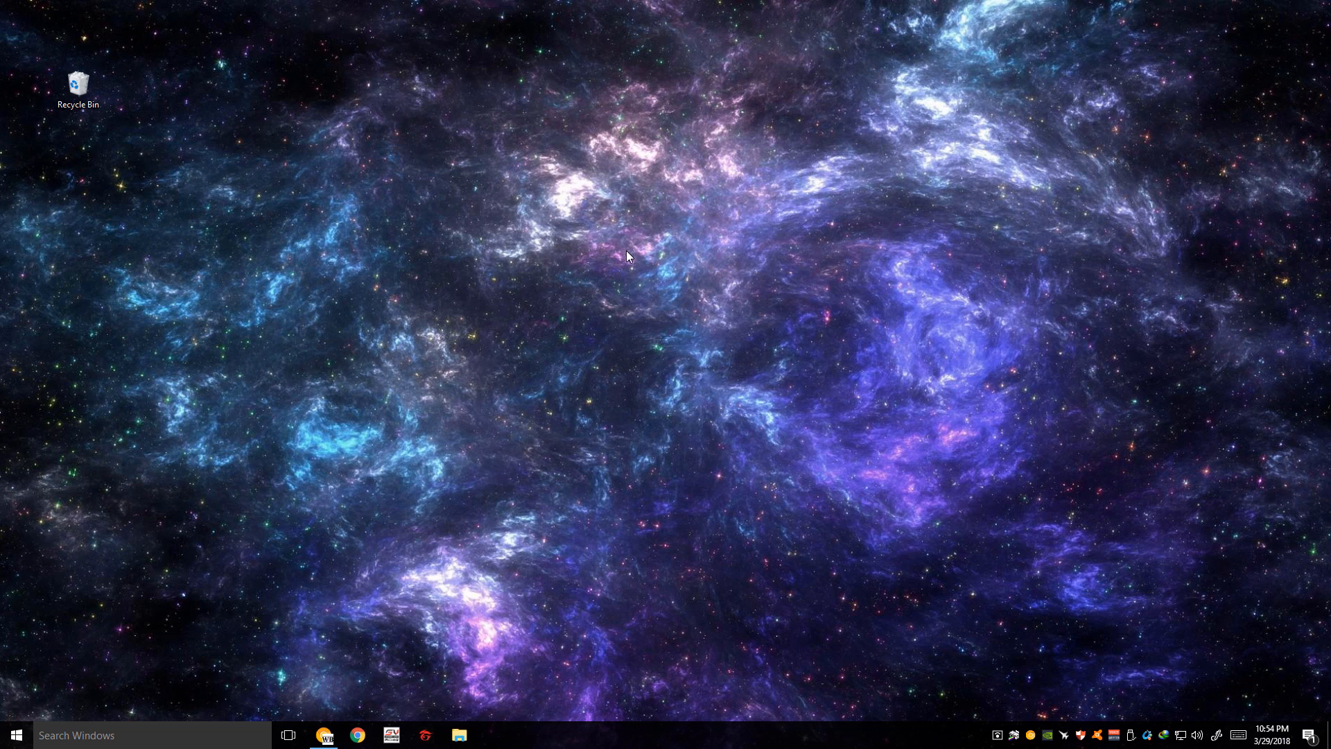
pyautogui.moveTo(639, 355)
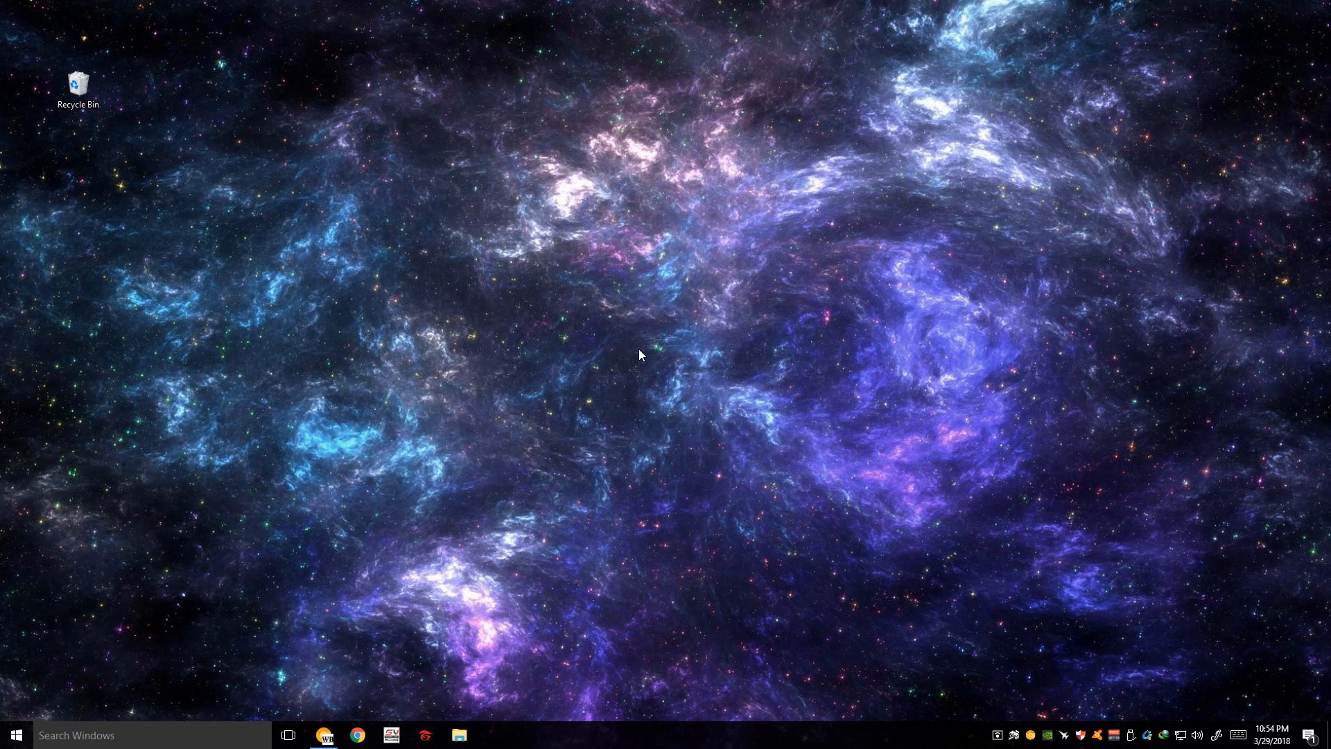
pyautogui.moveTo(619, 352)
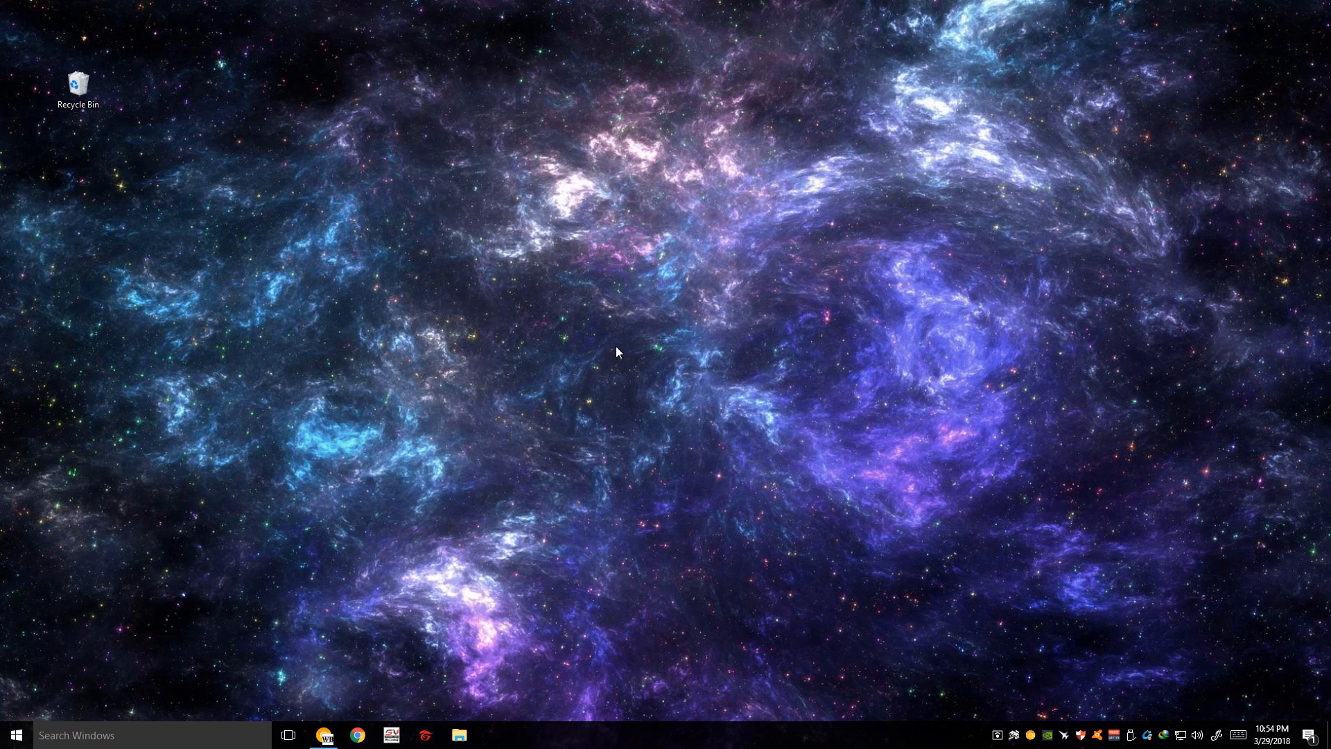
pyautogui.moveTo(419, 473)
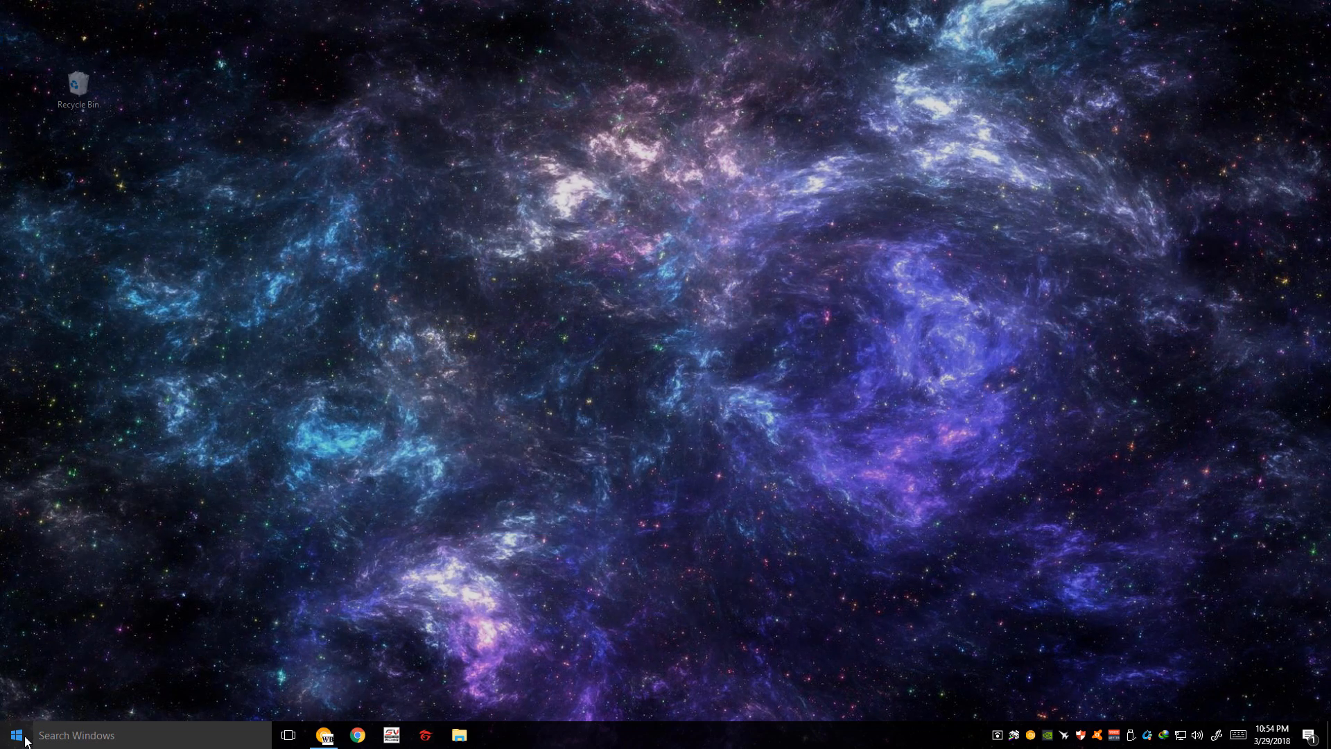
# Step: Bring up the taskbar's context menu from the corner of the taskbar
pyautogui.click(14, 735)
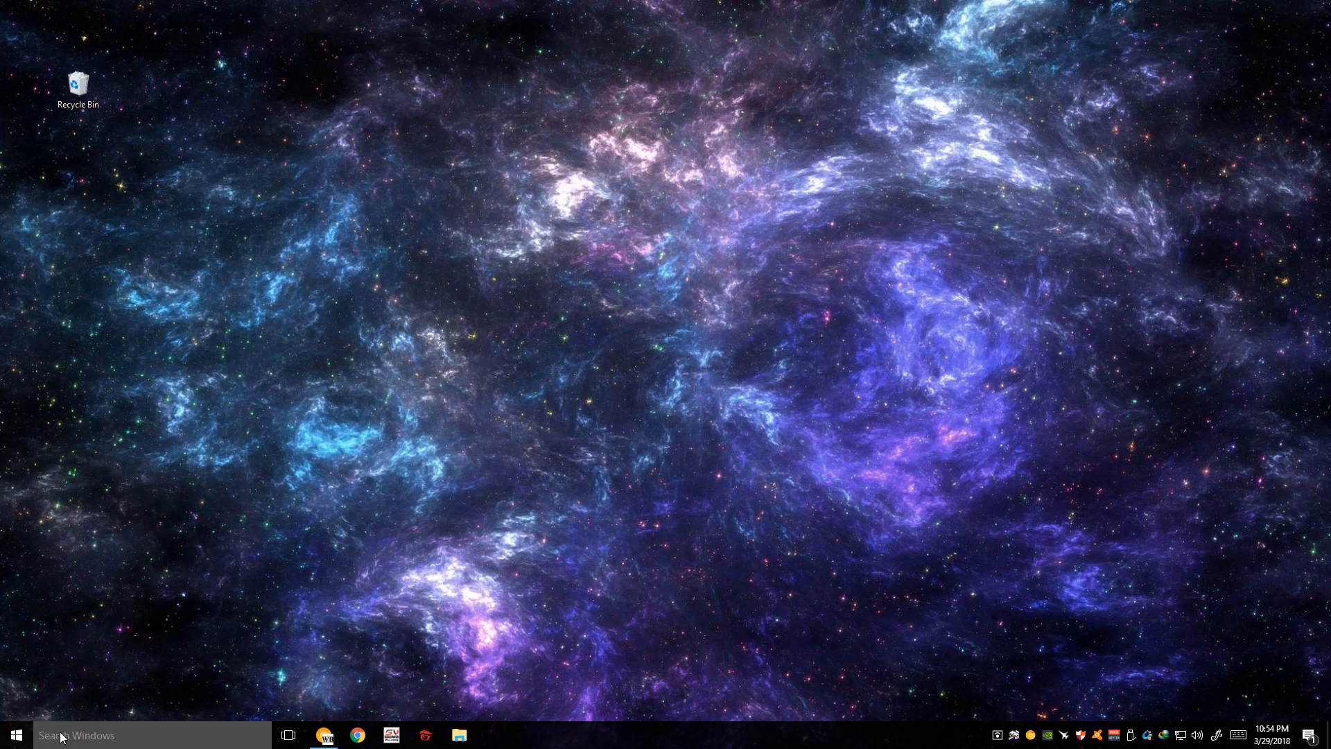
pyautogui.moveTo(62, 735)
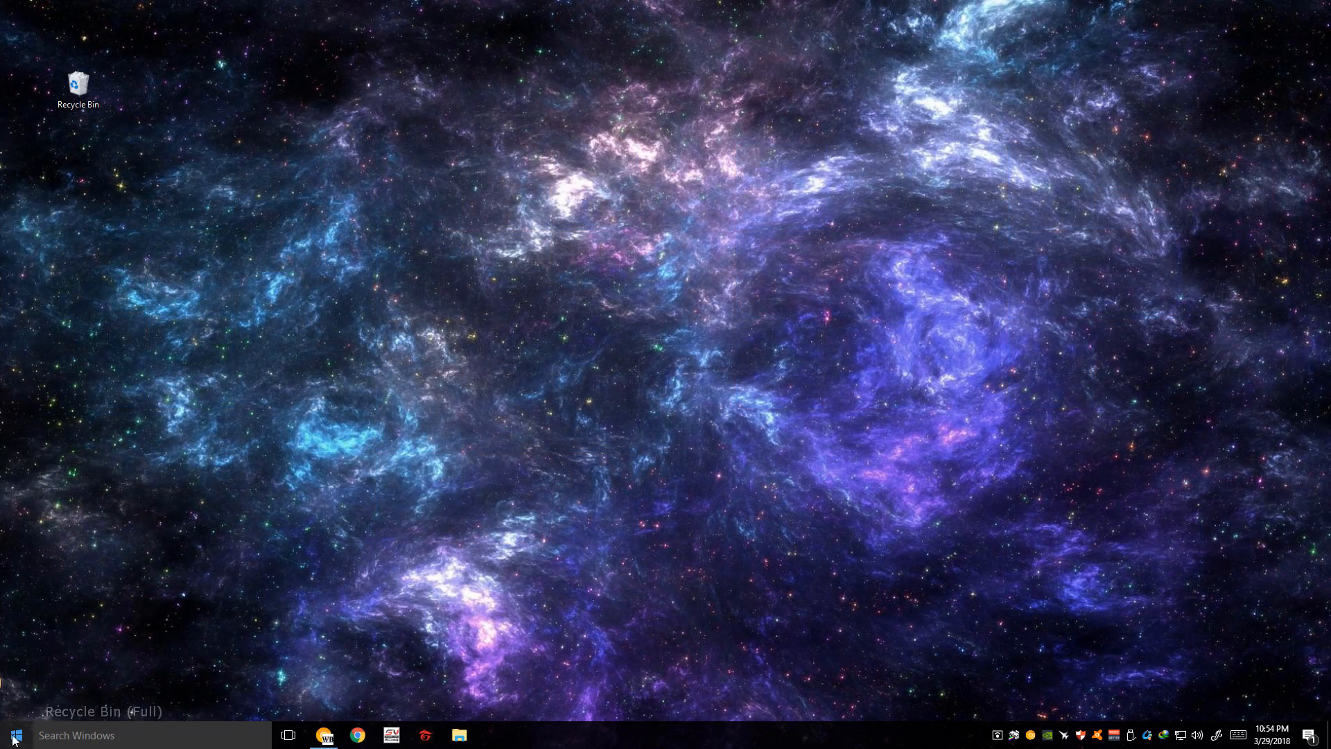
pyautogui.moveTo(466, 493)
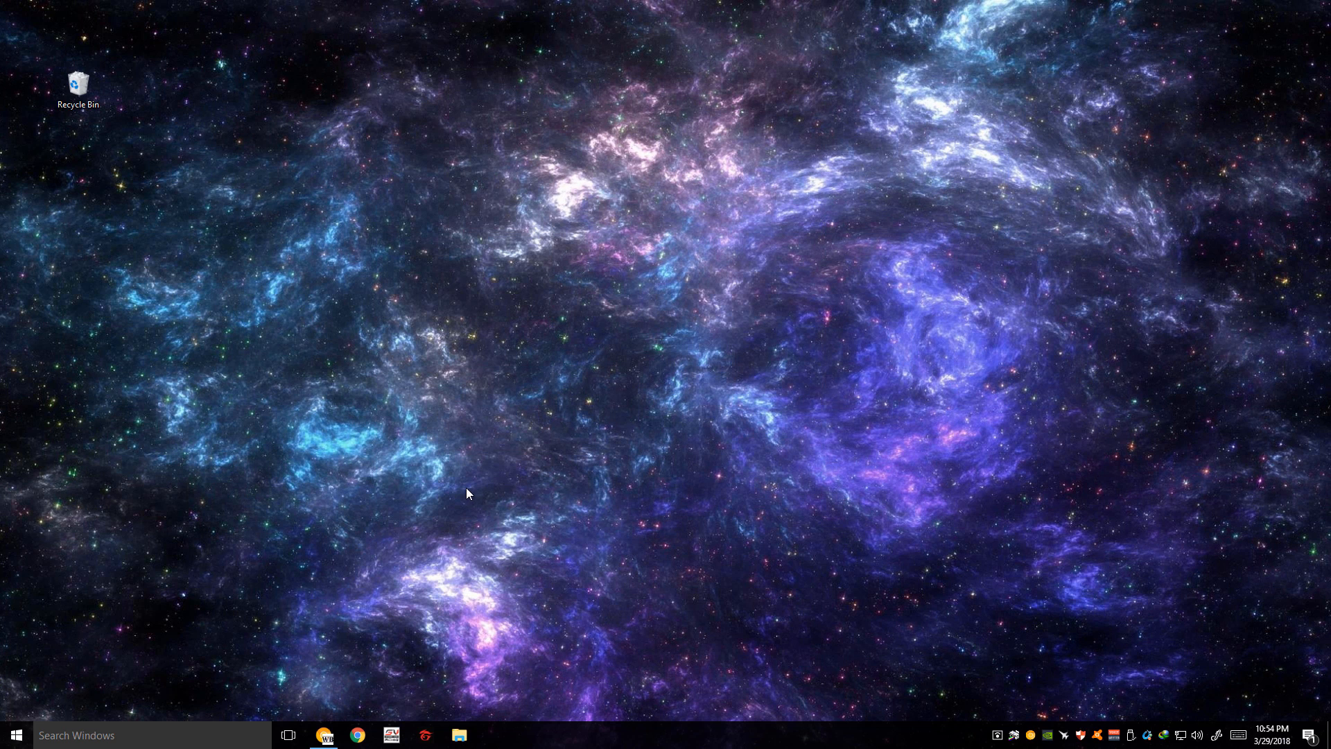
pyautogui.moveTo(607, 412)
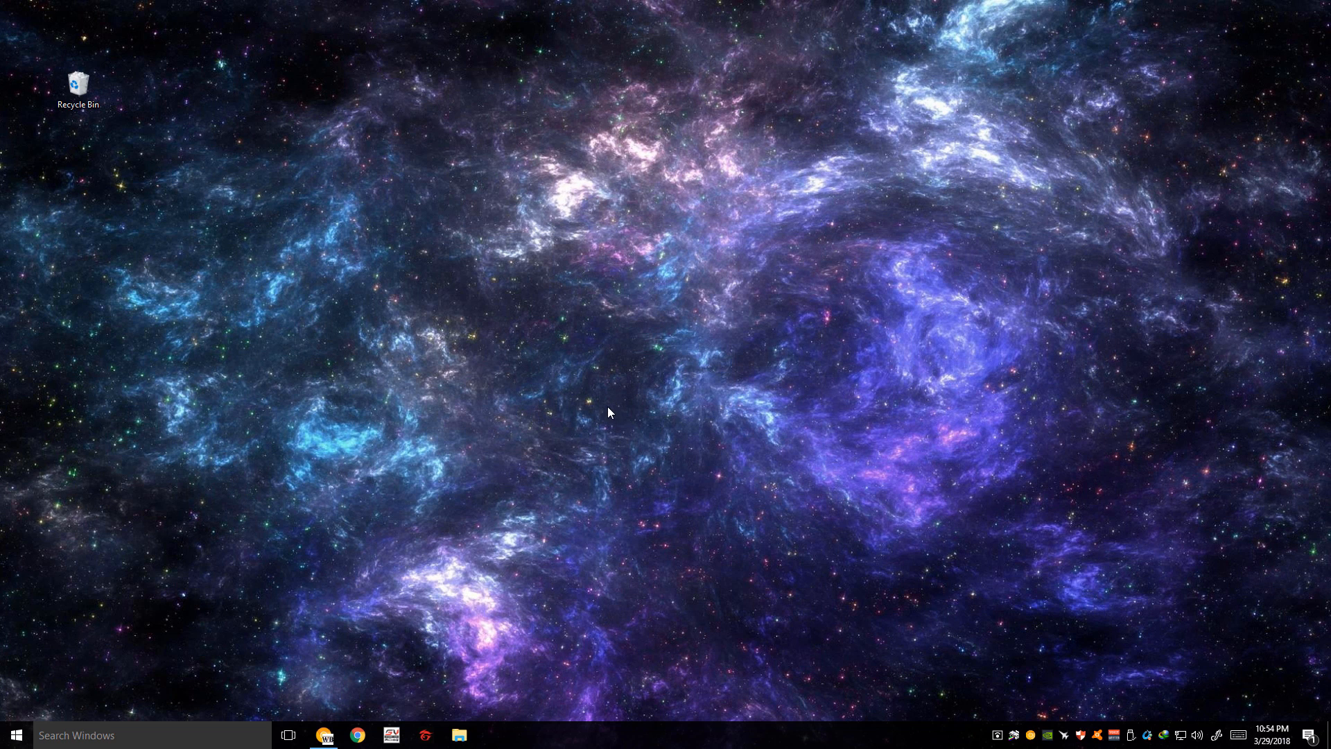
pyautogui.moveTo(625, 401)
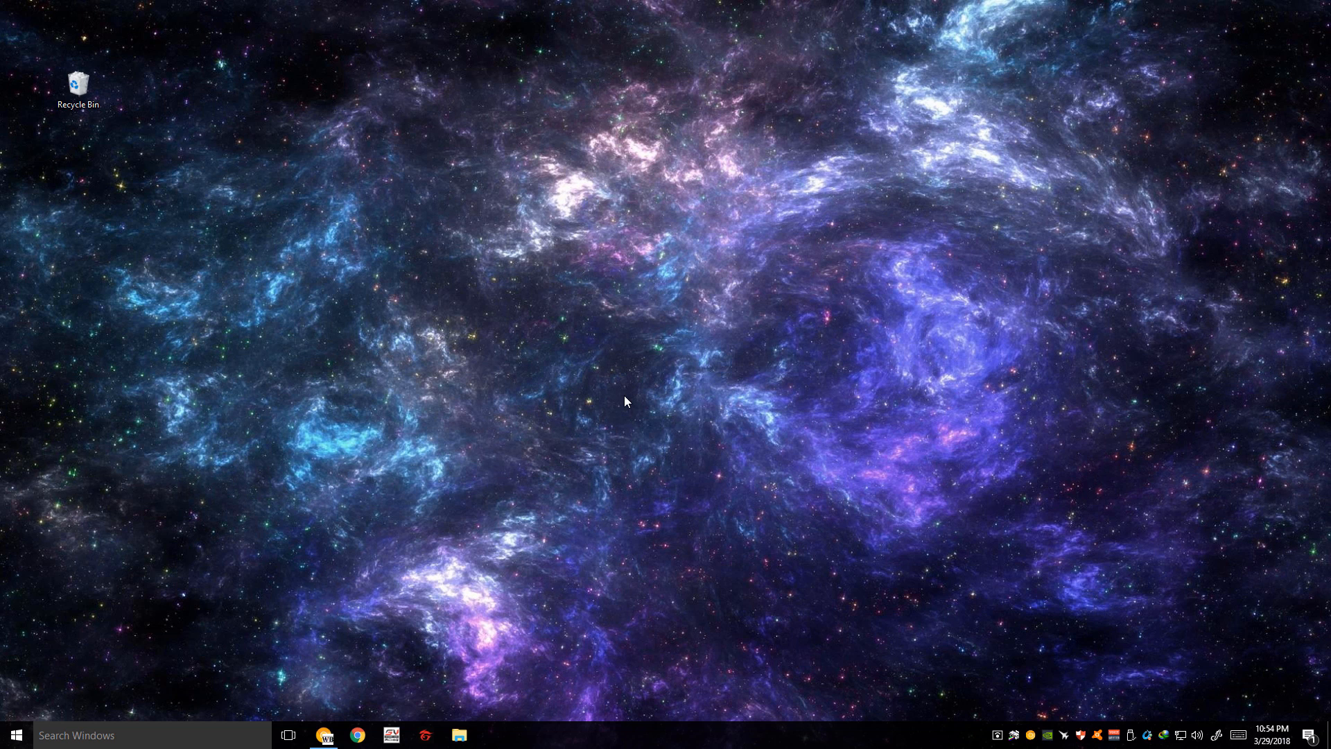
pyautogui.moveTo(637, 399)
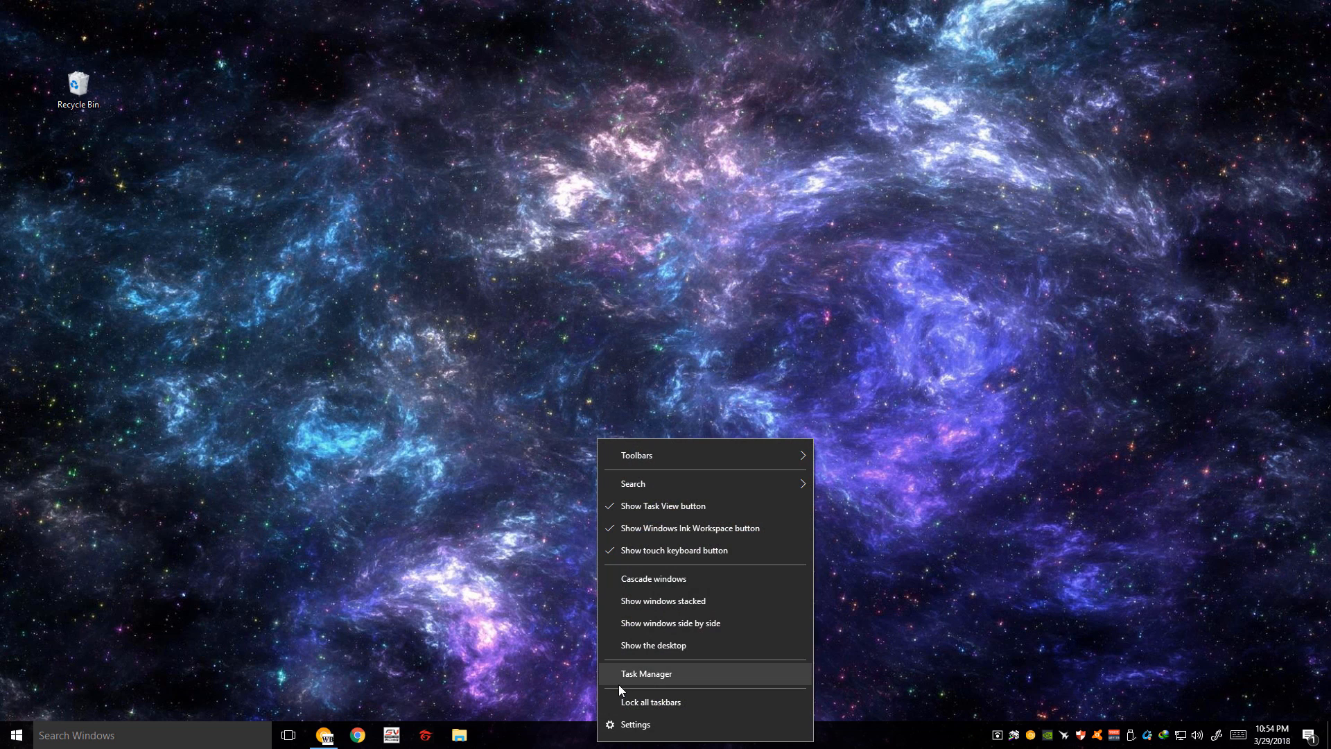
# Step: Launch Task Manager and browse the Processes list, selecting appmodel, Firefox and Bonjour Service
pyautogui.click(646, 674)
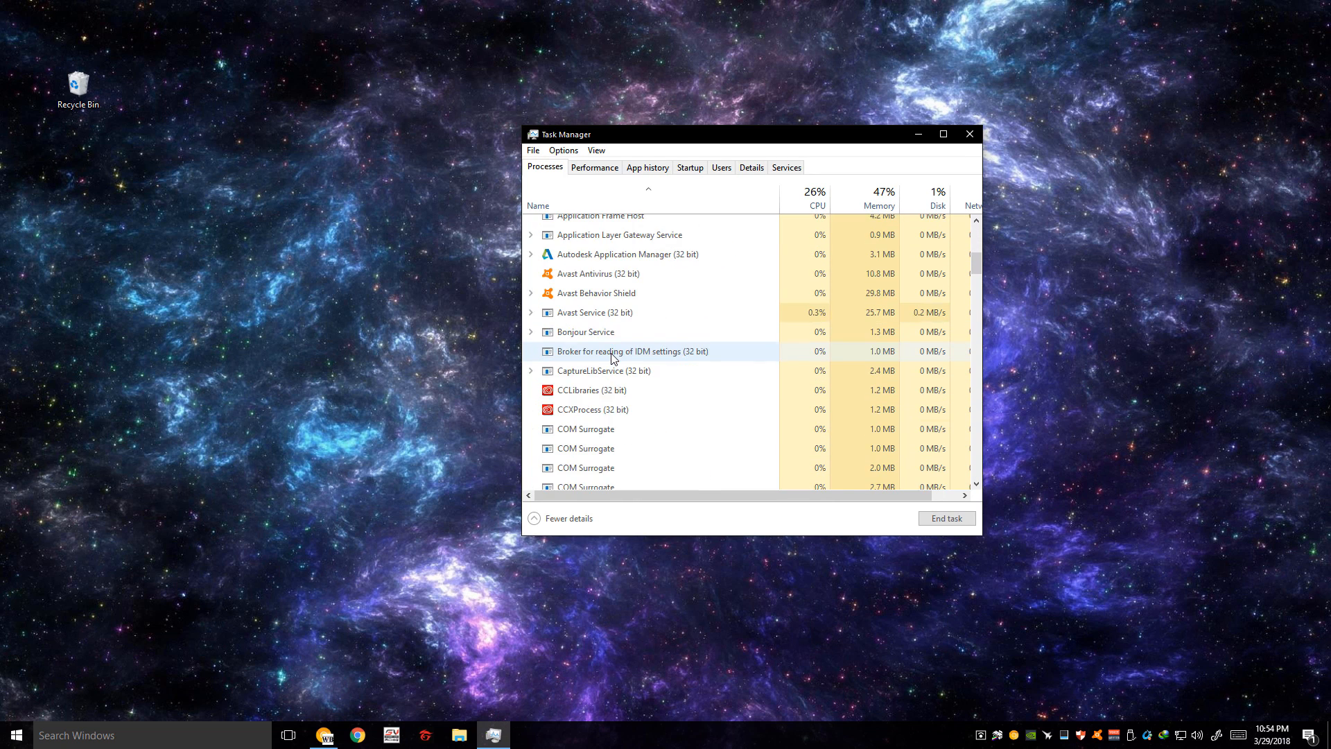
pyautogui.scroll(-3)
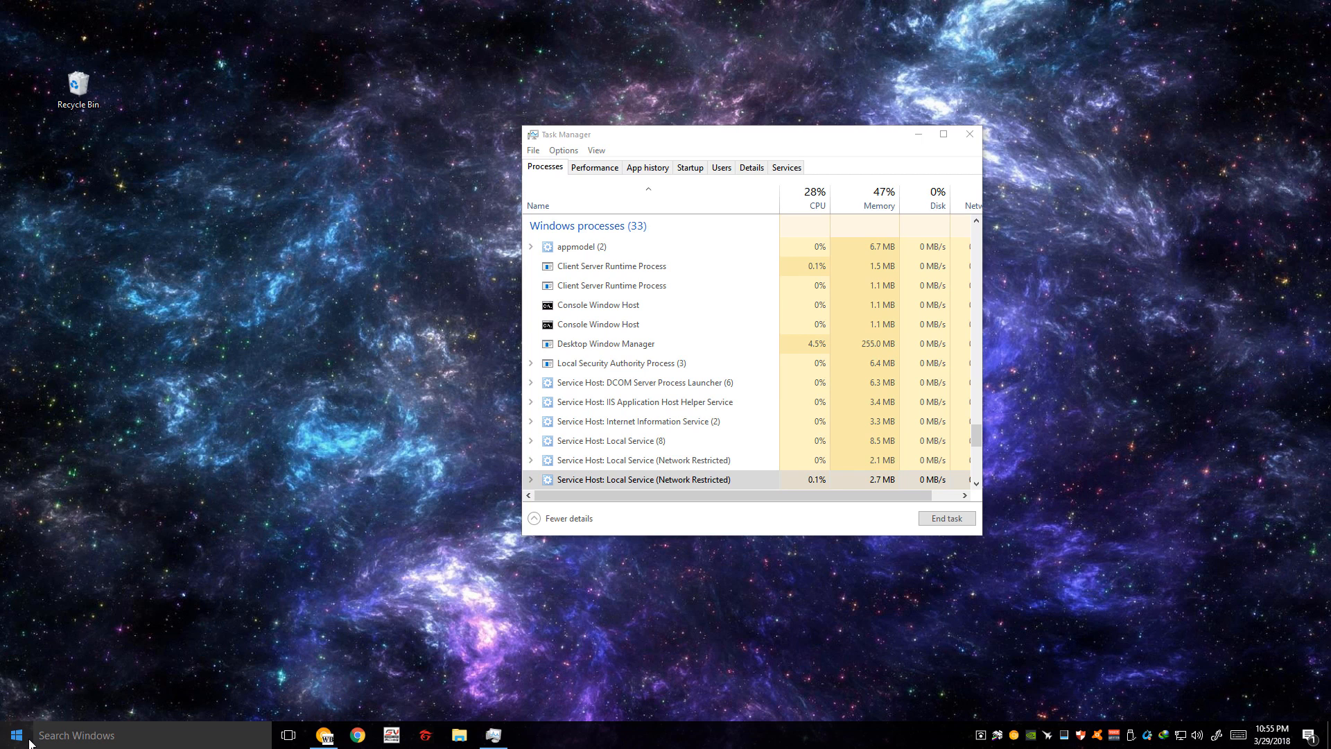
pyautogui.moveTo(597, 422)
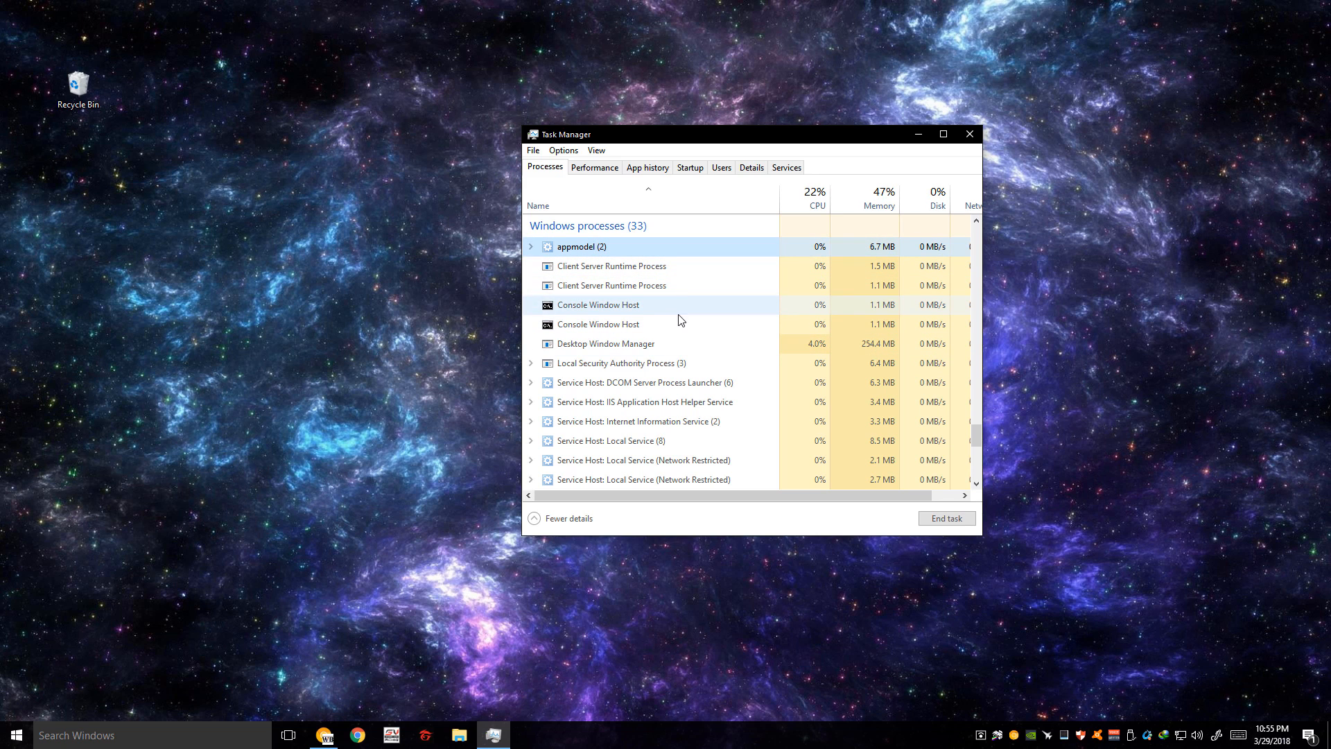
pyautogui.click(596, 323)
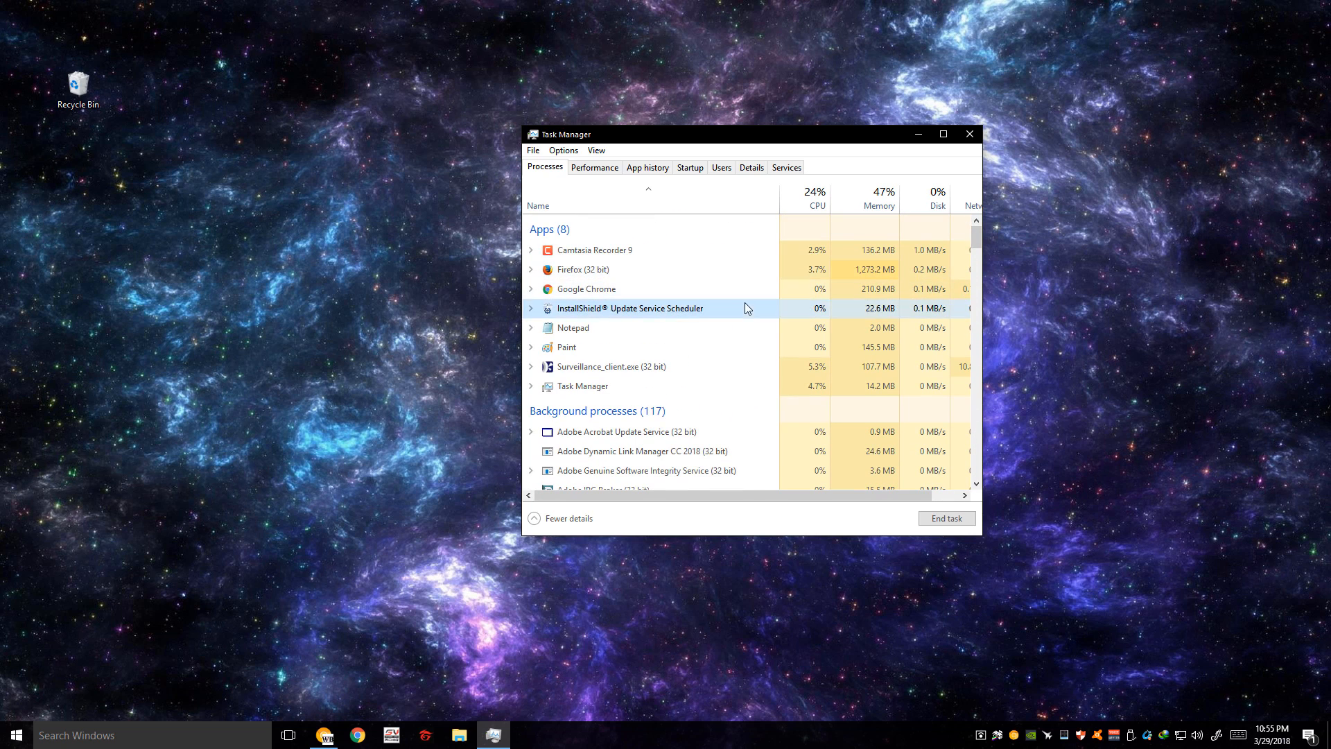
pyautogui.click(582, 269)
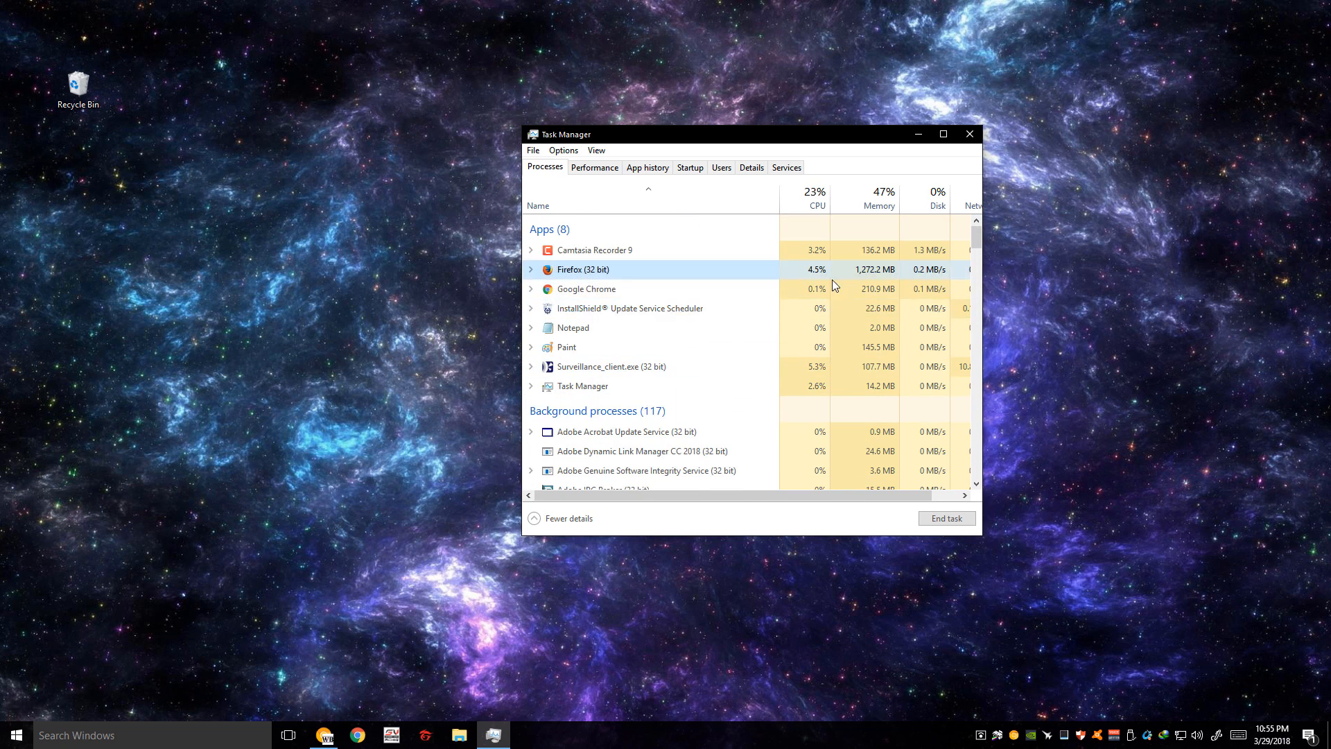
pyautogui.scroll(-3)
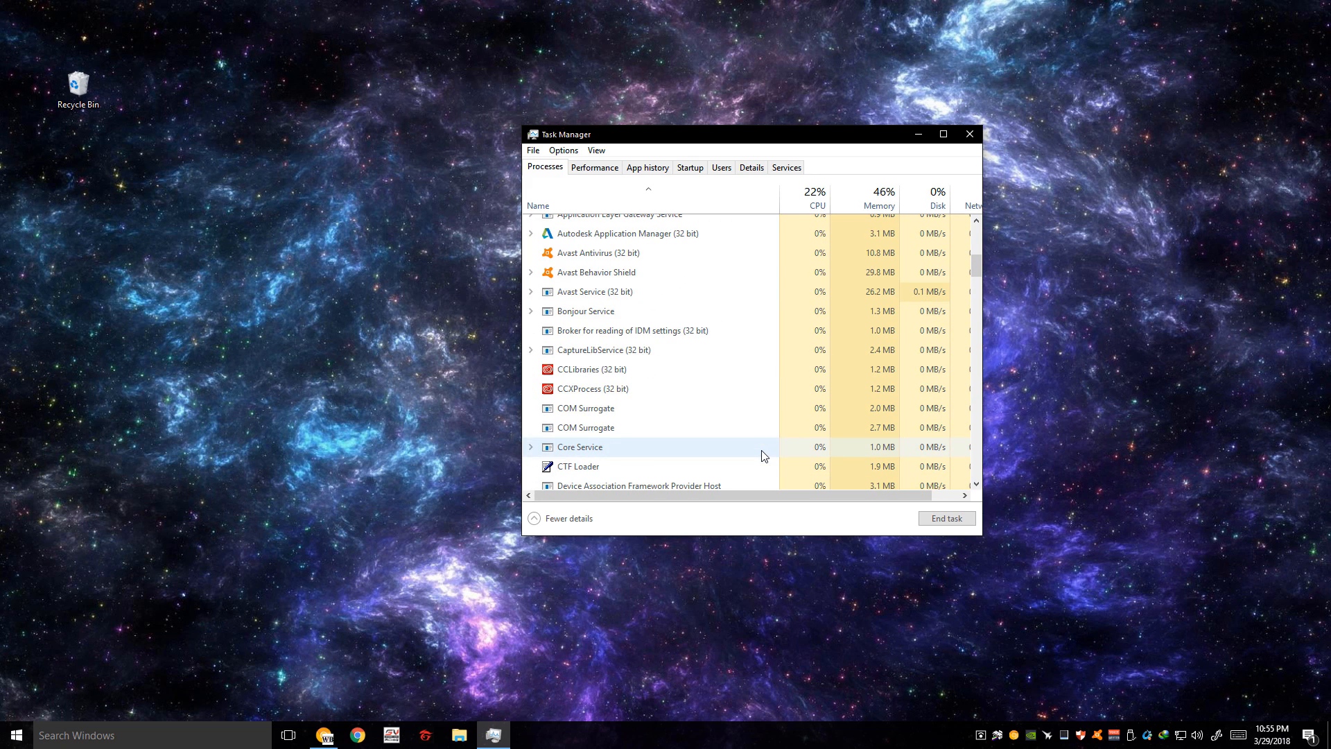
pyautogui.click(585, 311)
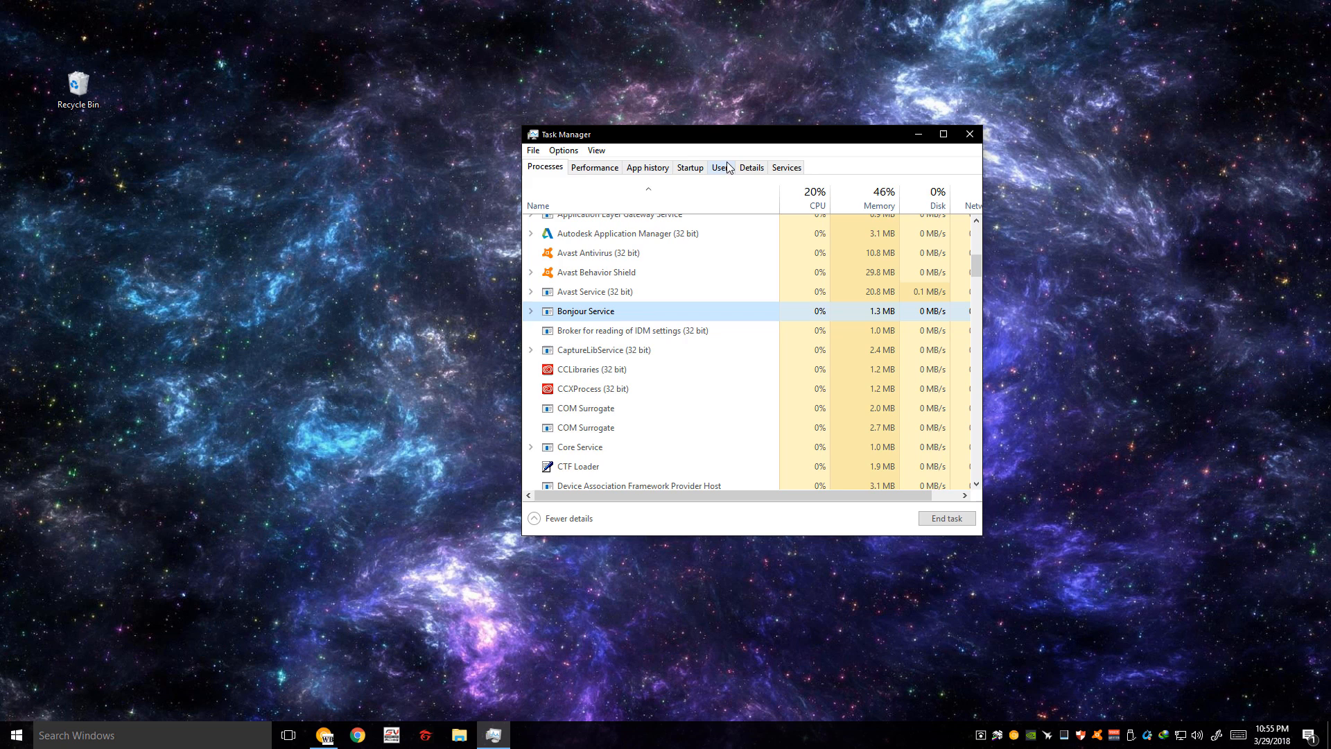
# Step: Switch to Task Manager's Services list, sort it by description and scroll down to WSearch
pyautogui.click(785, 167)
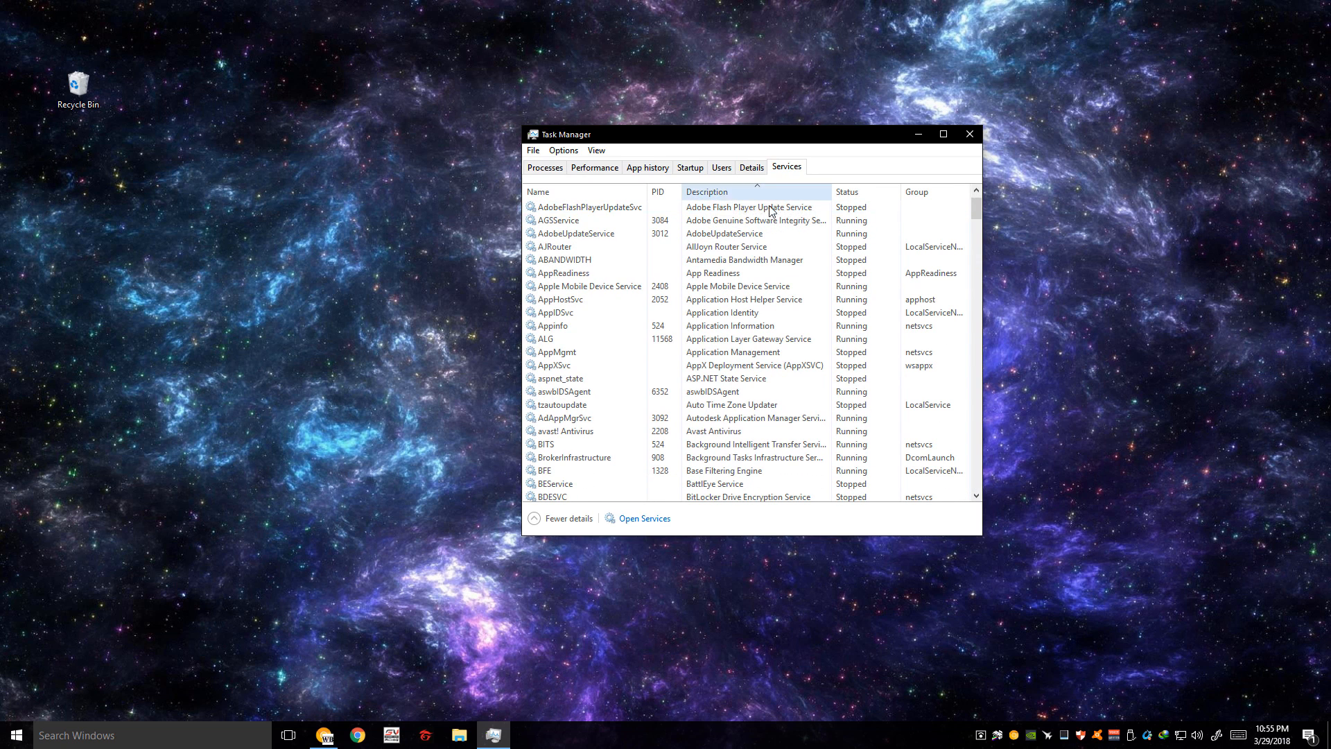
pyautogui.scroll(-3)
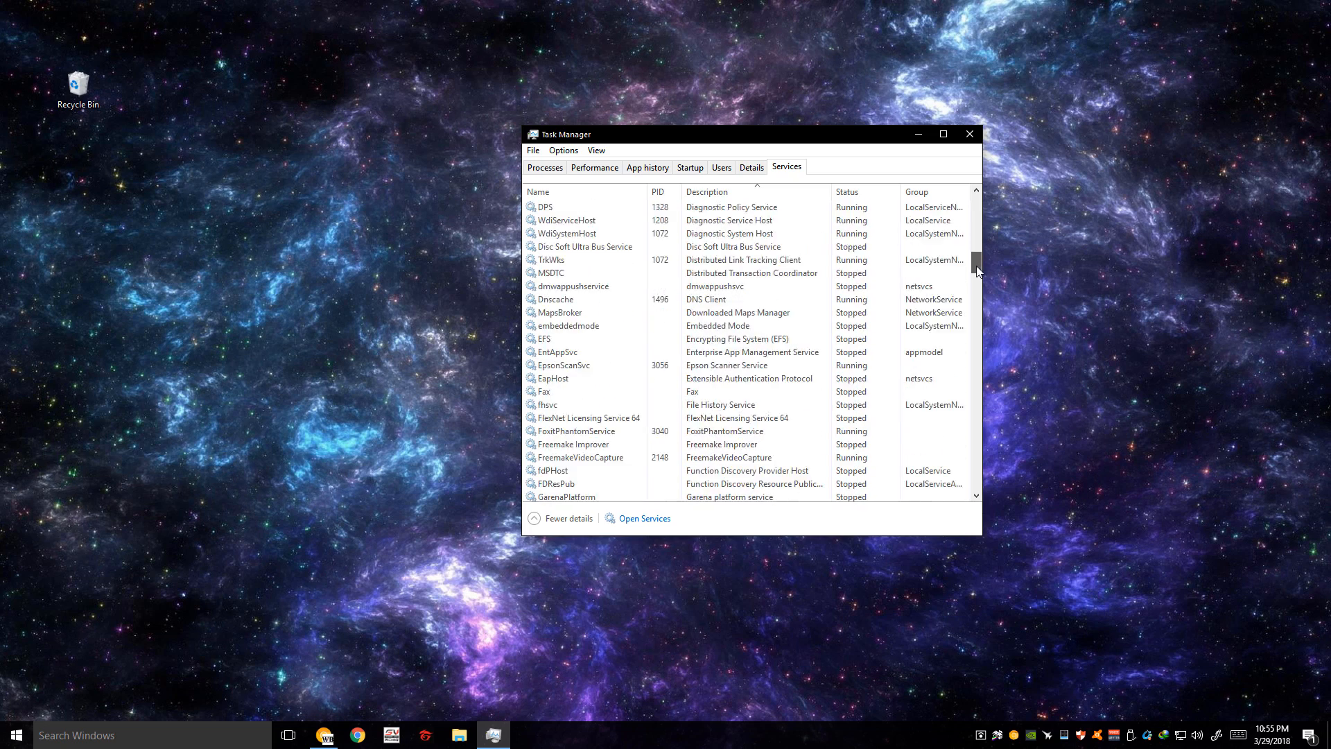
pyautogui.click(706, 192)
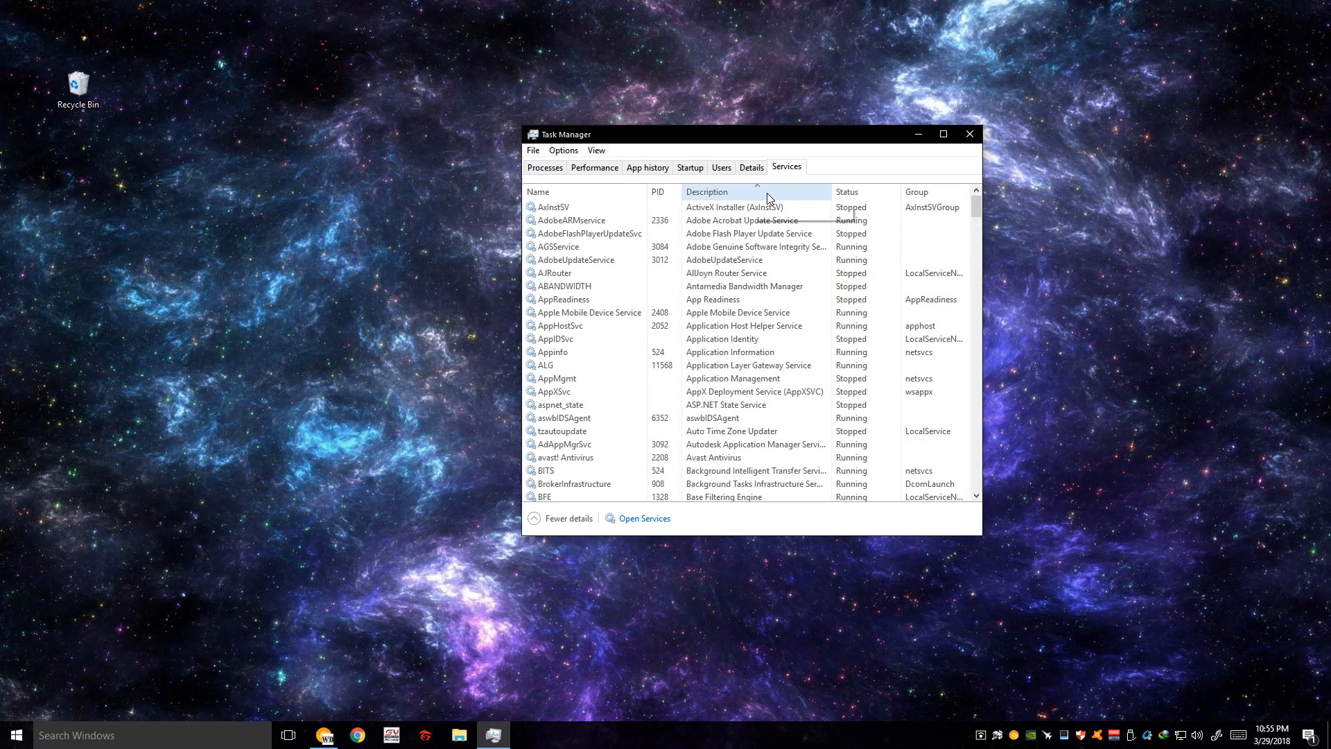
pyautogui.moveTo(732, 197)
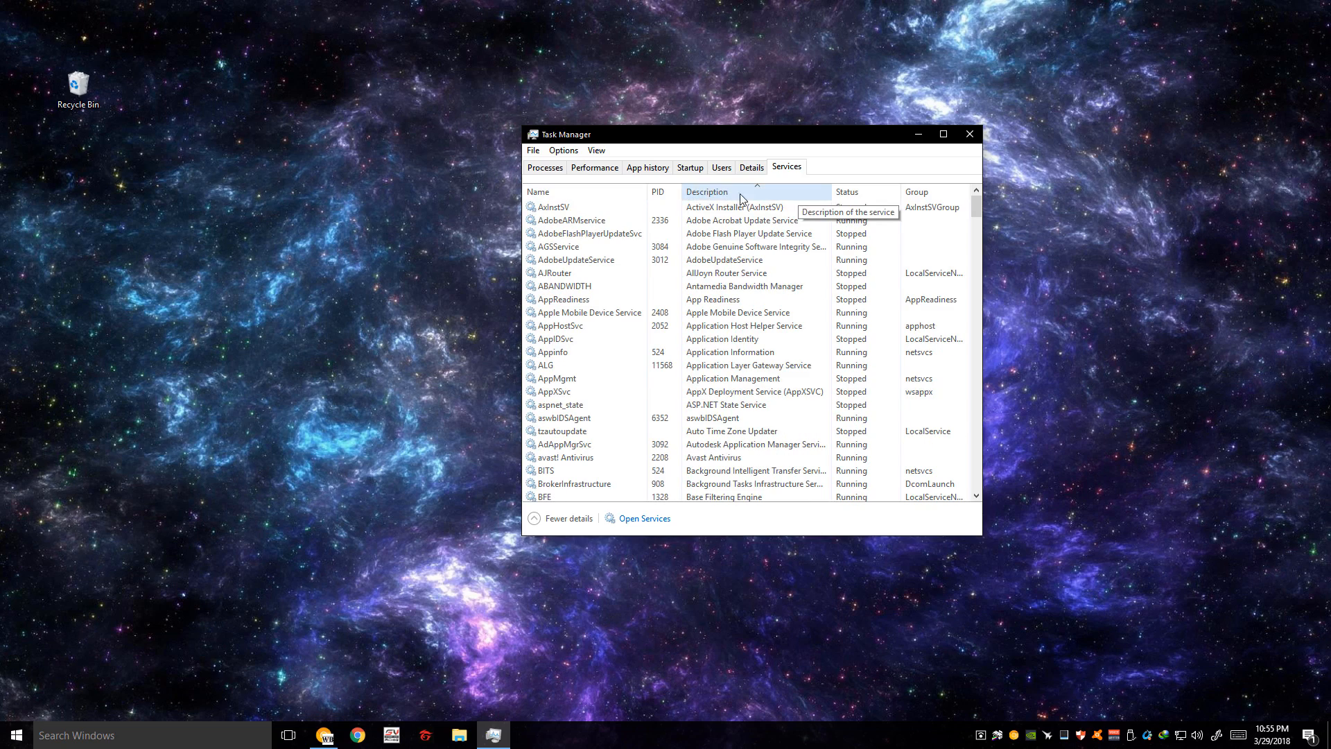
pyautogui.scroll(-3)
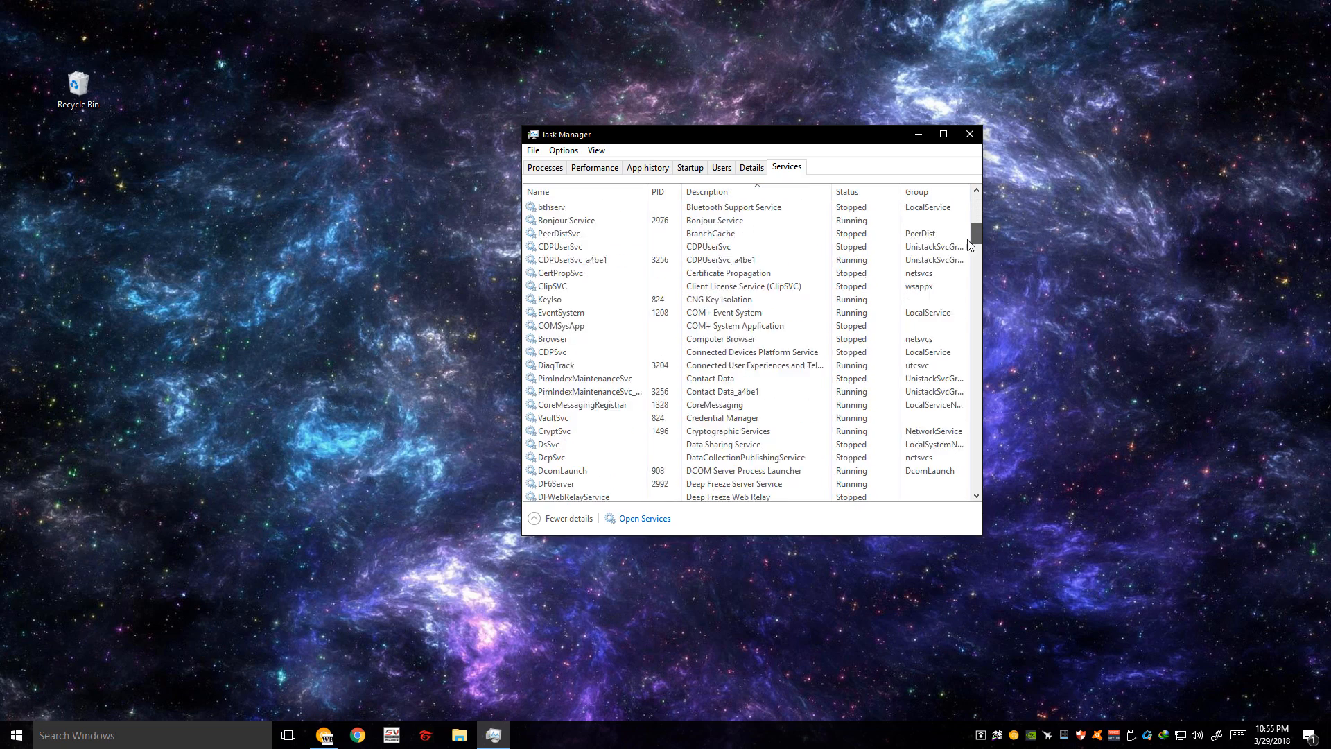
pyautogui.scroll(-3)
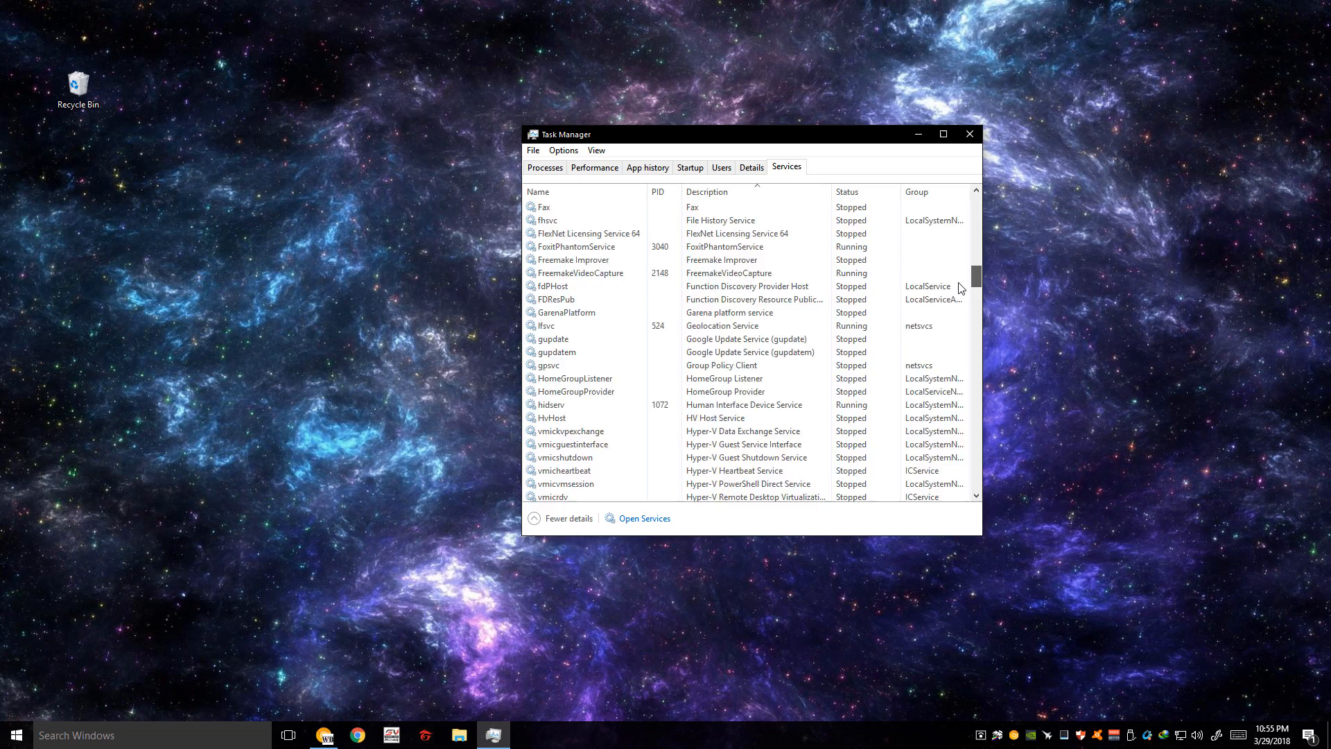
pyautogui.scroll(-3)
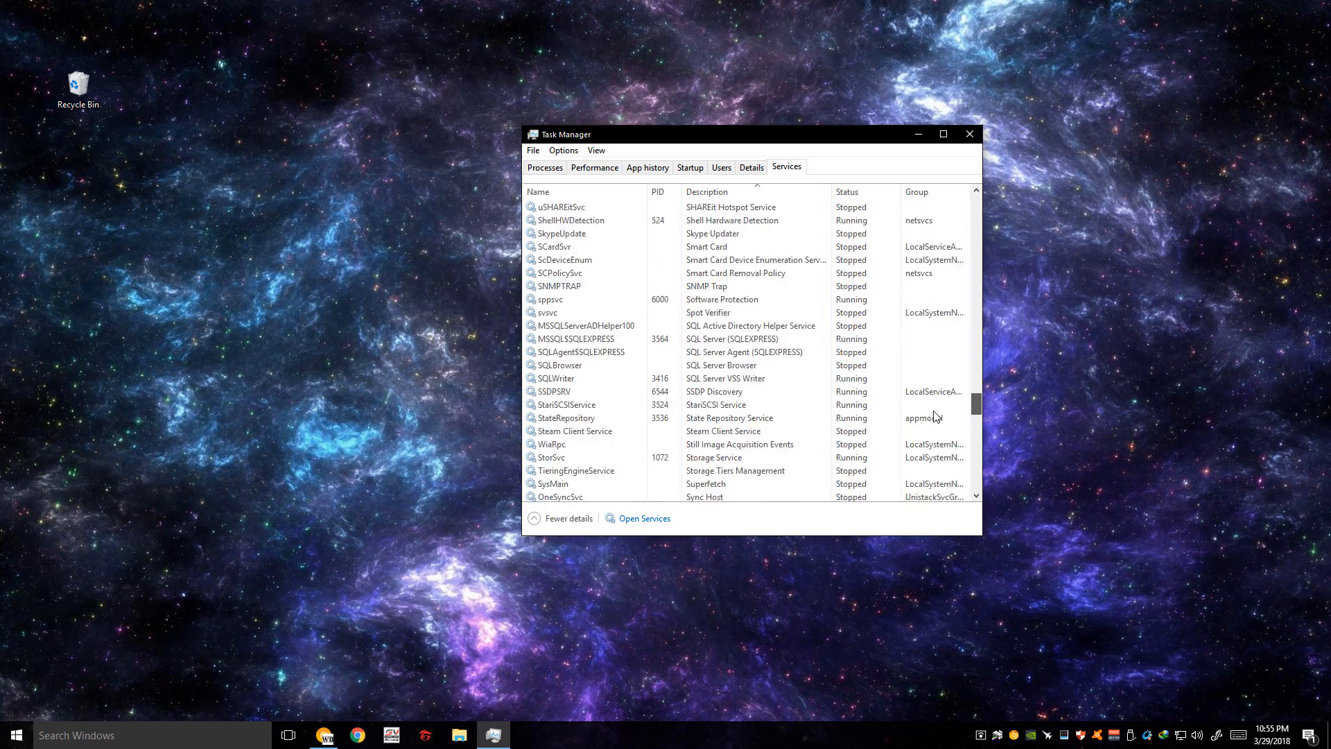
pyautogui.scroll(-3)
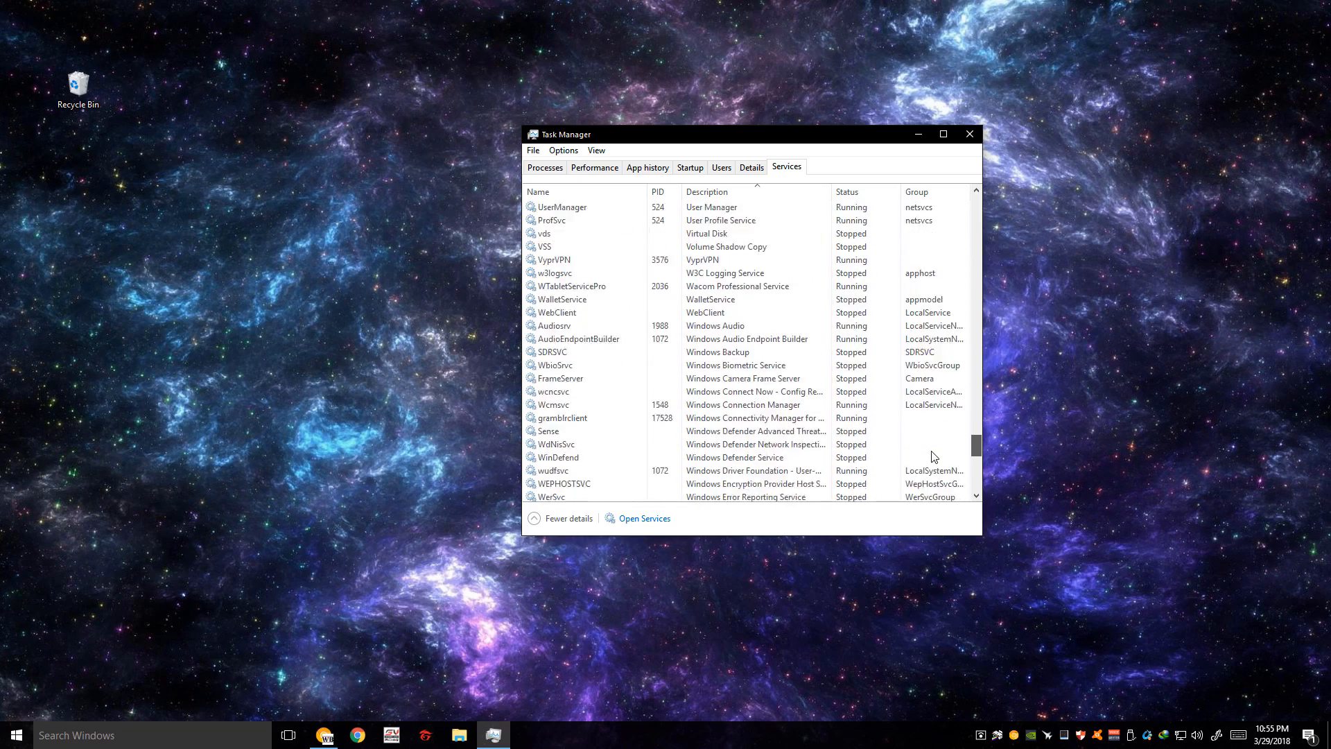
pyautogui.scroll(-3)
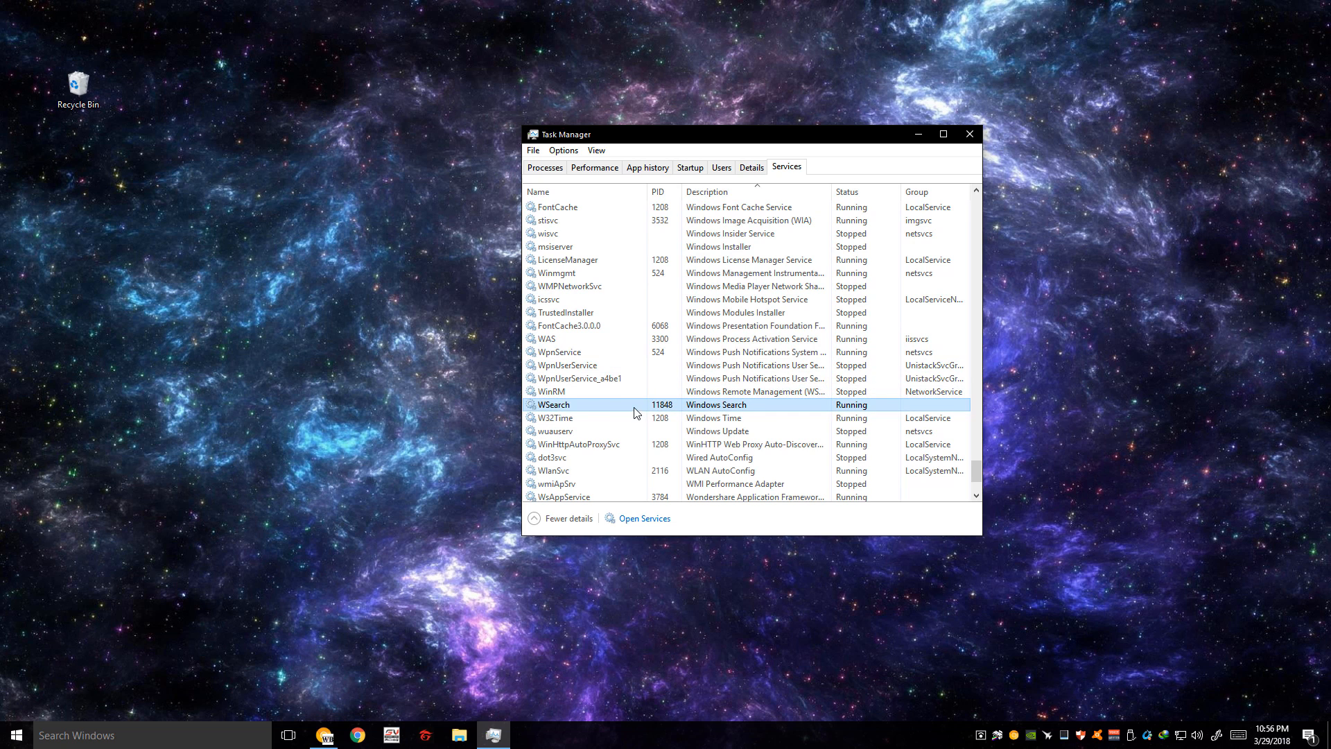
# Step: From the Windows Search service's context menu, launch the full Services console
pyautogui.rightClick(553, 403)
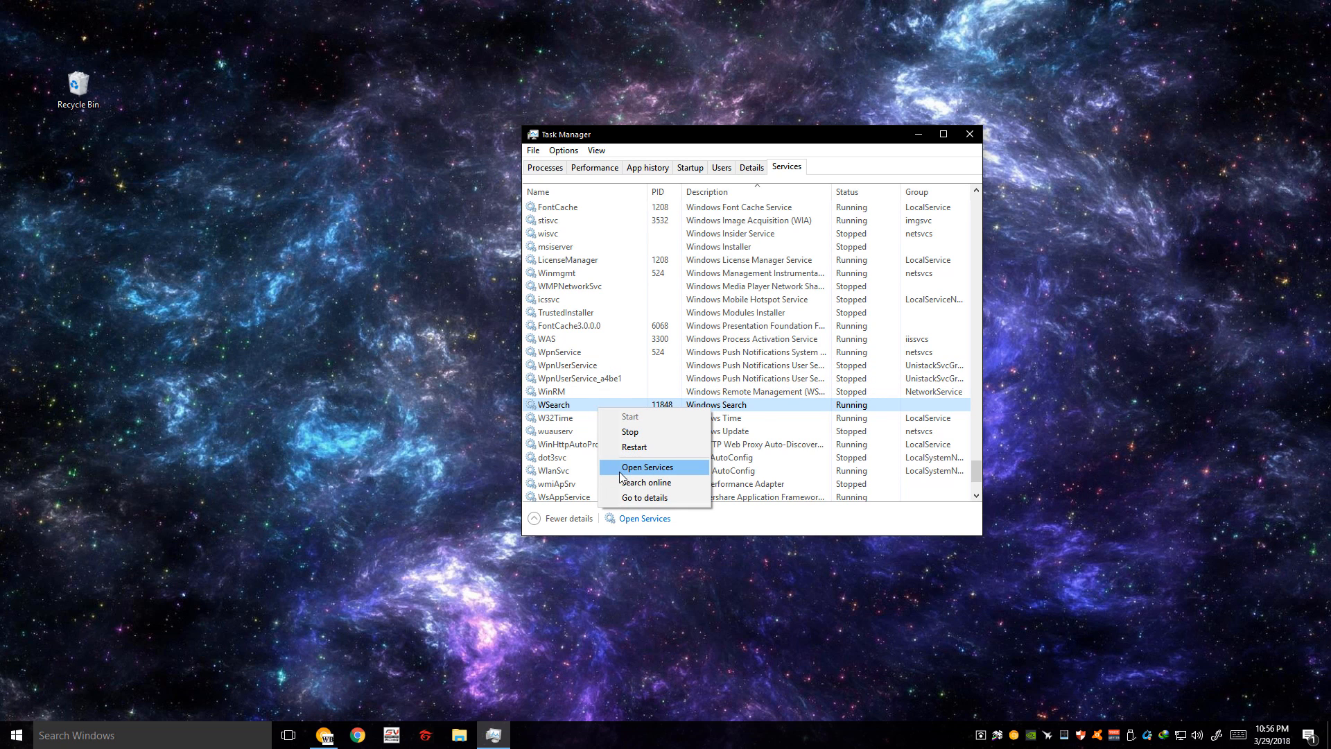
pyautogui.click(646, 467)
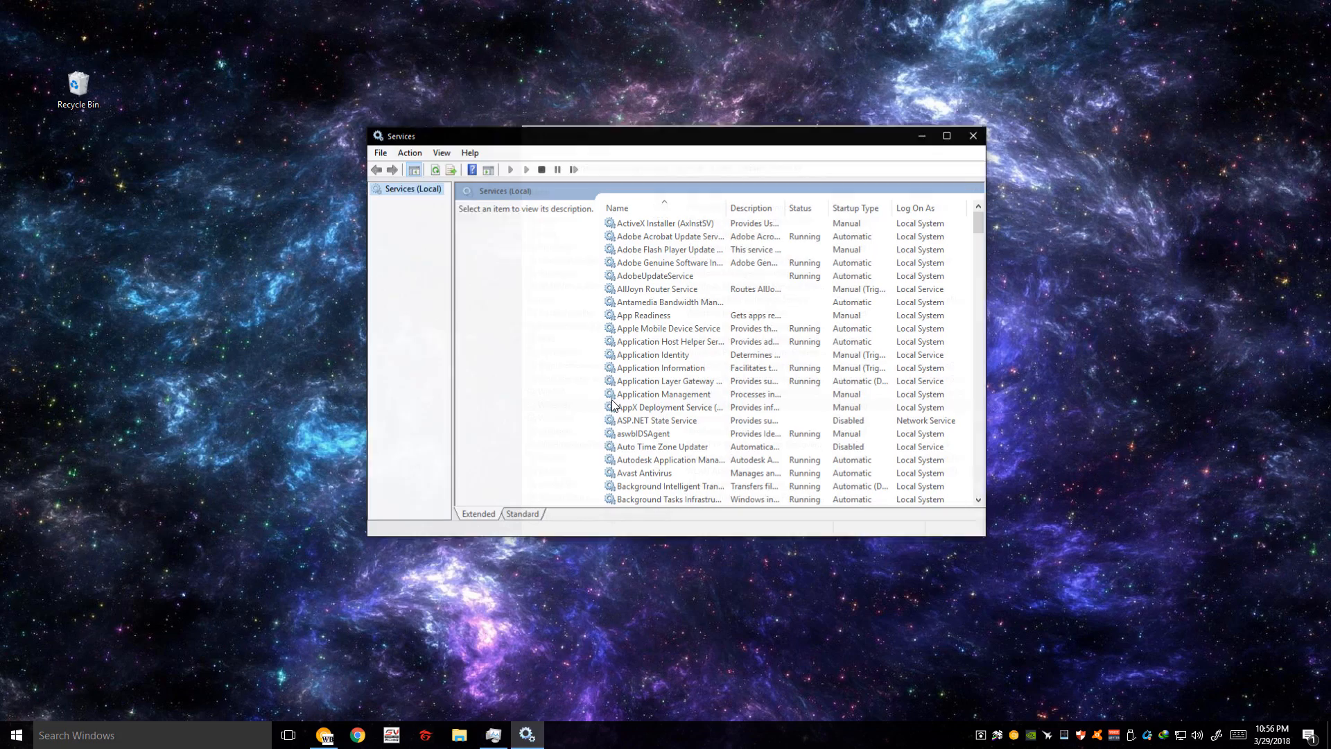
# Step: View the Windows Search service's properties in Services, then close the windows back to the desktop
pyautogui.scroll(-3)
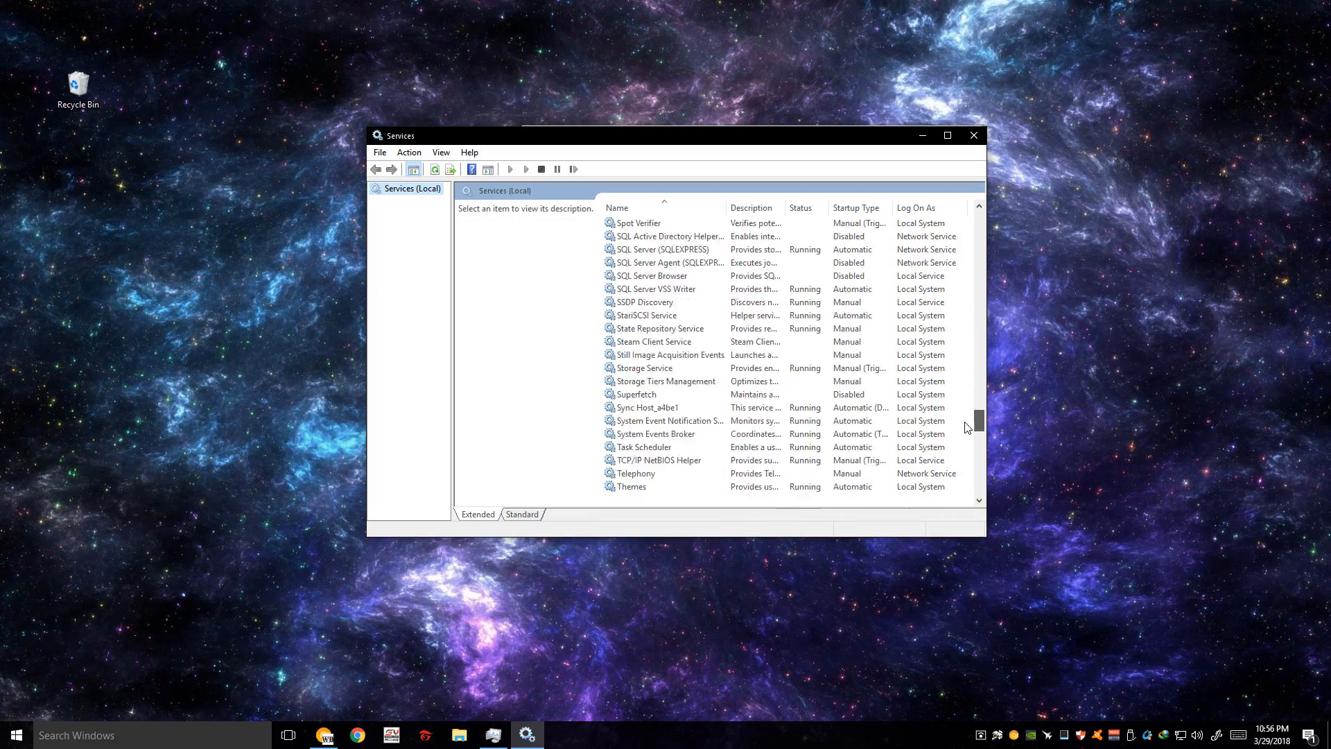
pyautogui.scroll(-3)
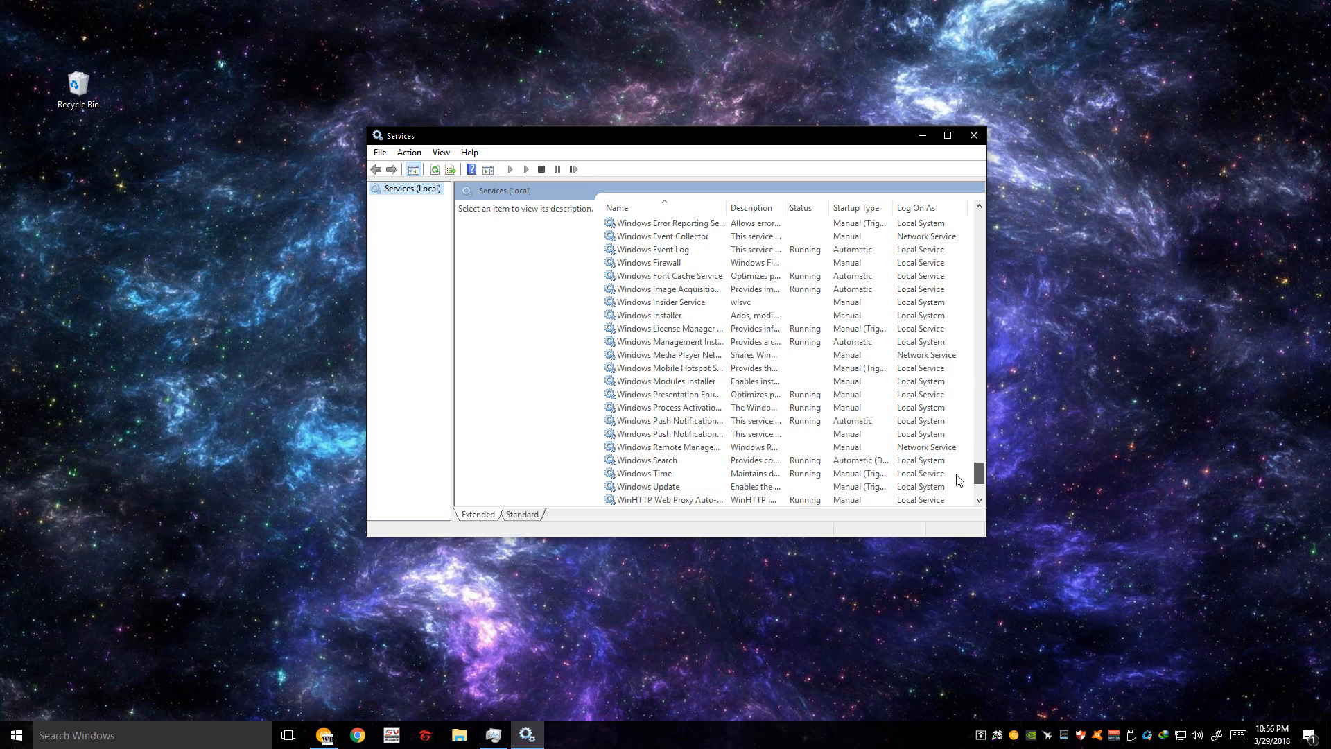
pyautogui.click(647, 420)
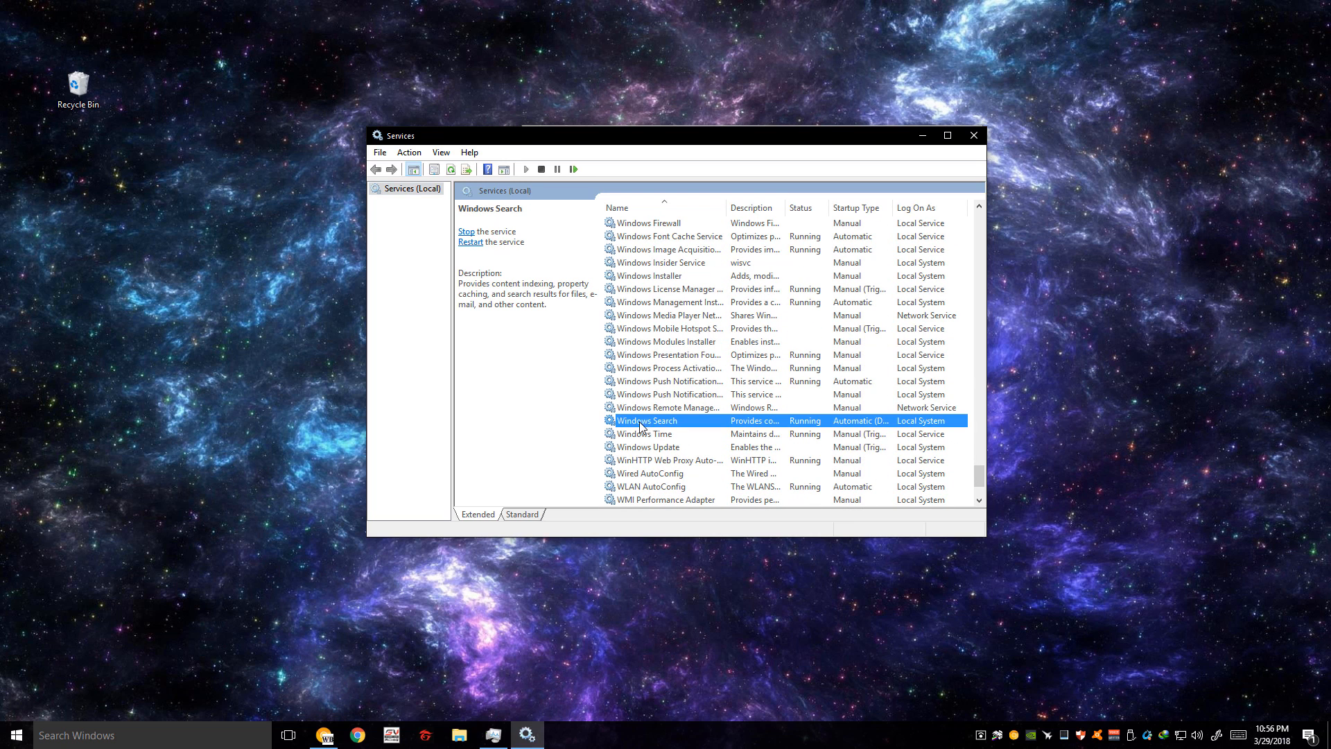
pyautogui.rightClick(648, 420)
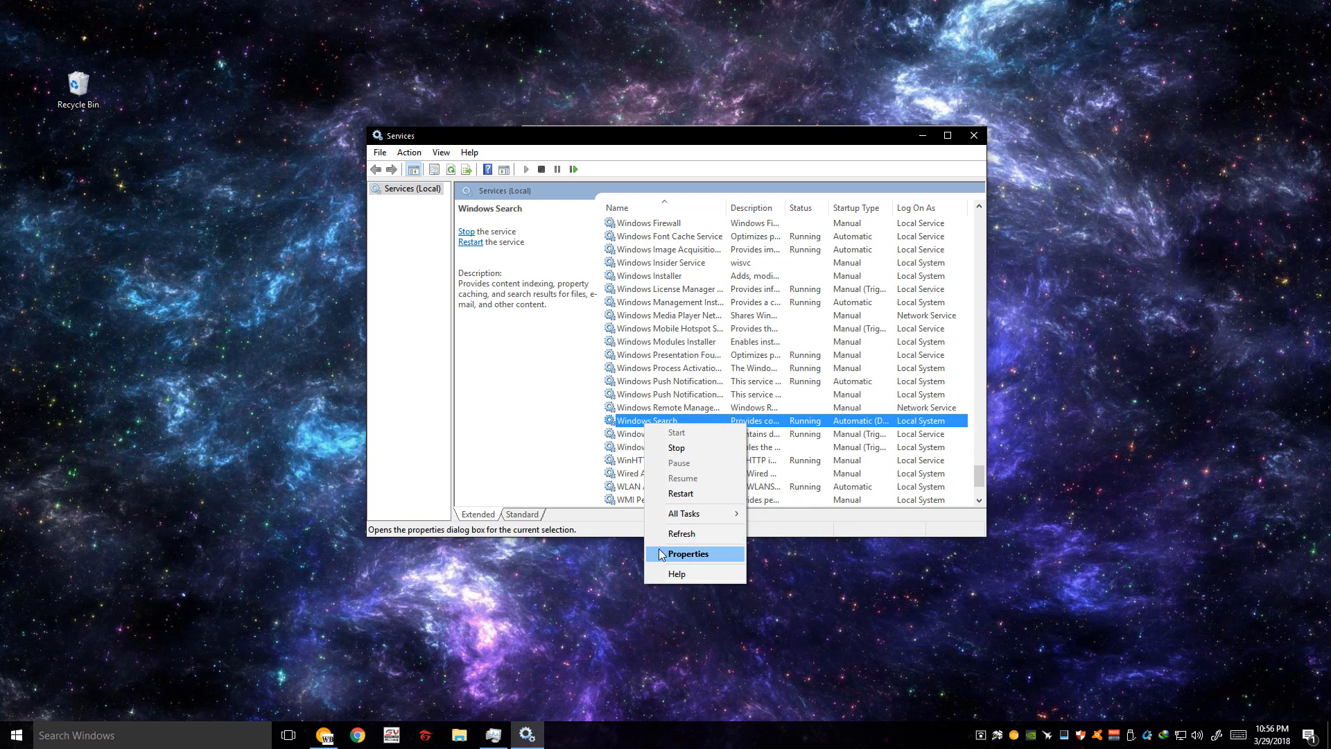
pyautogui.click(688, 554)
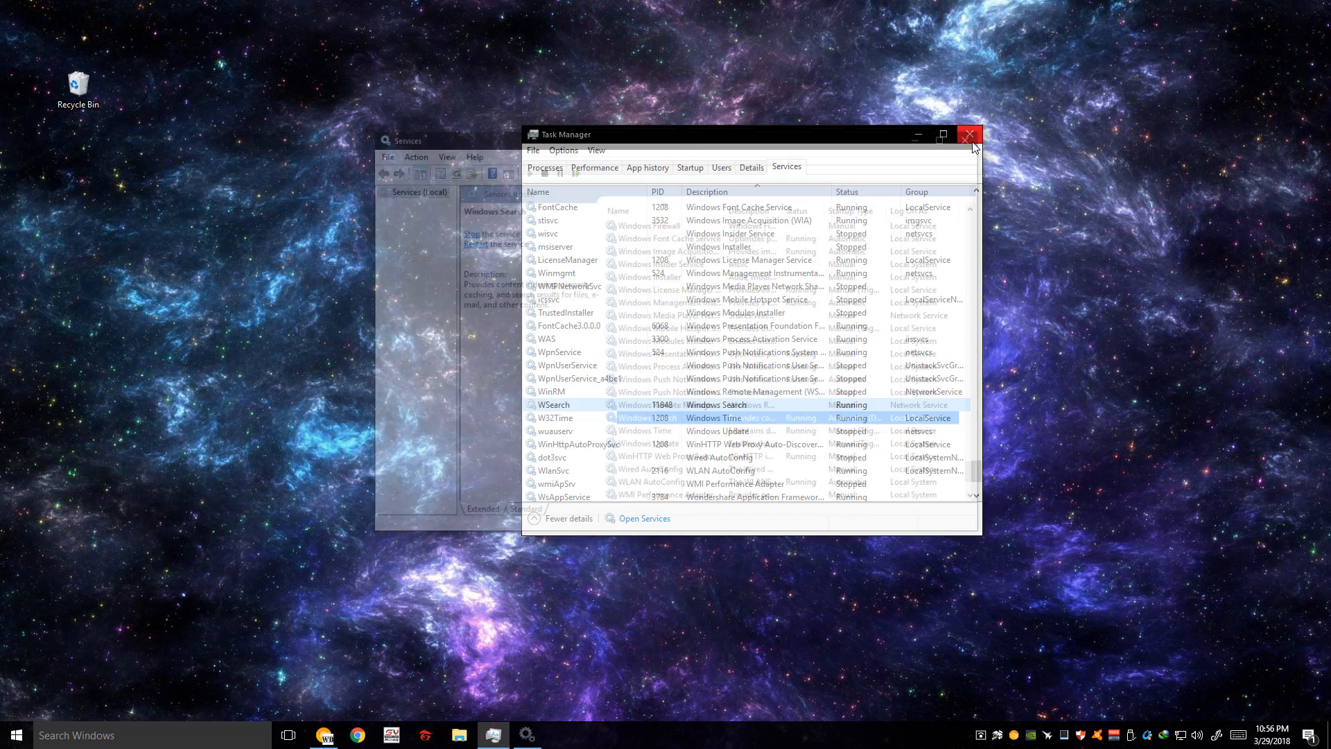
pyautogui.click(971, 135)
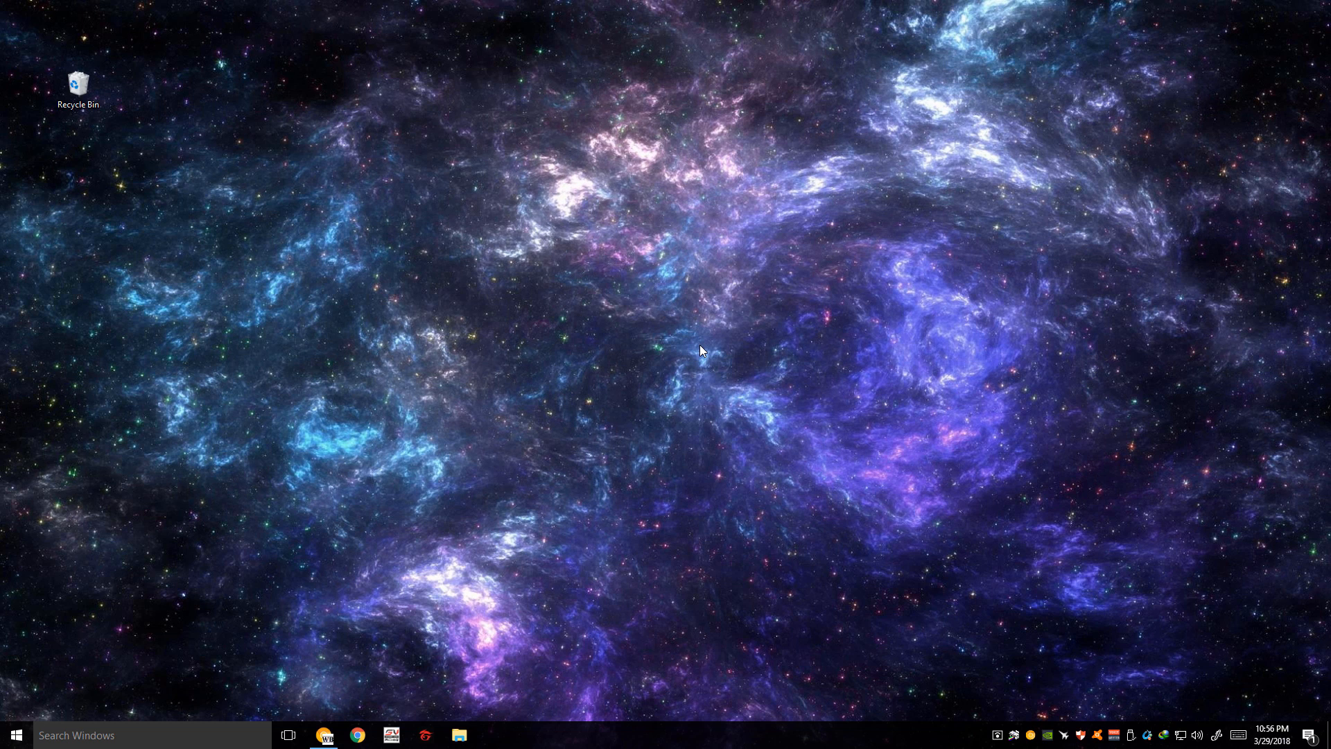
pyautogui.moveTo(616, 362)
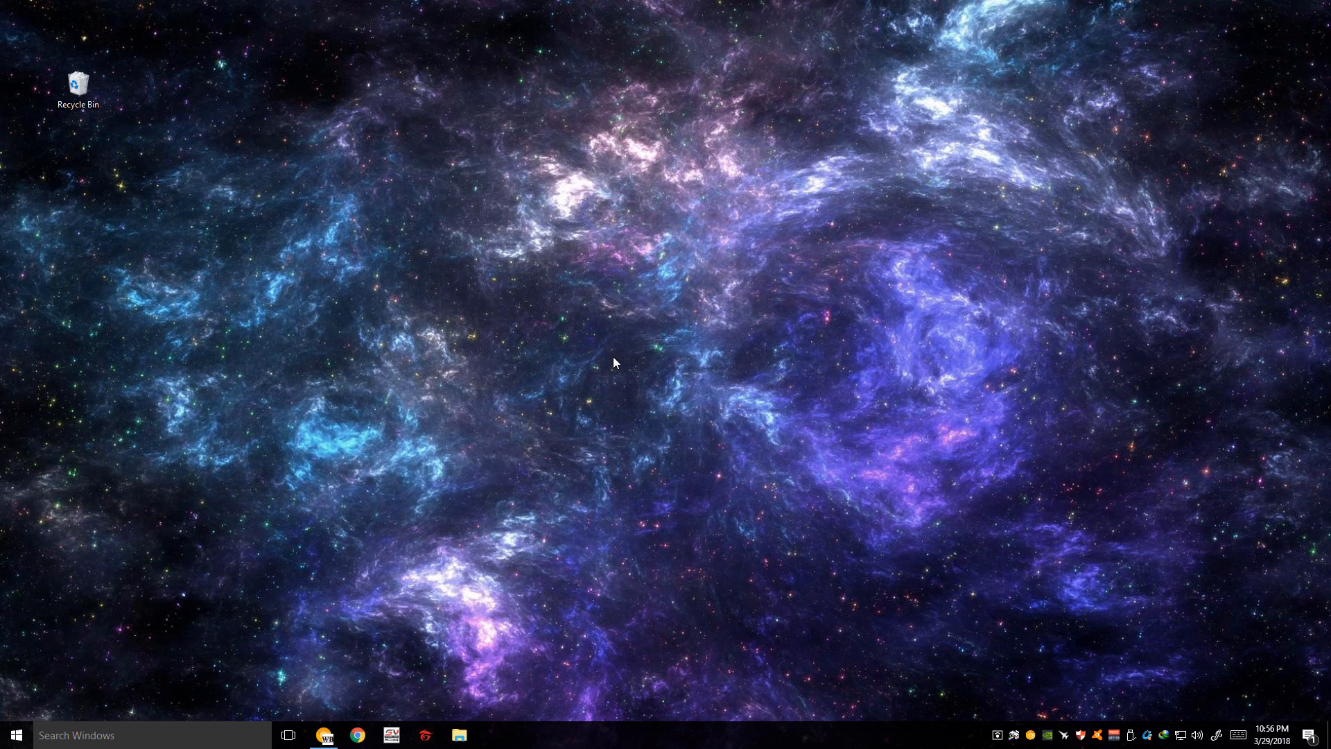
pyautogui.moveTo(645, 366)
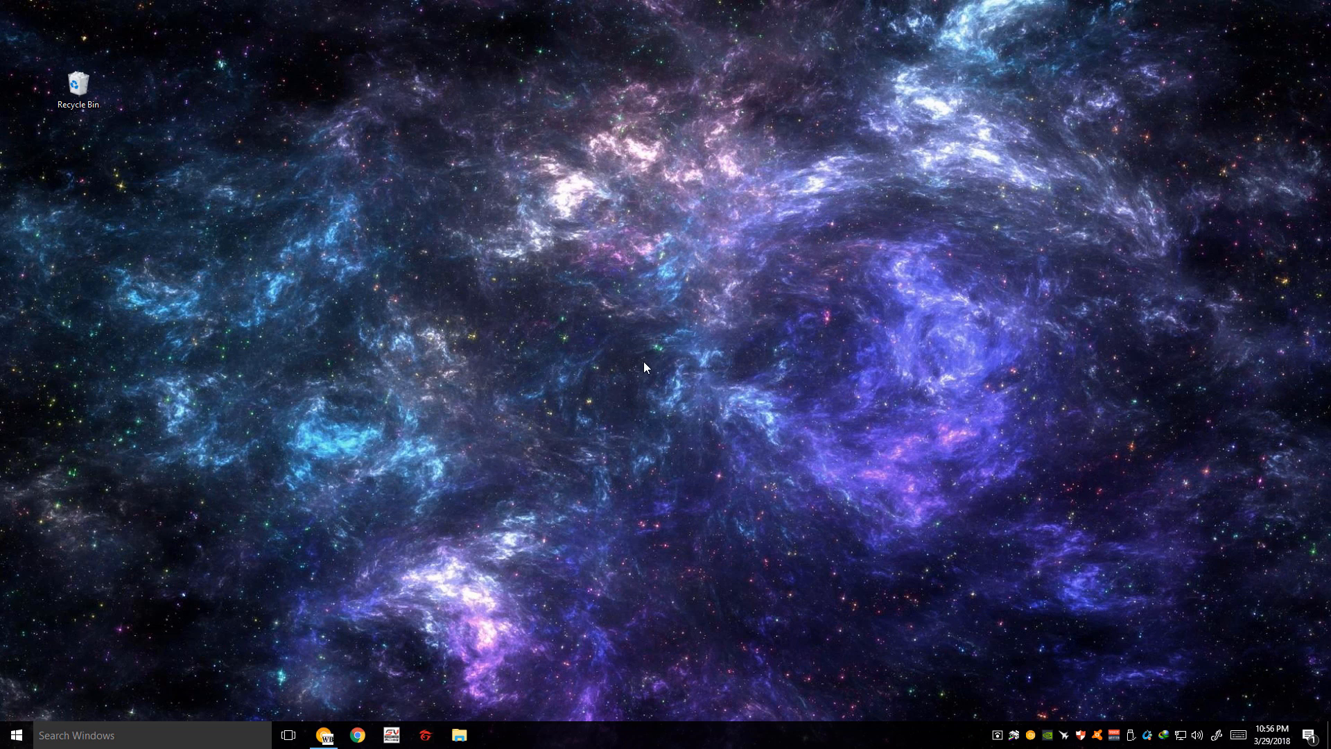
pyautogui.moveTo(627, 355)
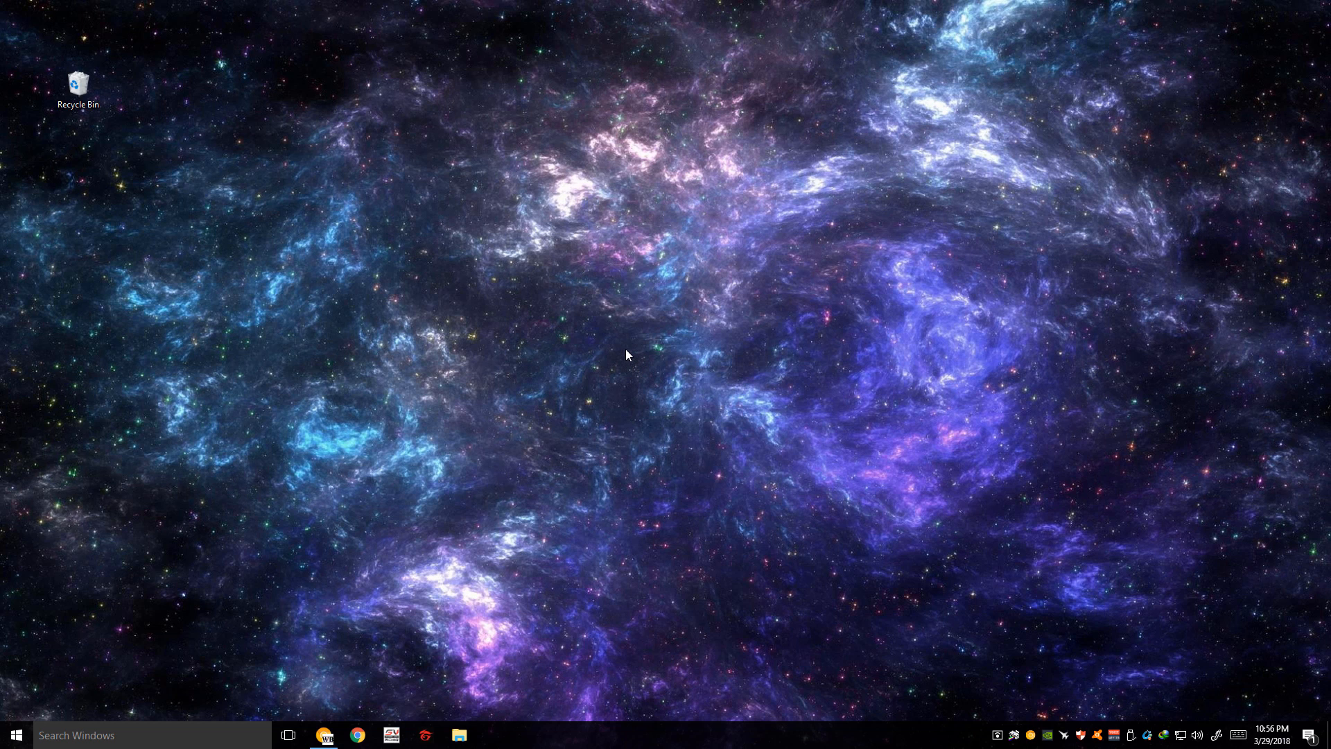
pyautogui.moveTo(416, 445)
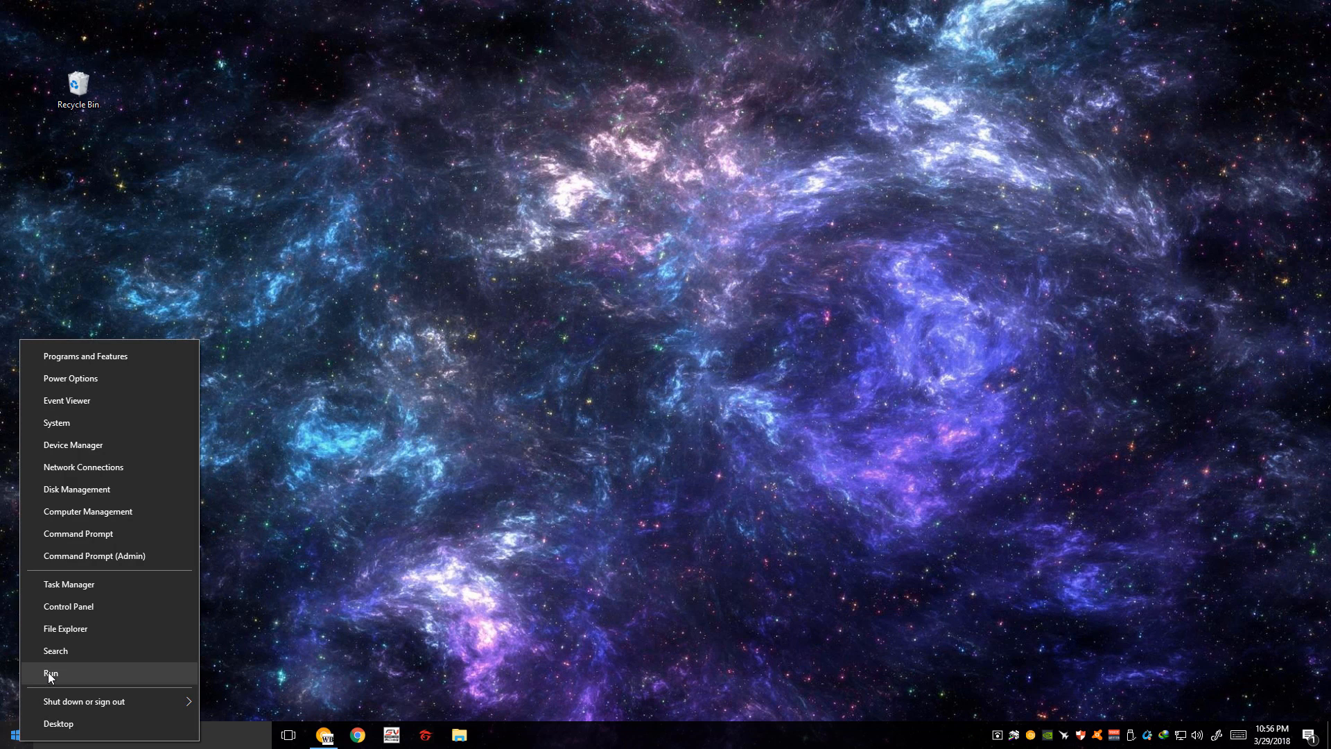
# Step: Launch Windows PowerShell via Run with 'powershell' and show its taskbar launch options
pyautogui.click(50, 673)
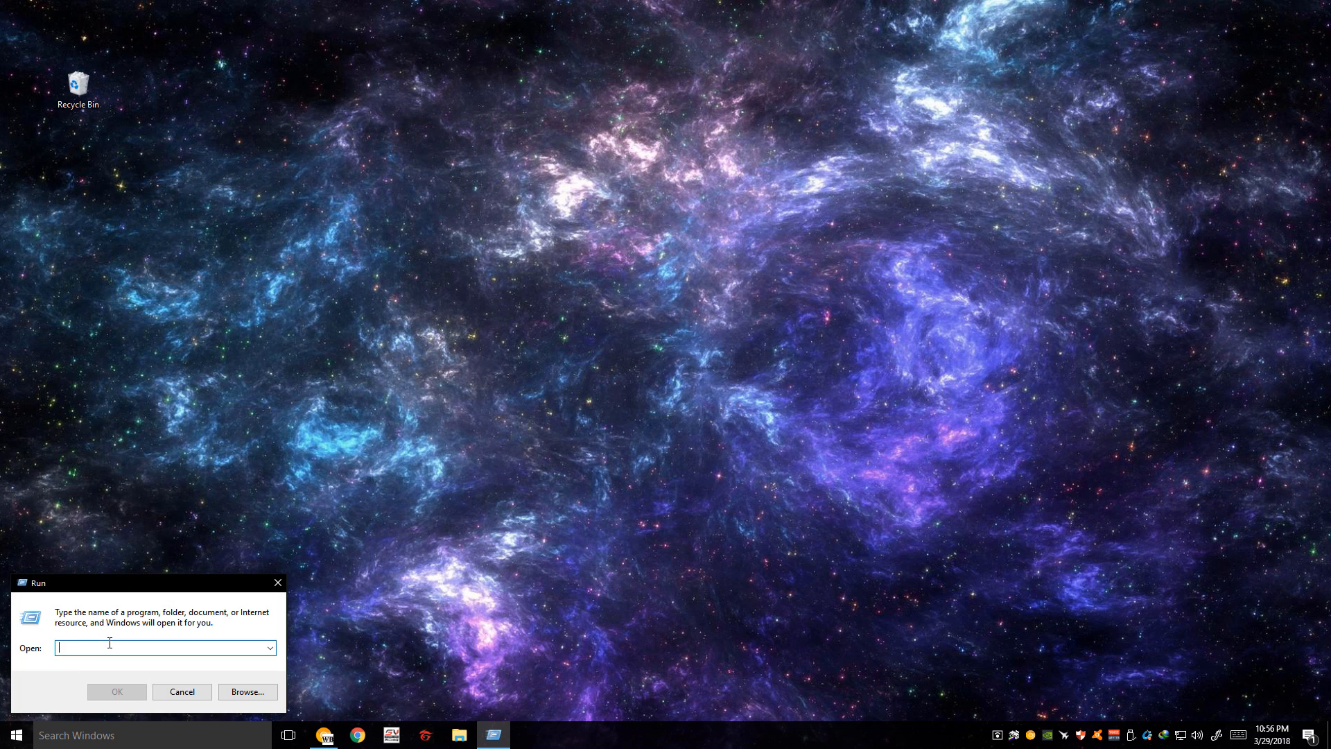
pyautogui.write('powershell')
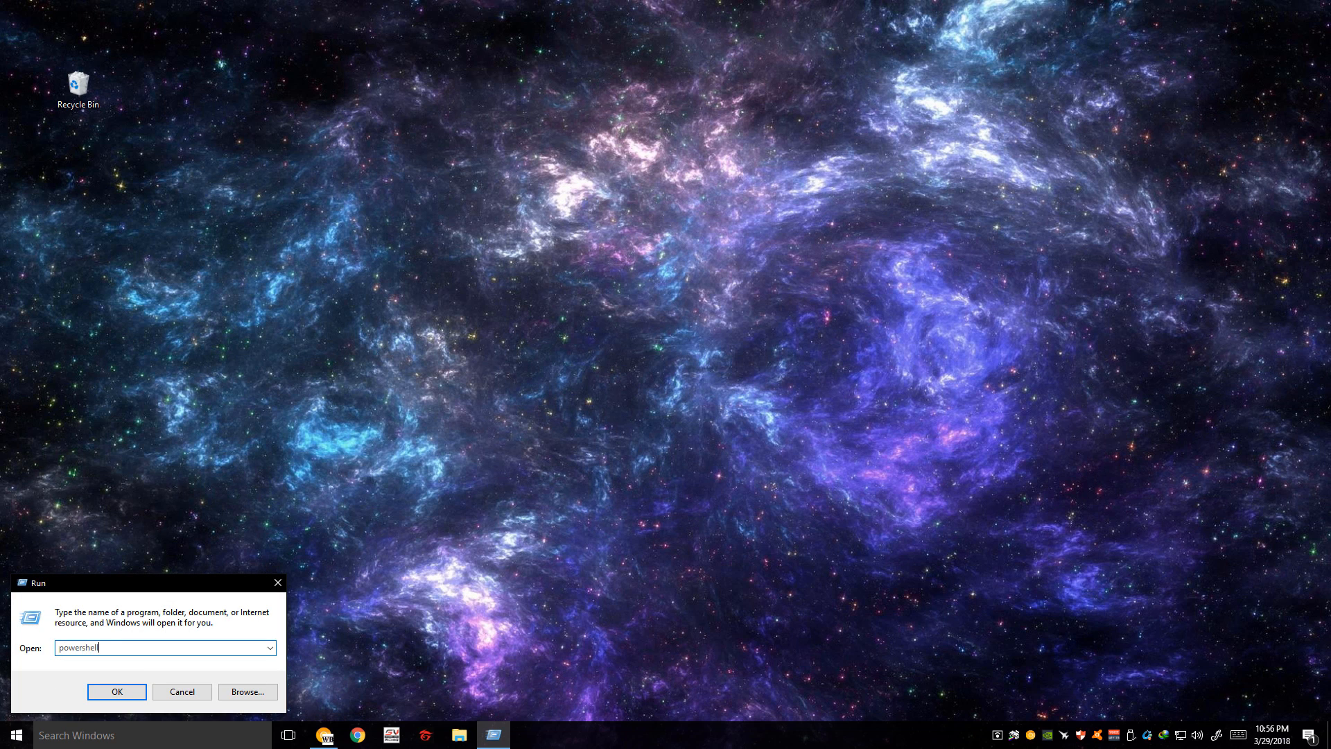
pyautogui.click(116, 691)
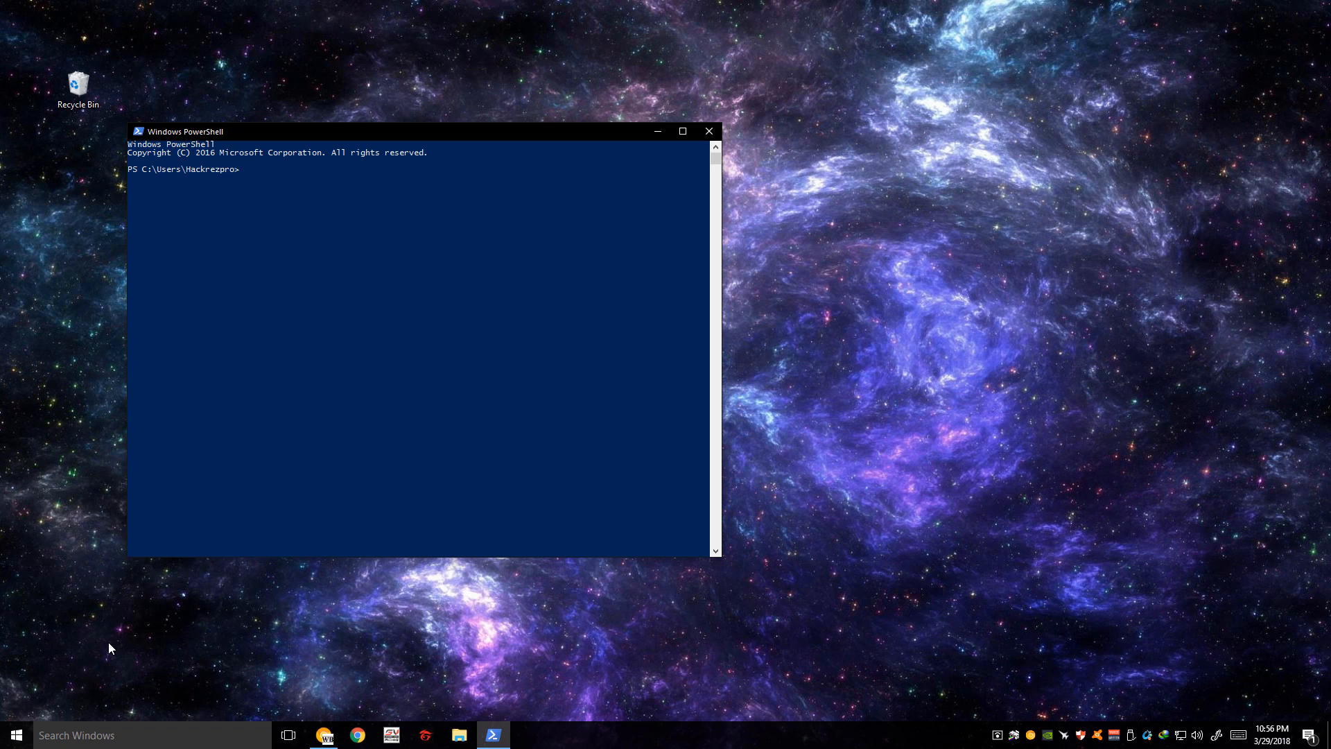
pyautogui.moveTo(517, 675)
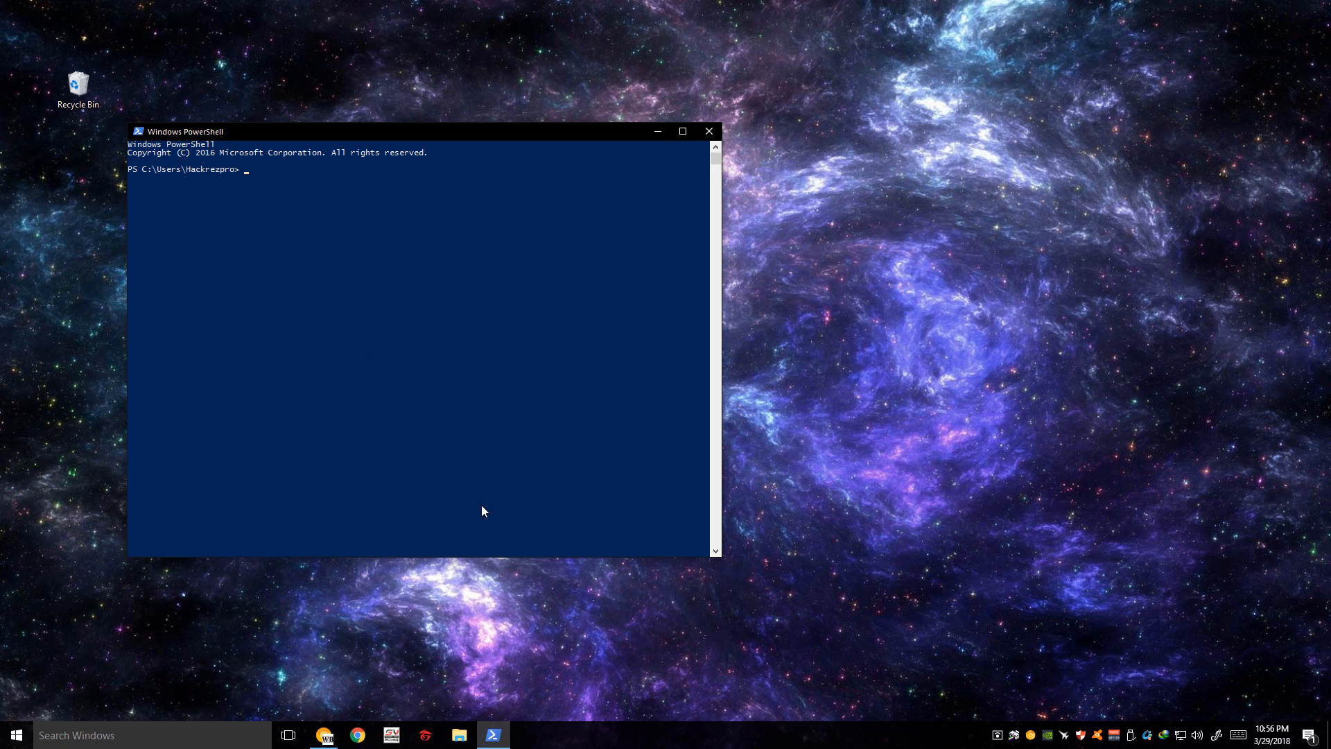
pyautogui.moveTo(494, 735)
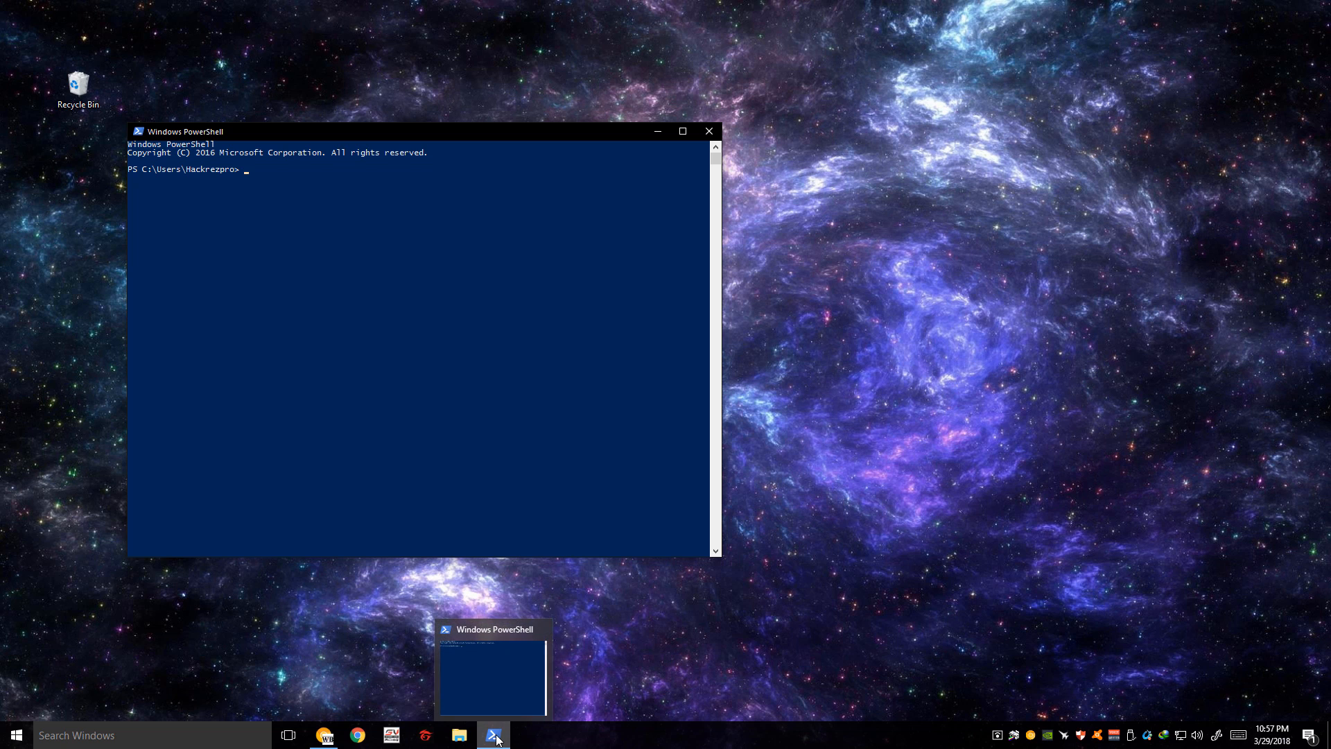
pyautogui.rightClick(494, 734)
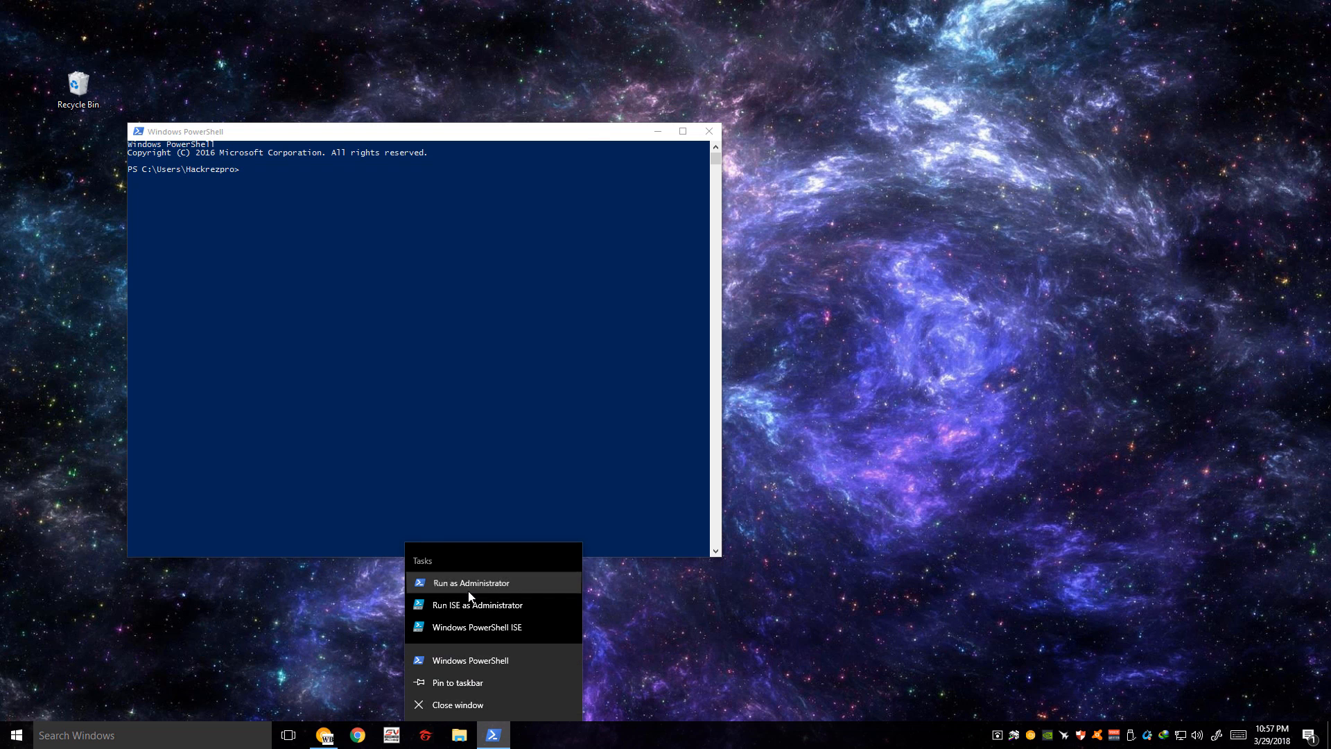
# Step: Start PowerShell as Administrator and close the non-admin PowerShell window
pyautogui.click(470, 582)
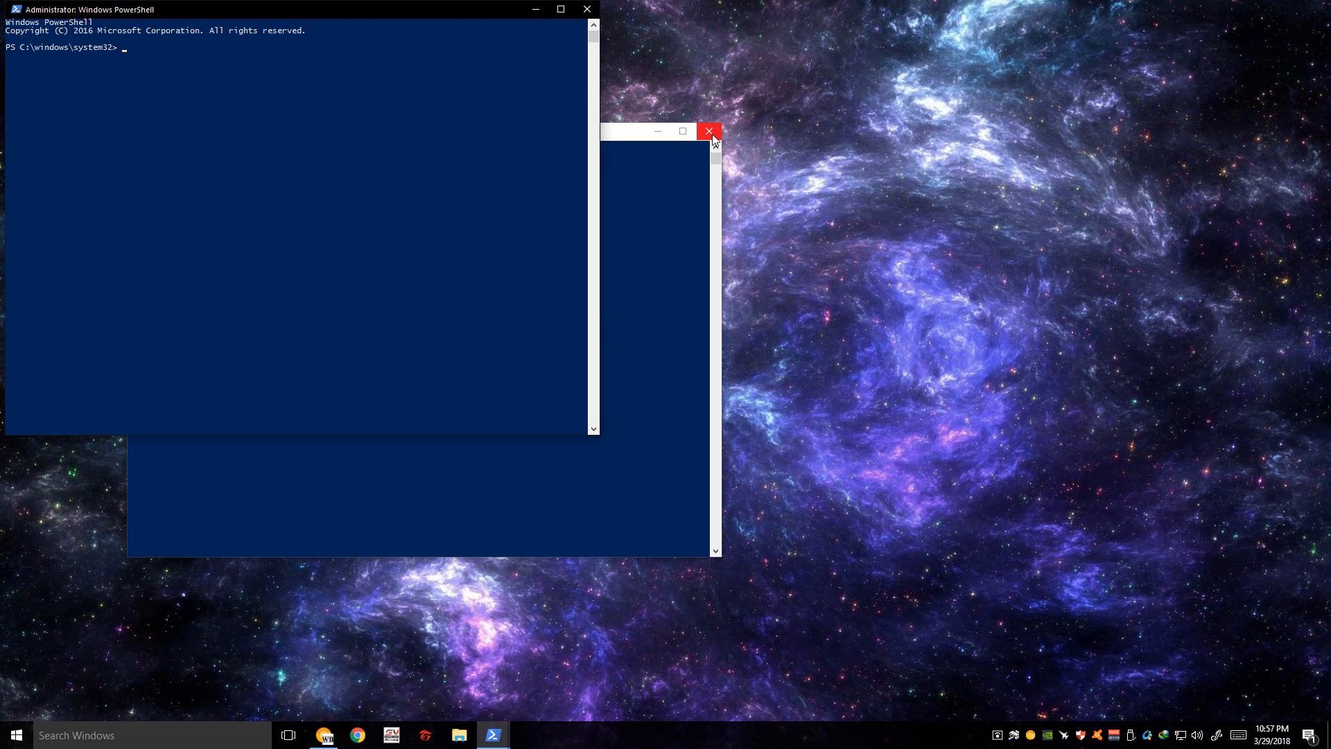
pyautogui.click(710, 132)
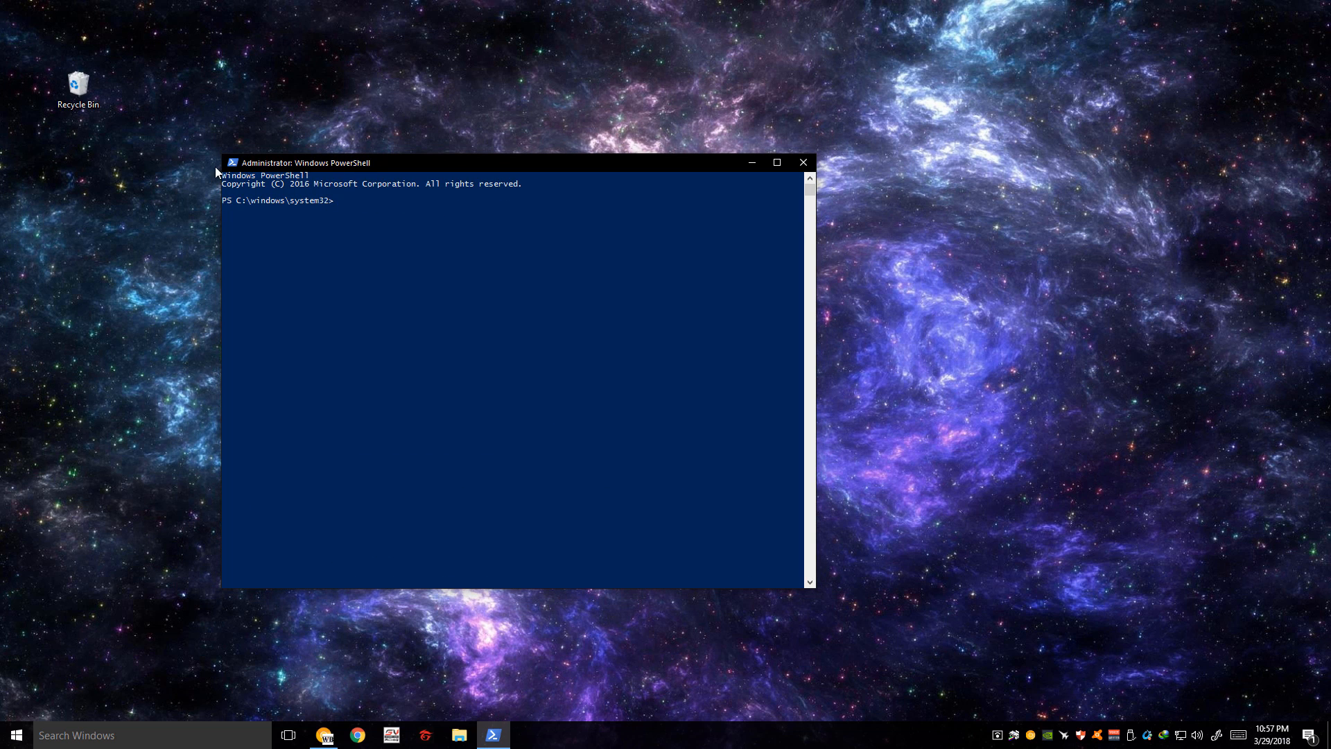
pyautogui.moveTo(248, 174)
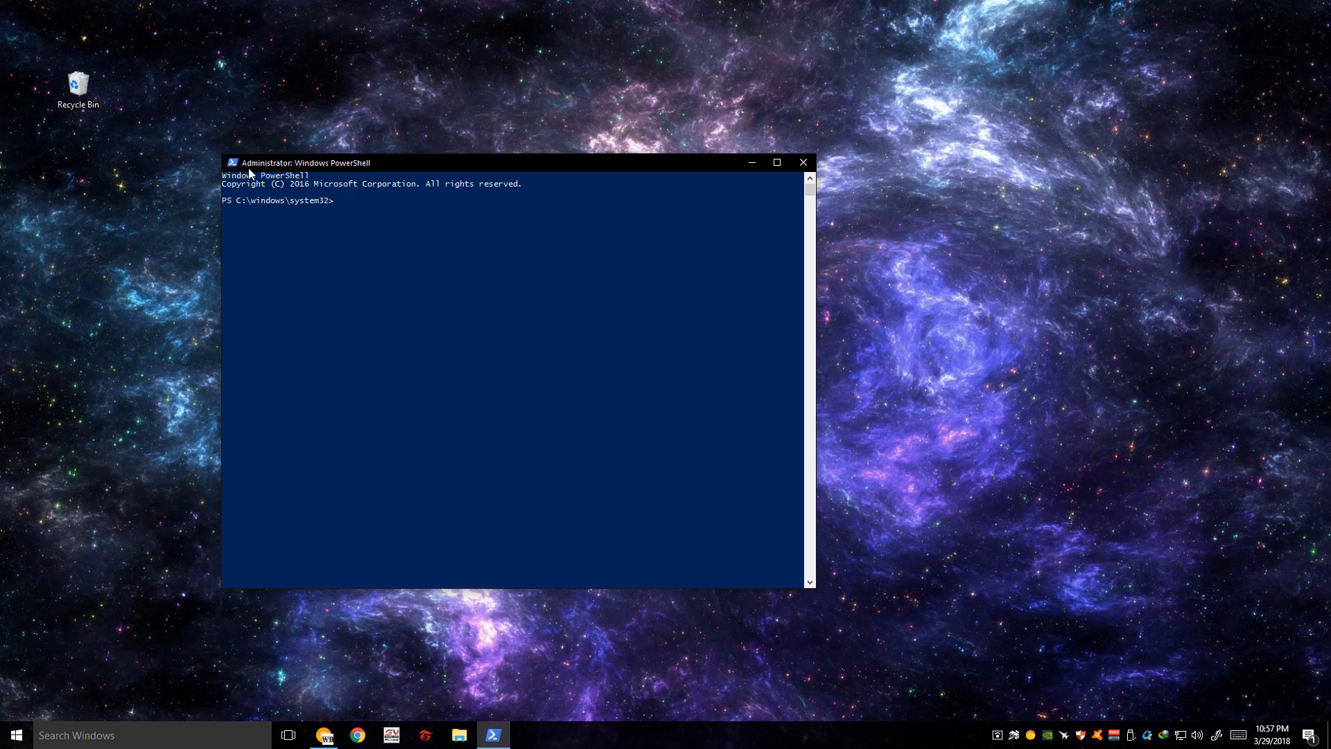
pyautogui.moveTo(320, 175)
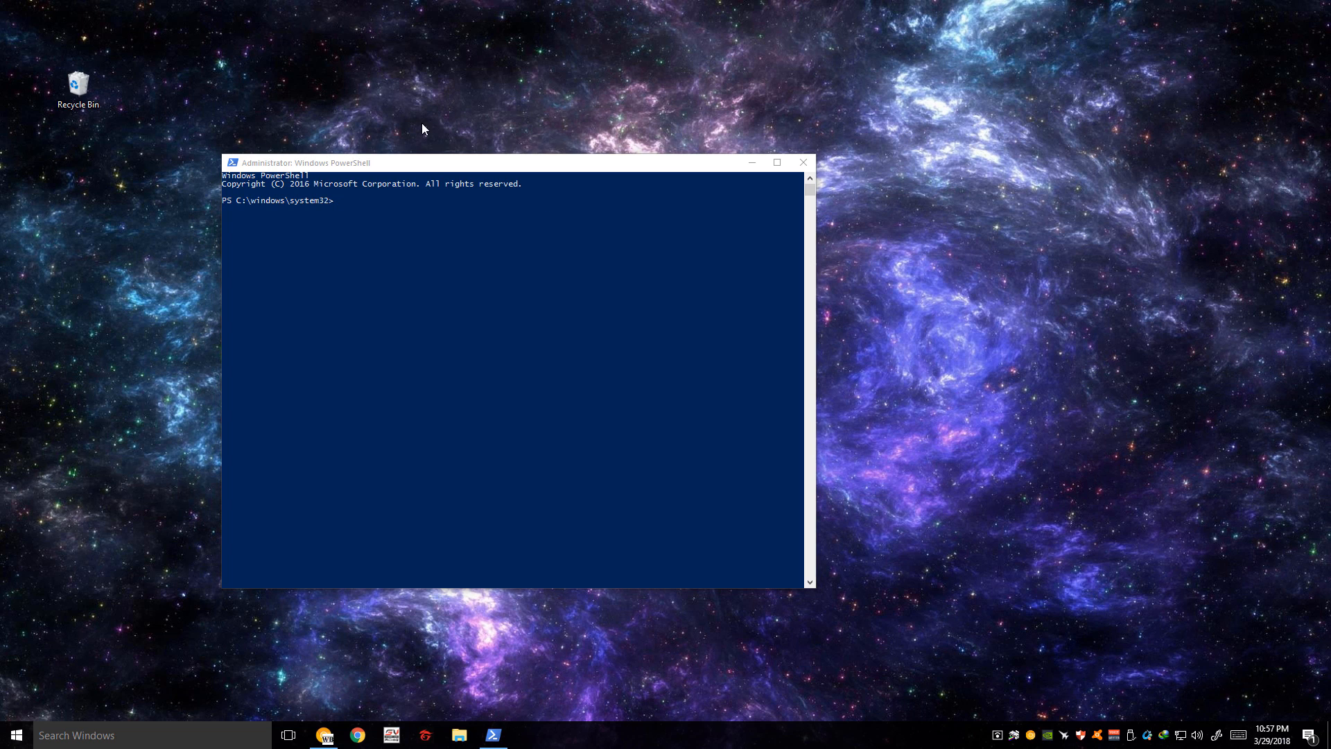
# Step: Set execution policy Unrestricted and run Get-AppXPackage -AllUsers re-registration of SystemApps packages
pyautogui.write('PowerShell -ExecutionPolicy Unrestricted')
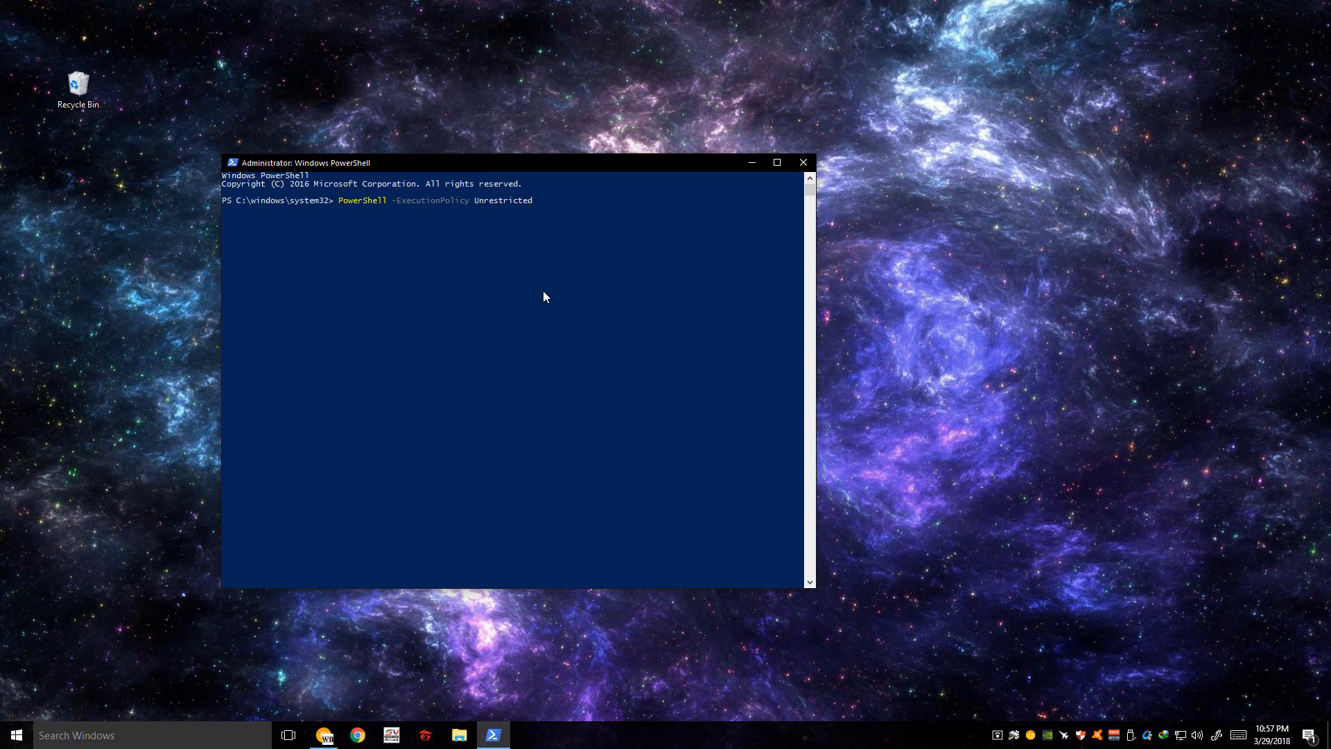
pyautogui.moveTo(544, 292)
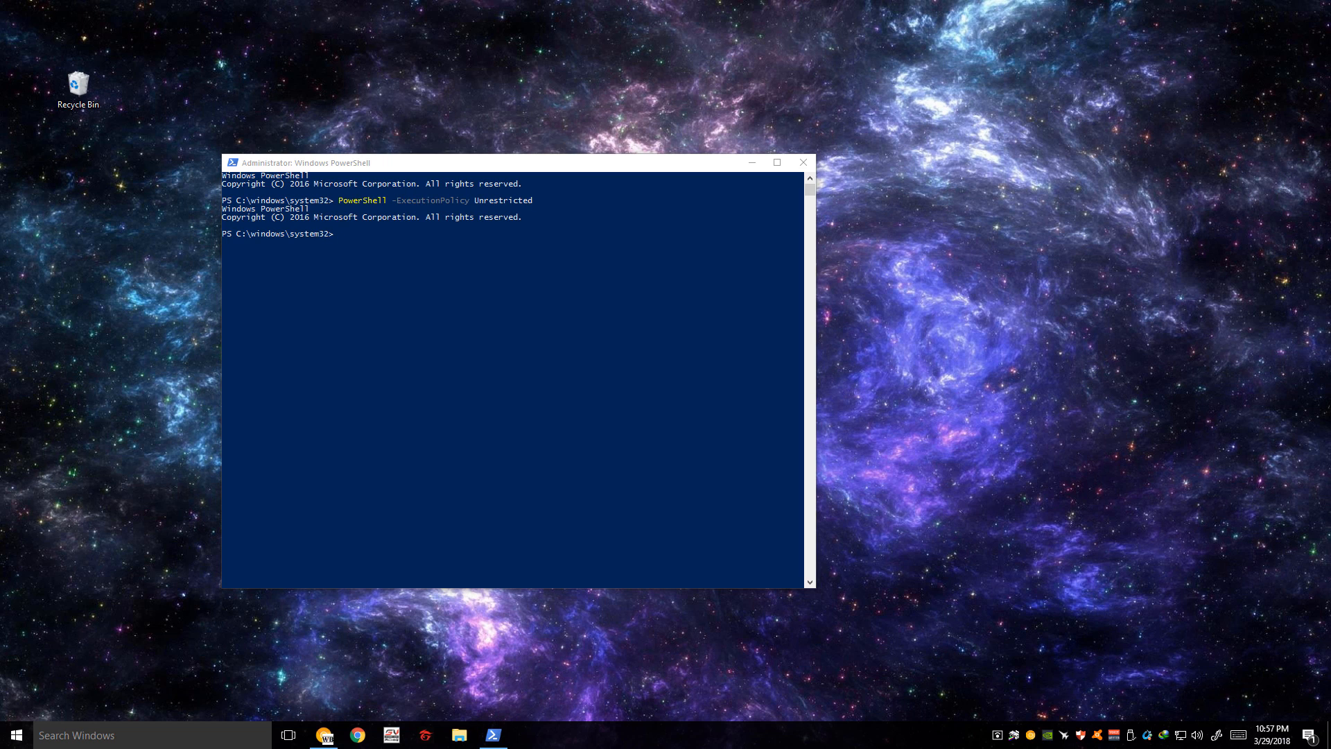
pyautogui.moveTo(347, 246)
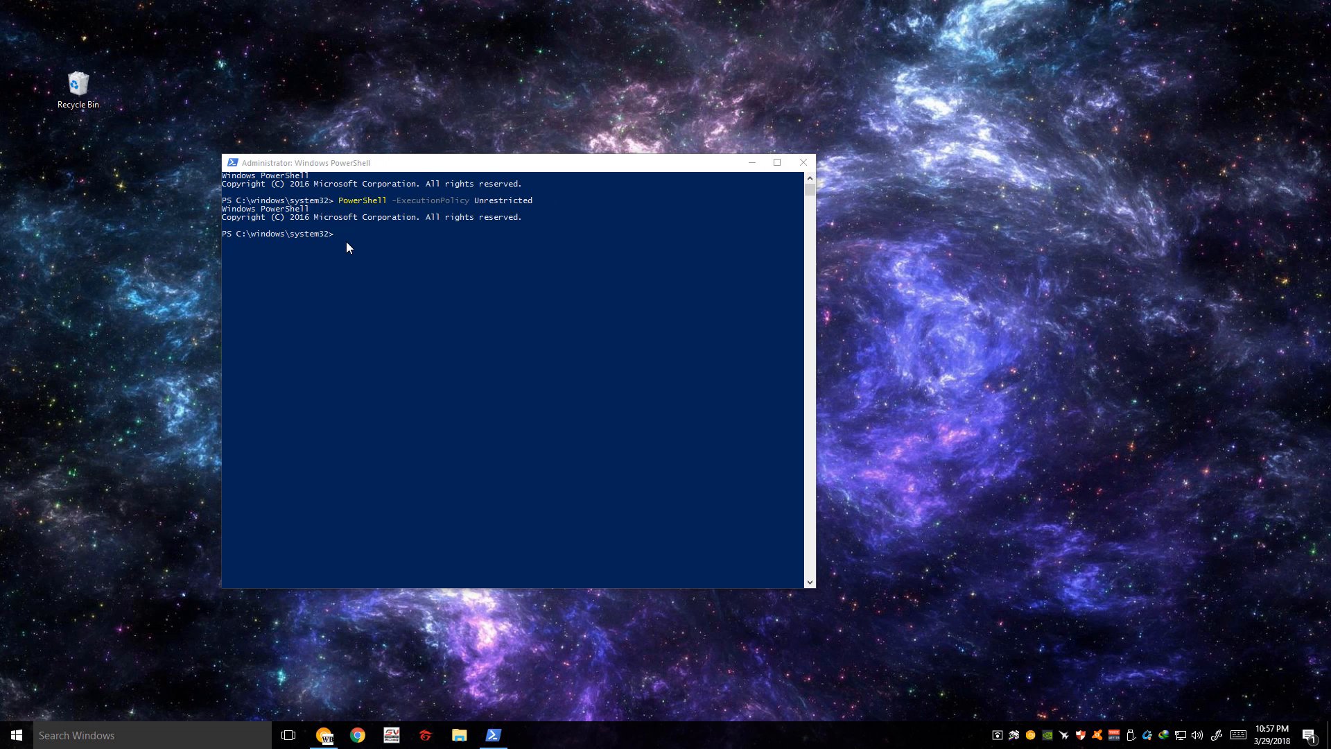
pyautogui.write('Get-AppXPackage -AllUsers |Where-Object {$_.InstallLocation -like "*SystemApps*"} | Foreach {Add-AppxPackage -DisableDevelopmentMode -Register "$($_.InstallLocation)\\AppXManifest.xml"}')
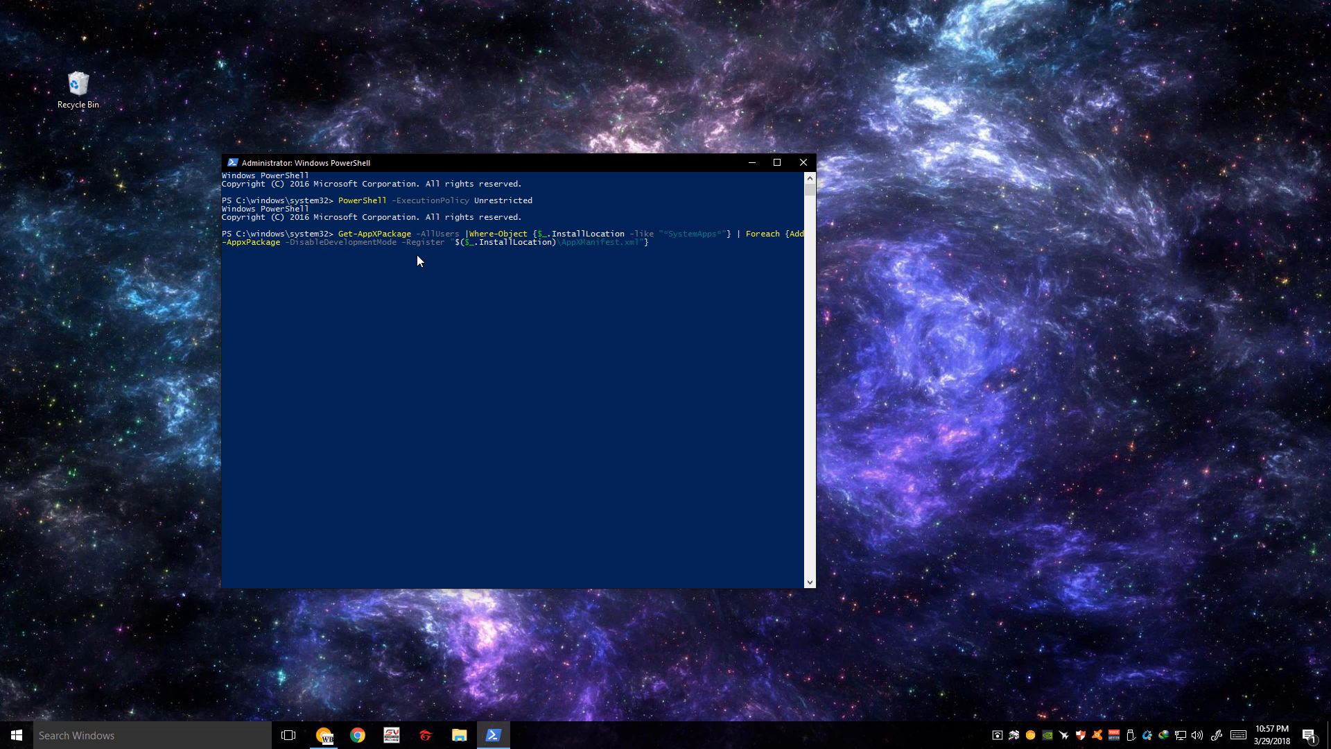
pyautogui.press('enter')
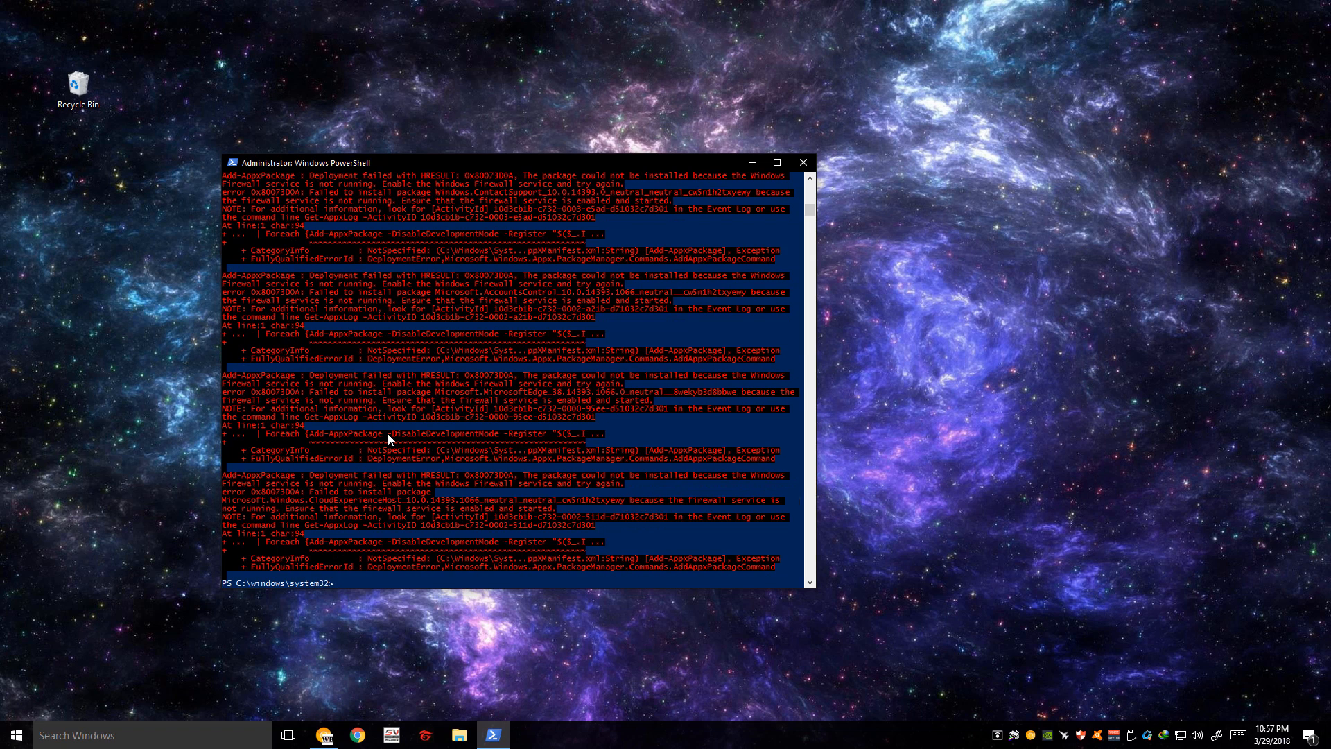
pyautogui.moveTo(504, 372)
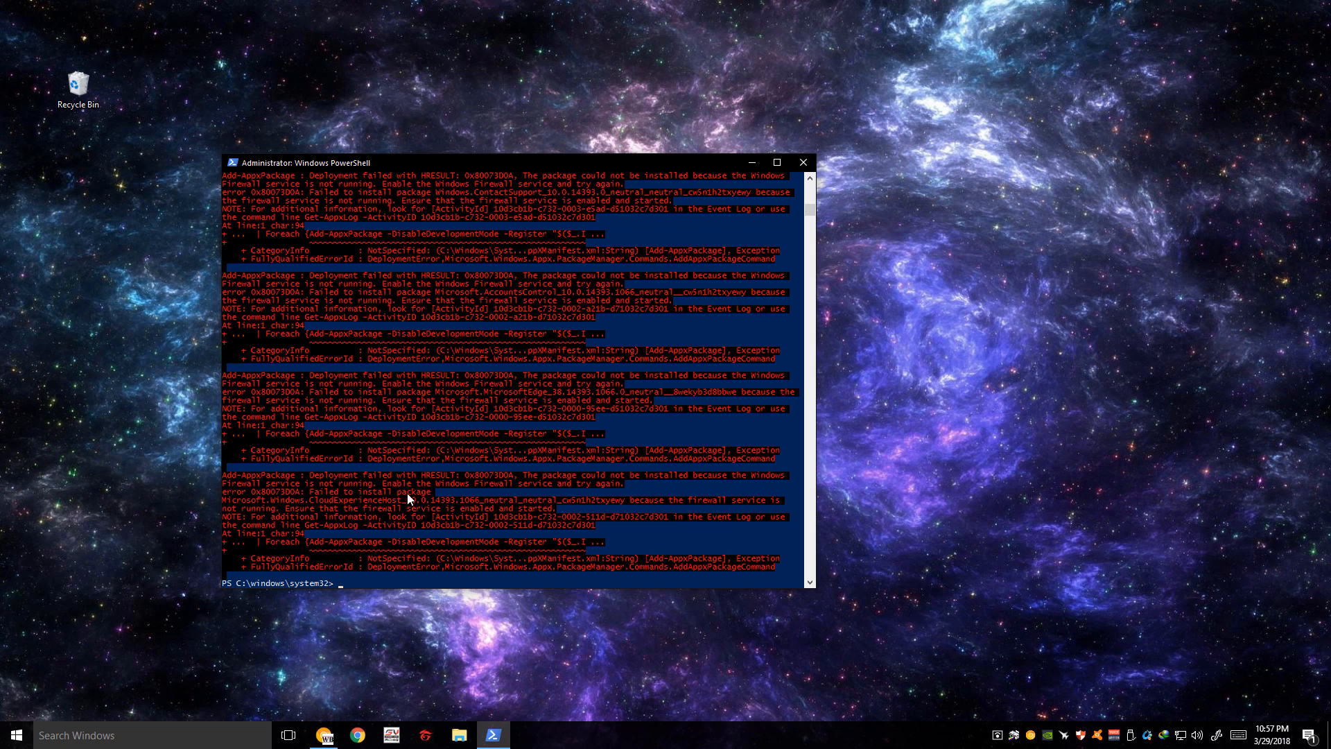
pyautogui.moveTo(359, 400)
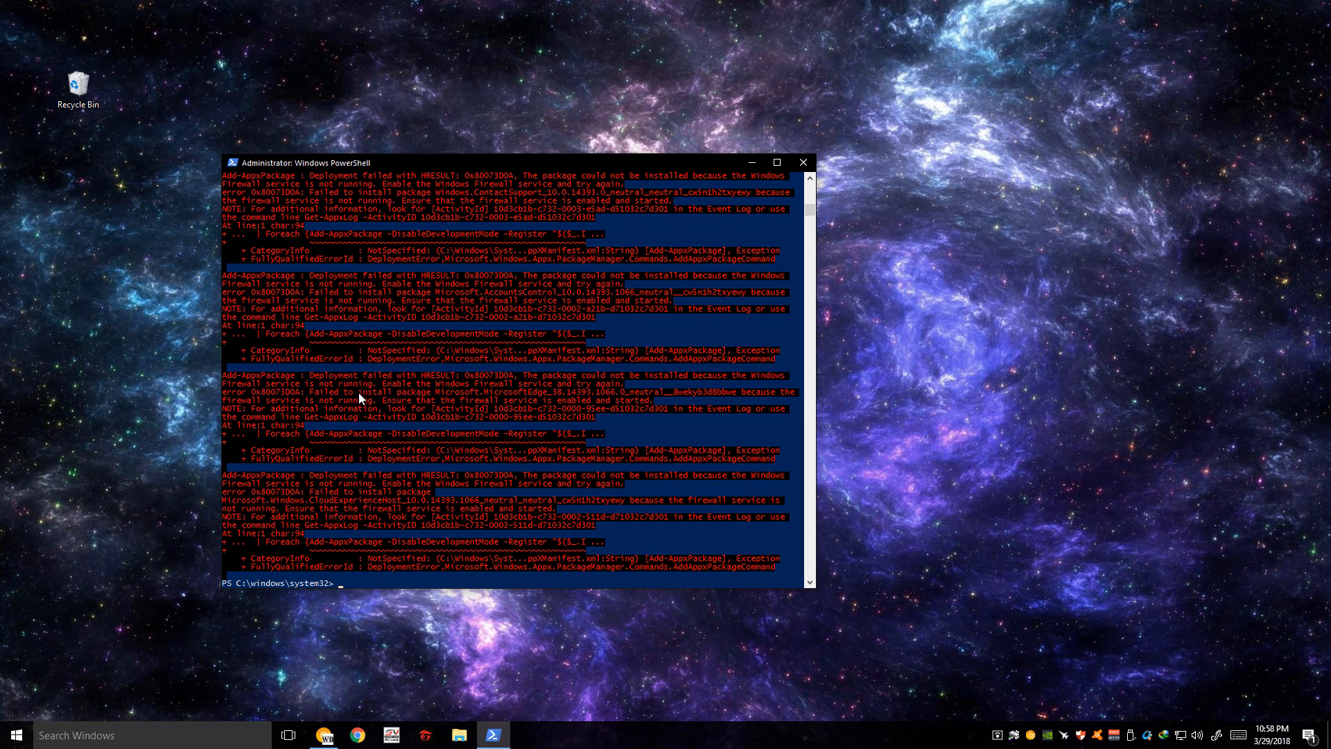
pyautogui.moveTo(344, 489)
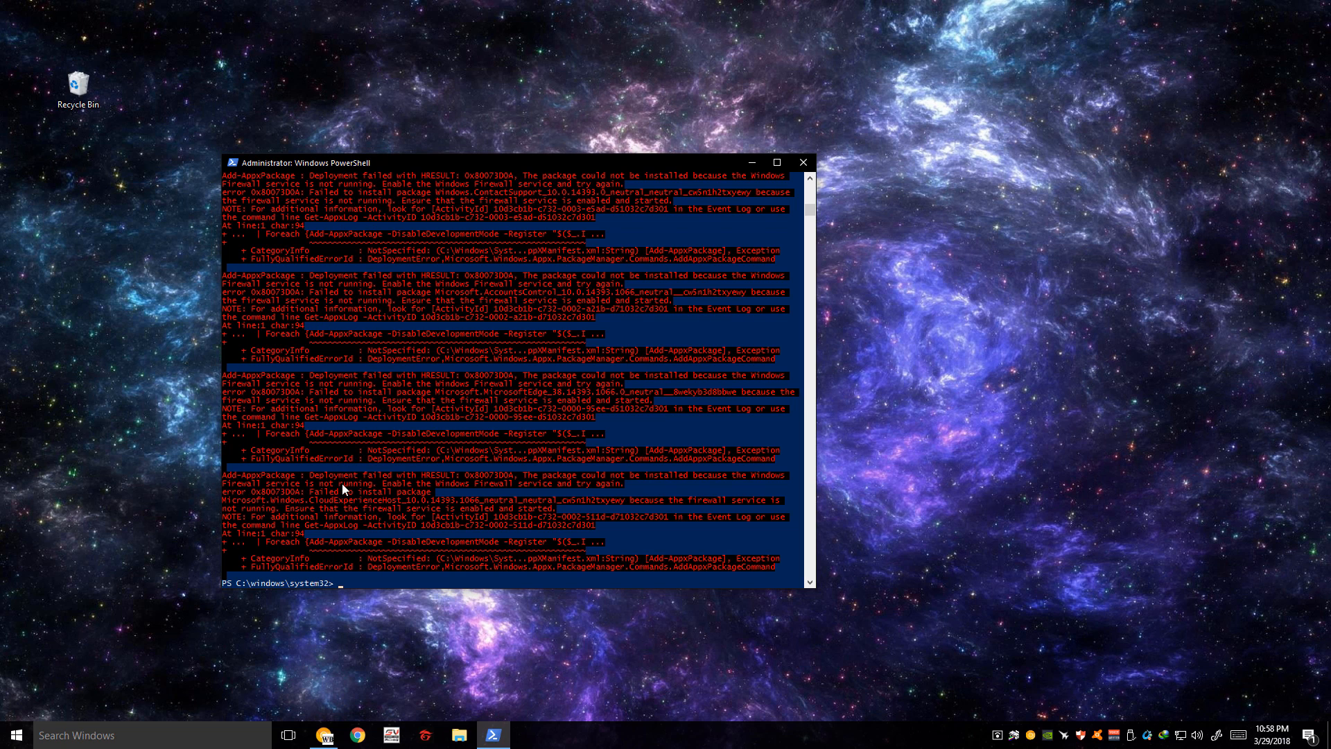
pyautogui.moveTo(427, 487)
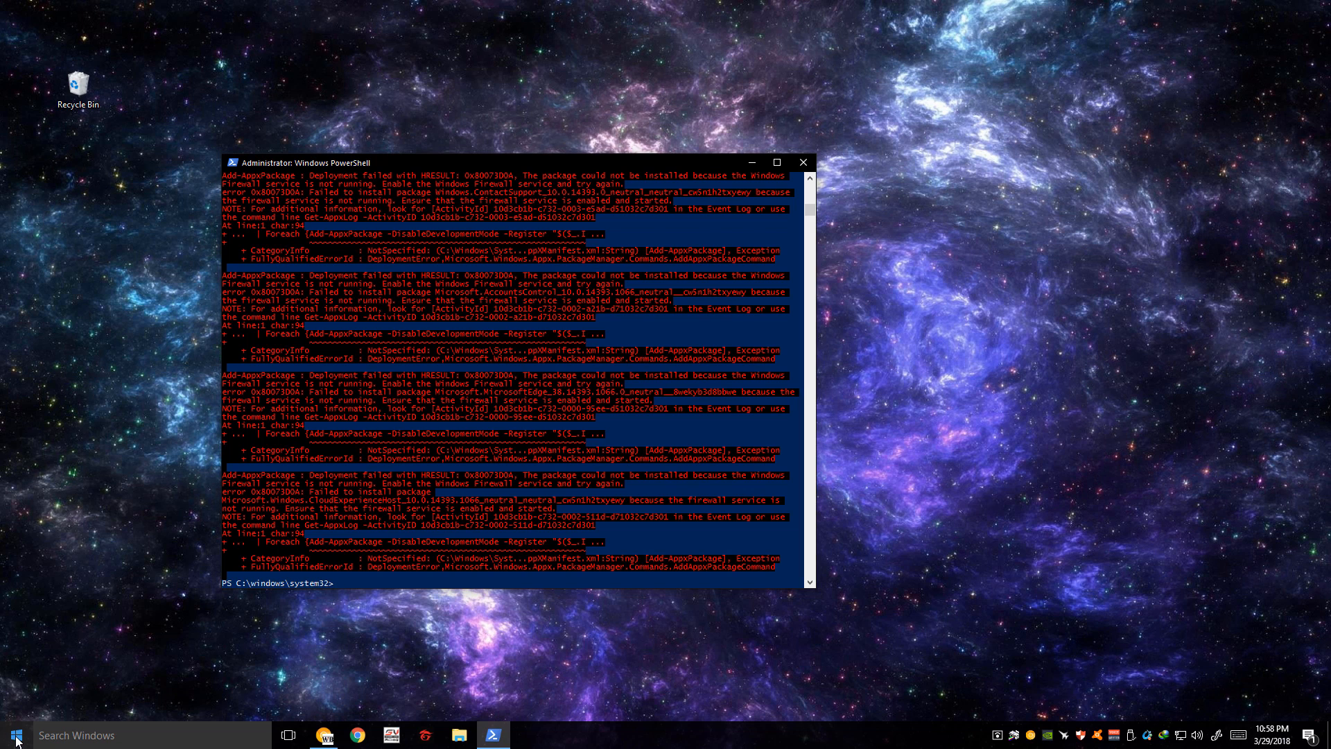
# Step: Reach Windows Firewall via Control Panel's System and Security and turn it on with recommended settings
pyautogui.rightClick(14, 734)
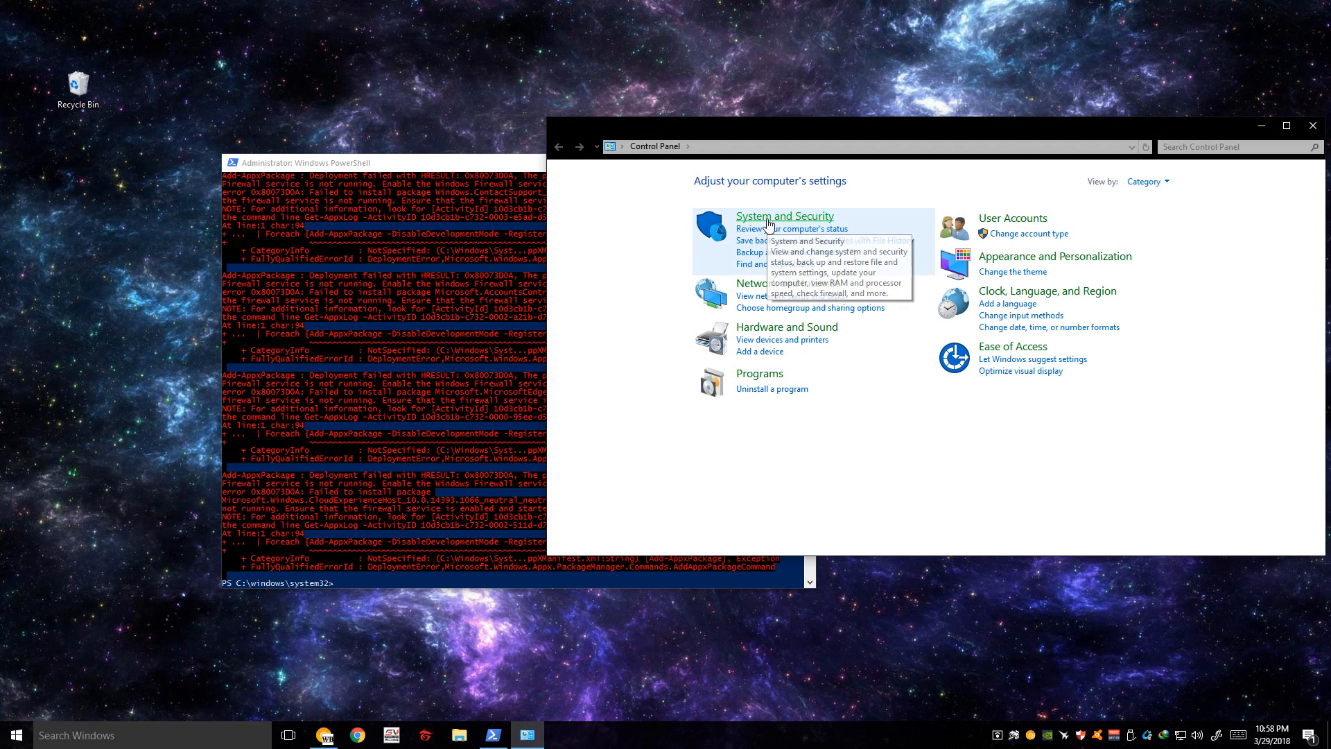
pyautogui.click(785, 216)
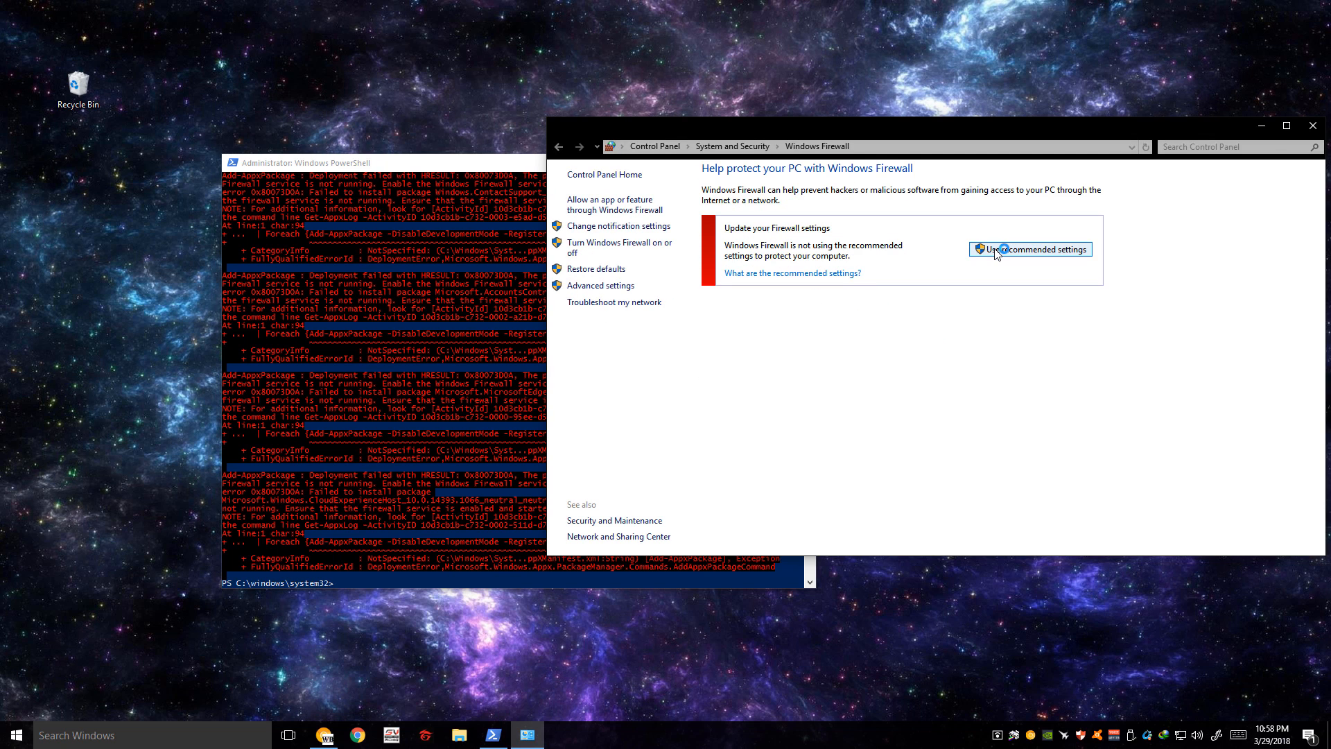
pyautogui.click(1030, 248)
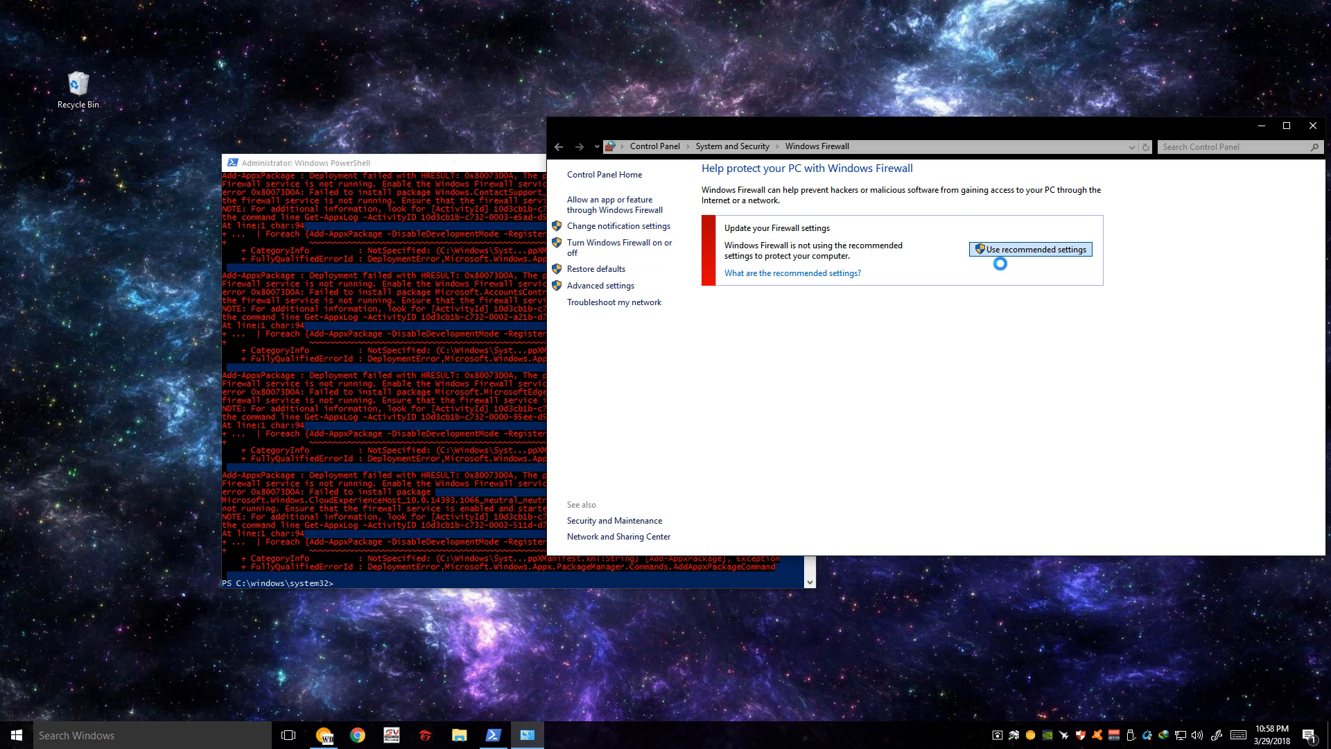
pyautogui.click(1031, 248)
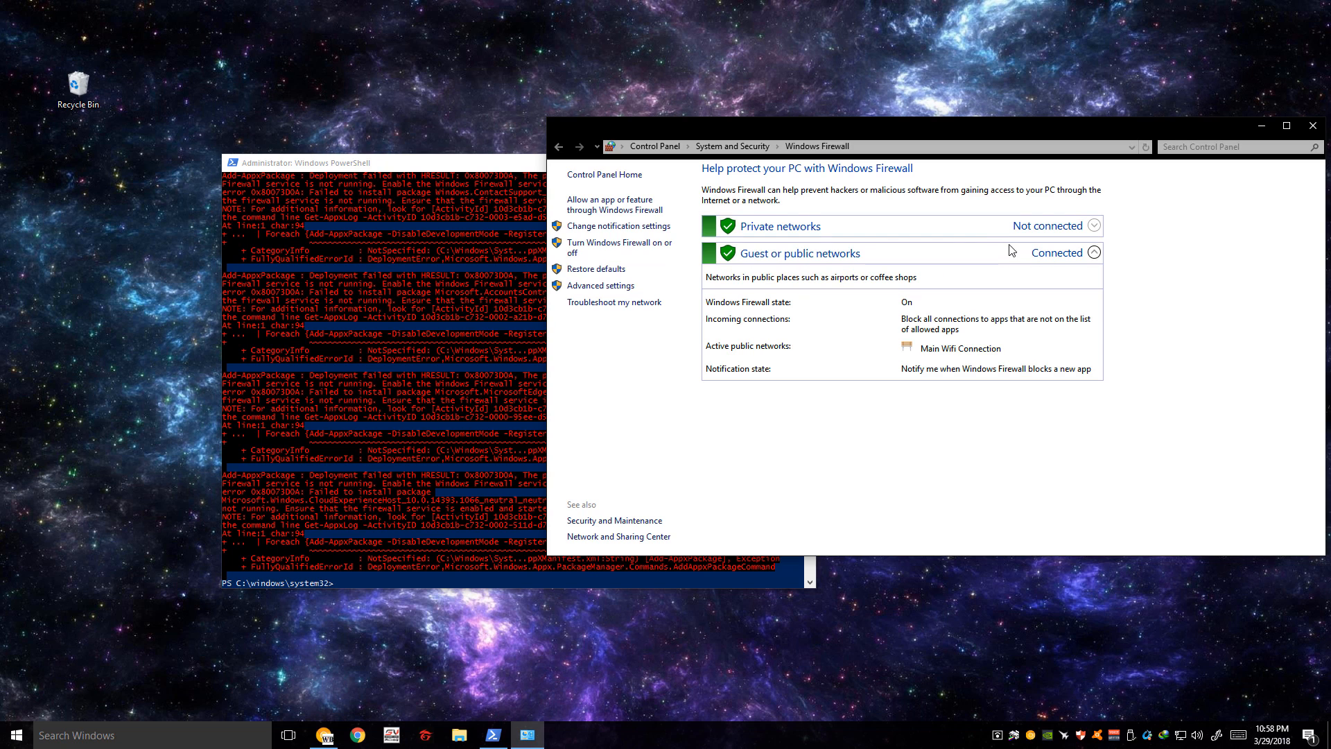
pyautogui.moveTo(441, 477)
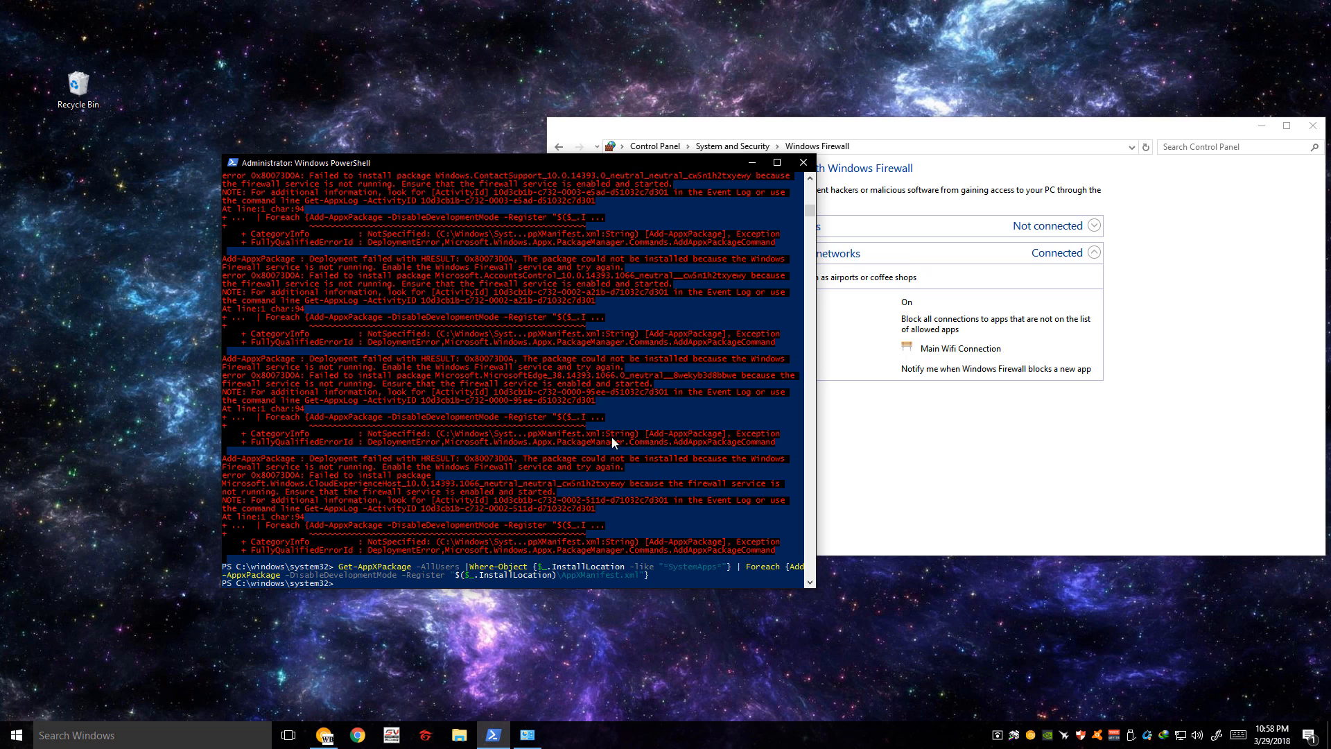
pyautogui.moveTo(614, 536)
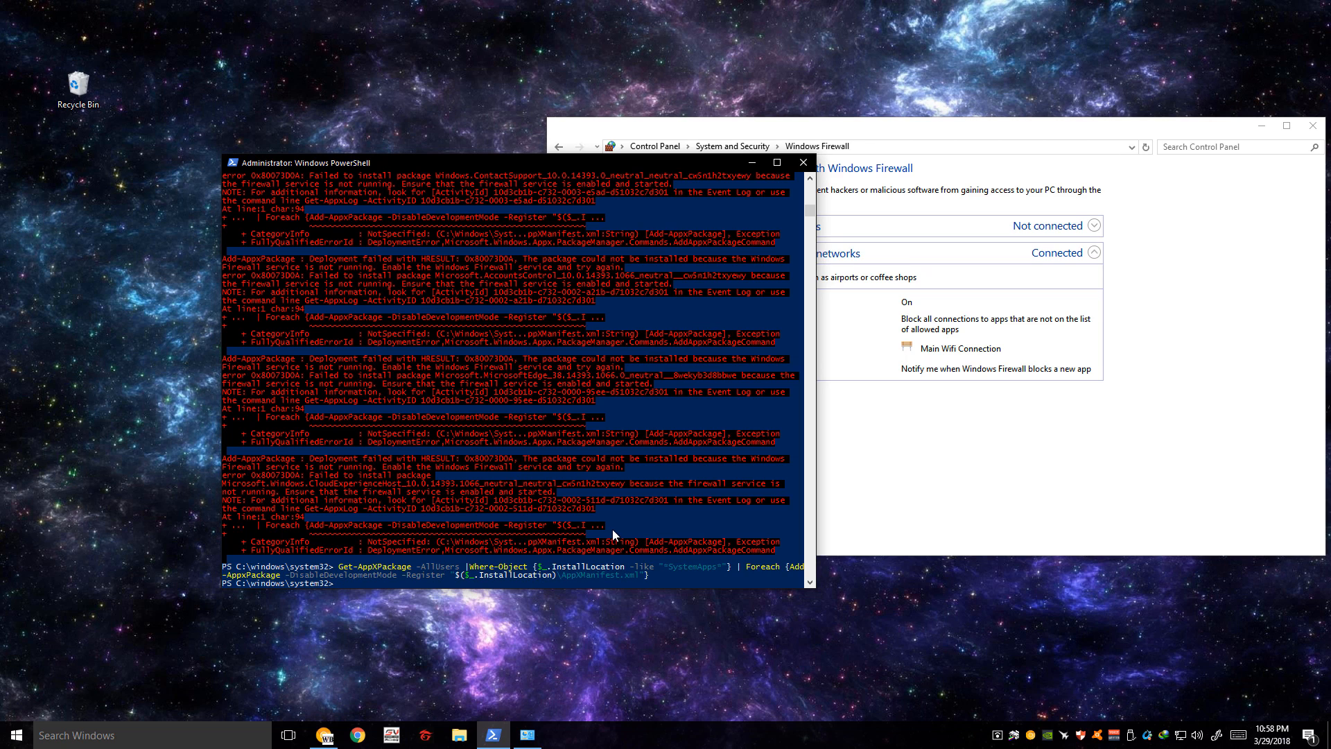
# Step: Test the taskbar search box by typing 'adsadpas' into it
pyautogui.click(13, 735)
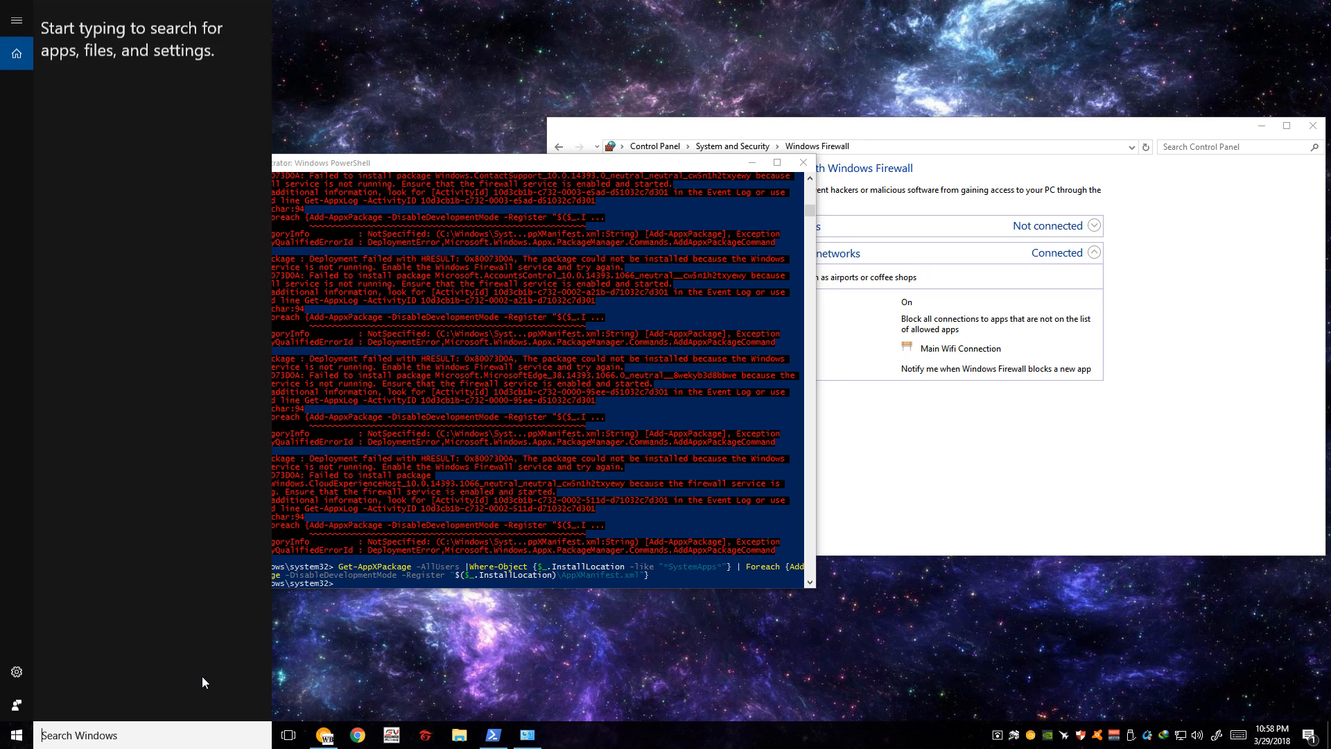
pyautogui.write('adsadpas')
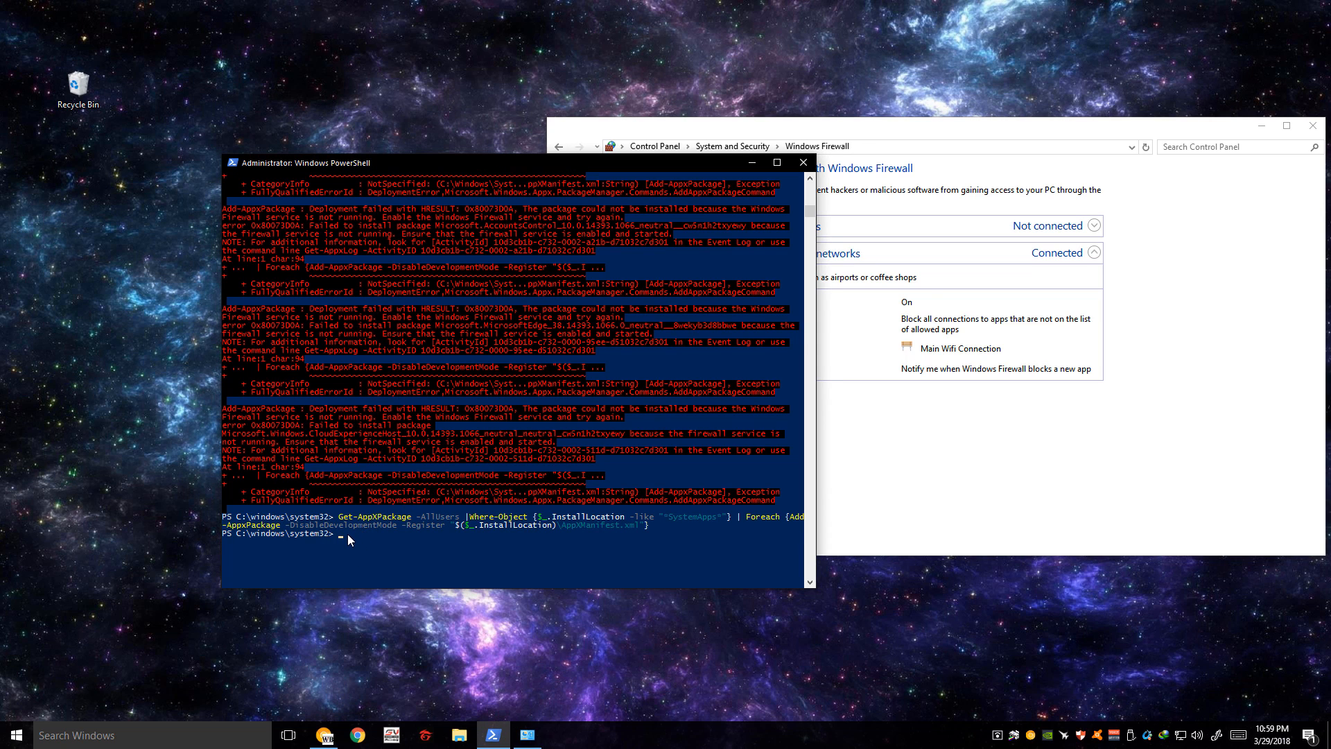
# Step: Enter the $manifest Microsoft.WindowsStore AppxManifest.xml re-registration command in PowerShell
pyautogui.write("$manifest = (Get-AppxPackage Microsoft.WindowsStore).InstallLocation + '\\AppxManifest.xml' ; Add-AppxPackage -DisableDevelopmentMode -Register $manifest")
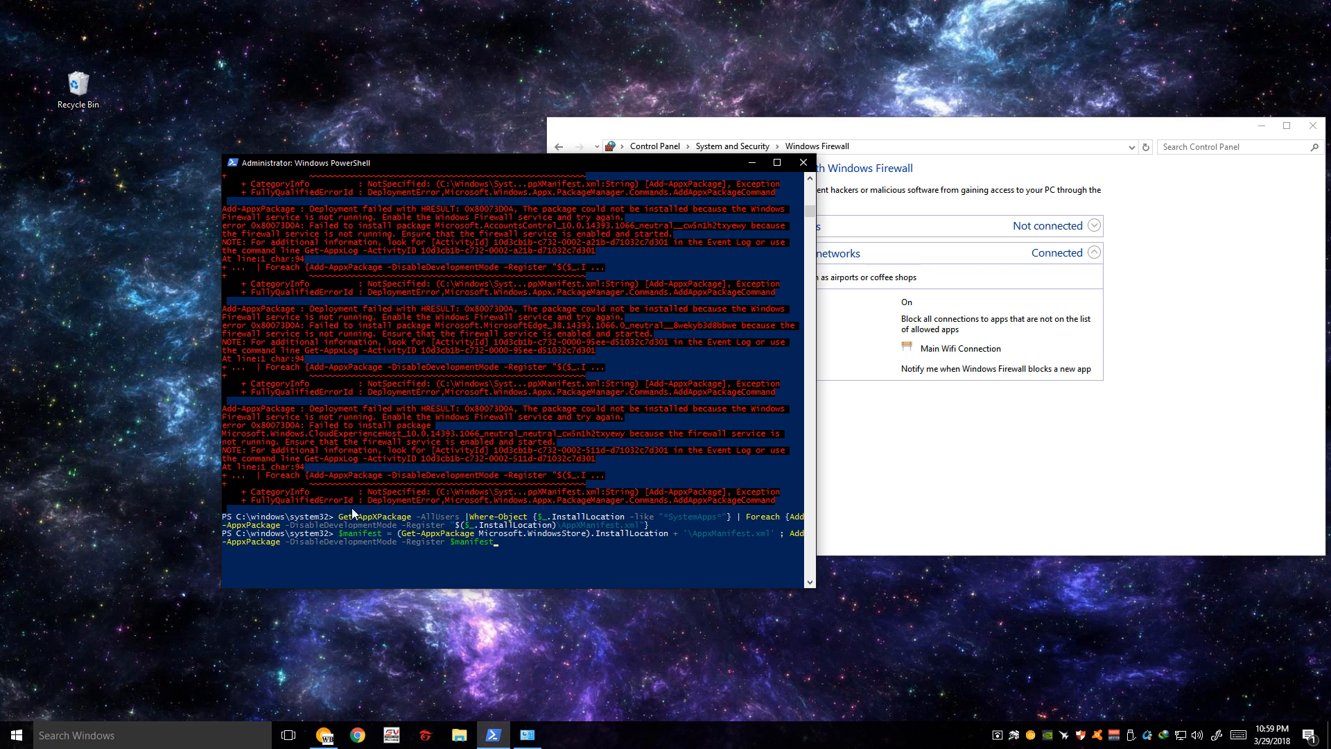
pyautogui.moveTo(484, 521)
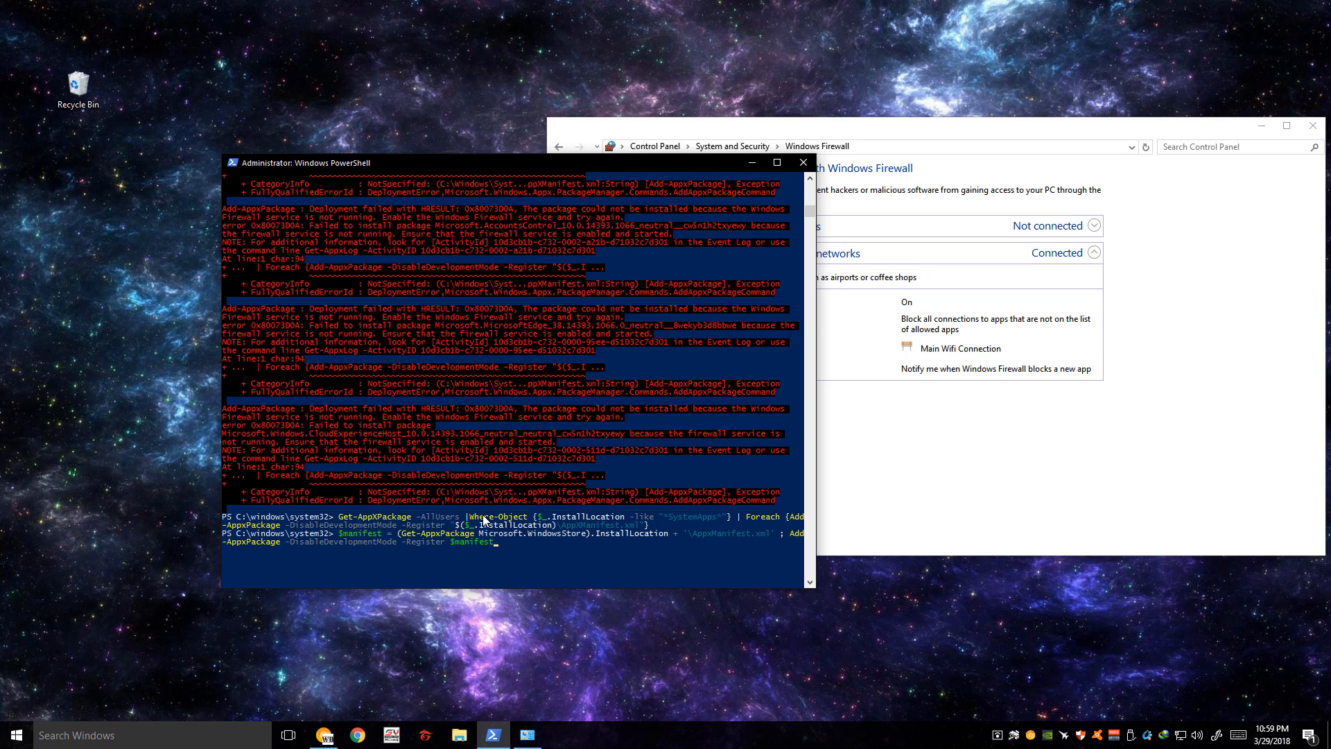
pyautogui.moveTo(107, 685)
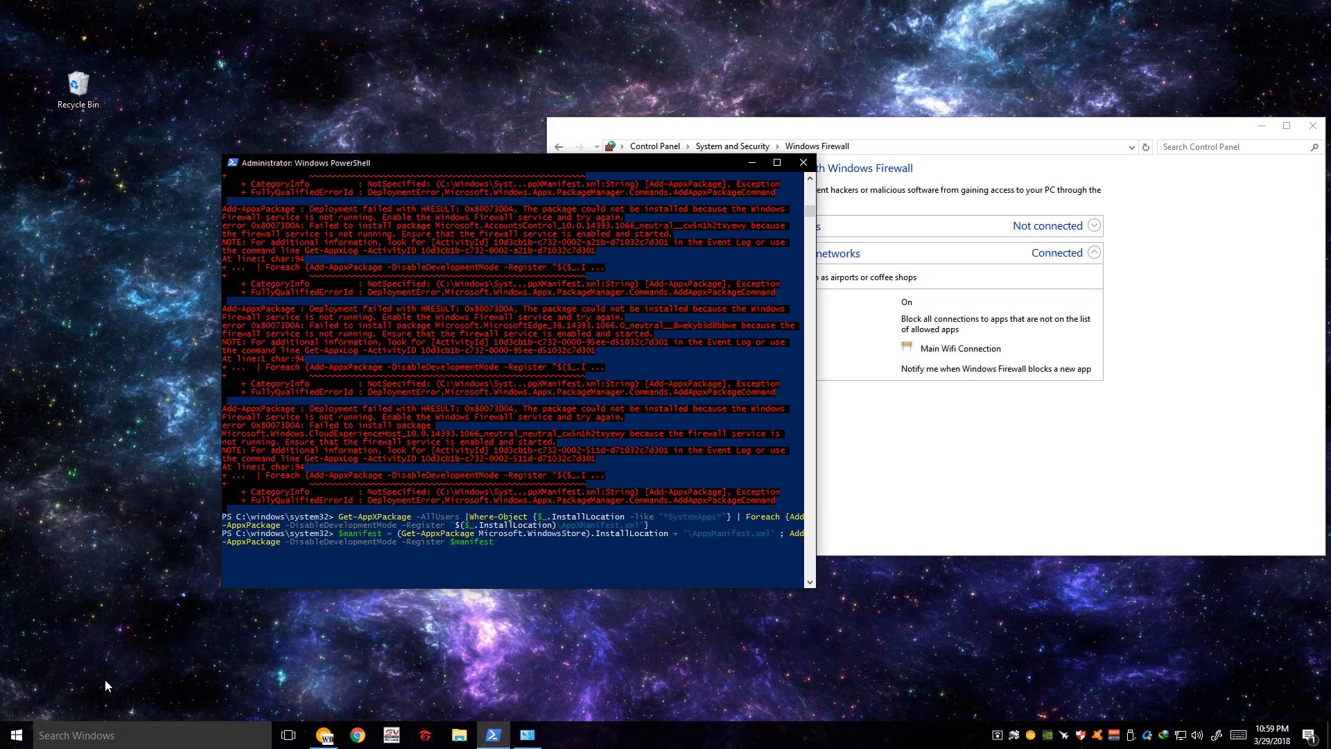
pyautogui.rightClick(15, 735)
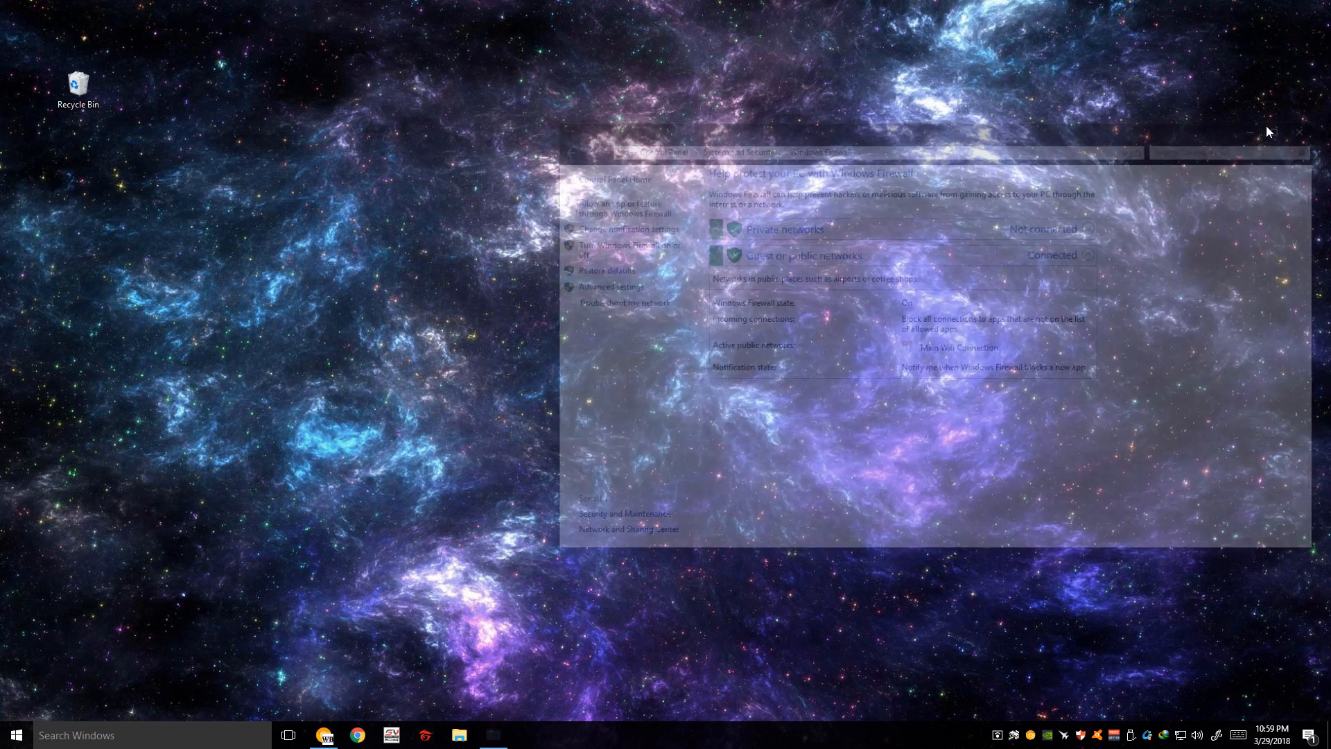
# Step: Test Start menu search by searching 'popoa', then dismiss it for a clean desktop
pyautogui.click(1299, 132)
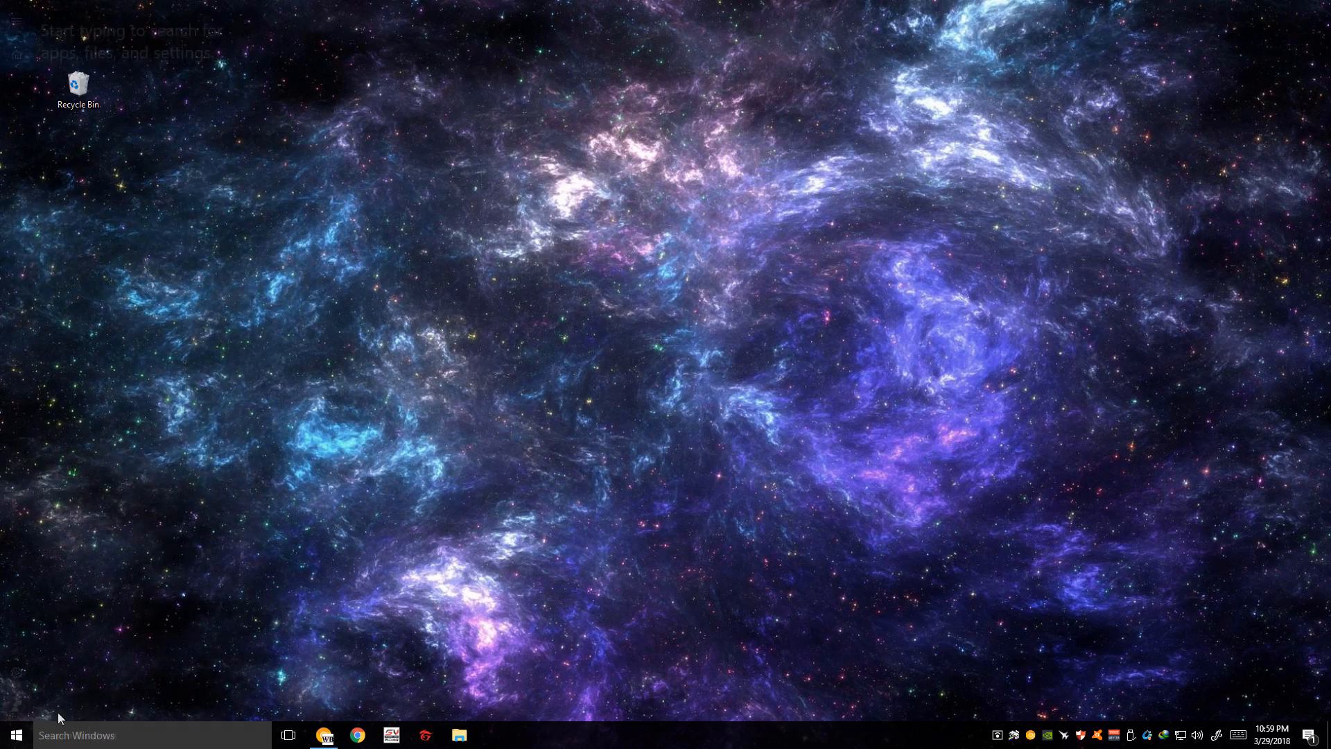
pyautogui.write('popoa')
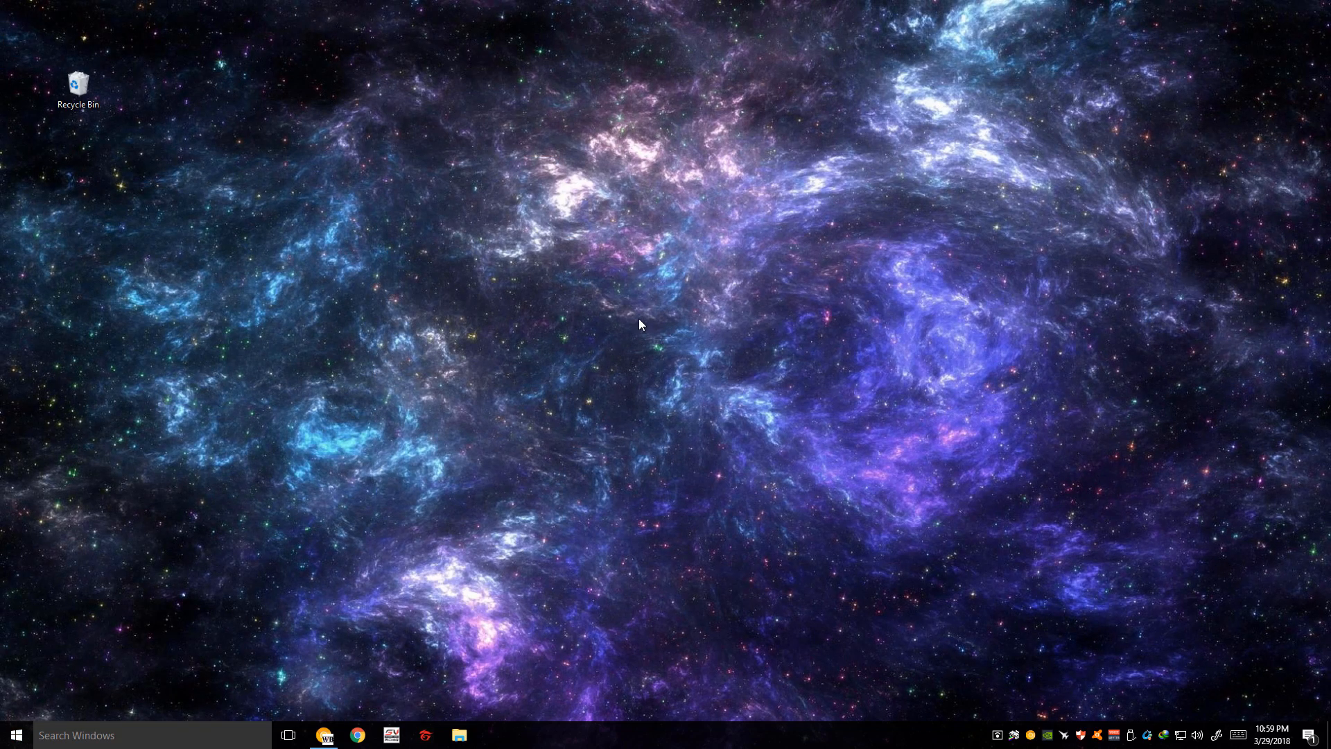
pyautogui.moveTo(682, 406)
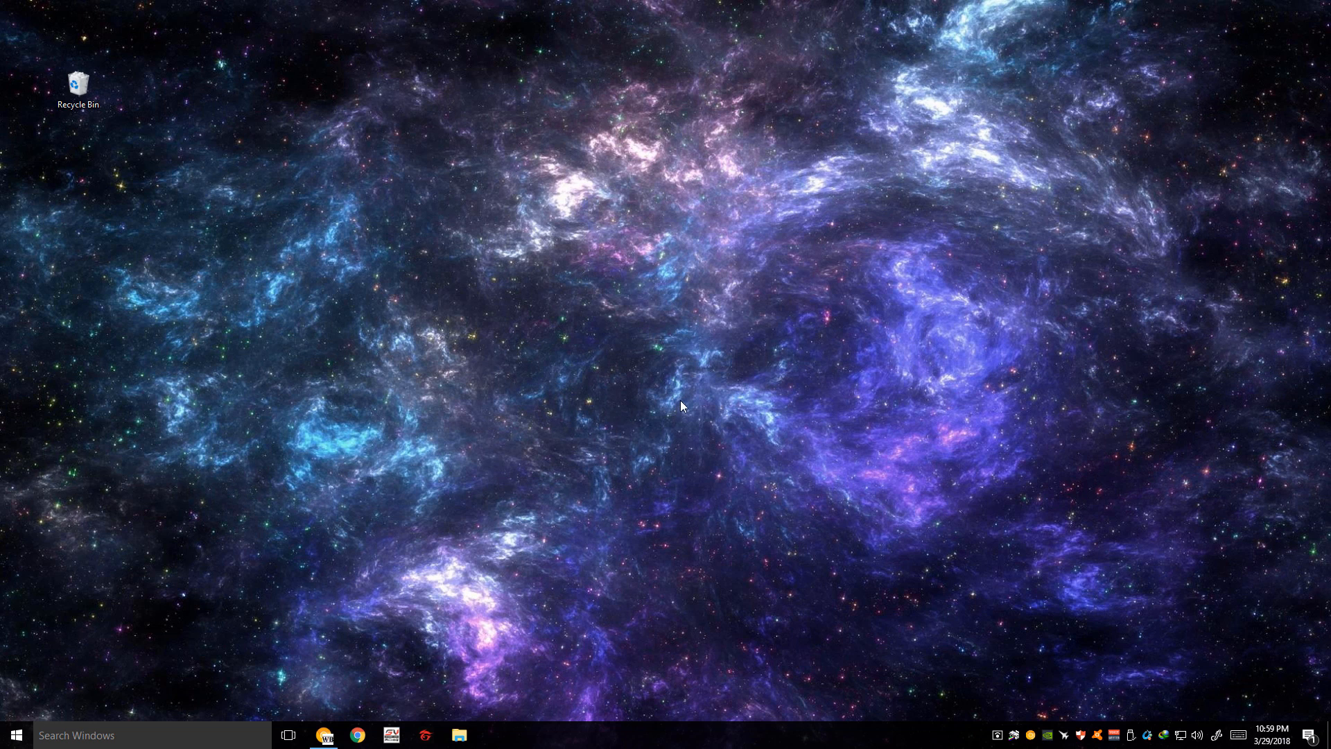
pyautogui.moveTo(675, 387)
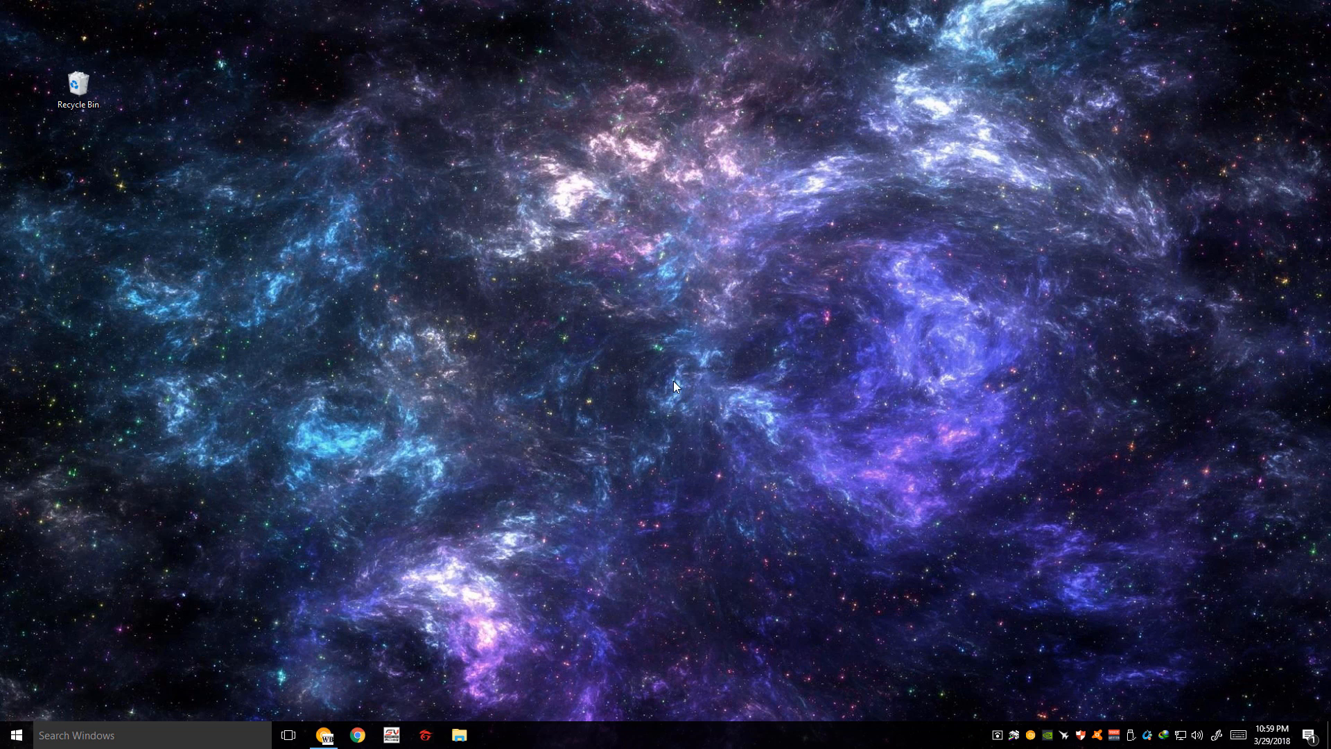
pyautogui.moveTo(683, 373)
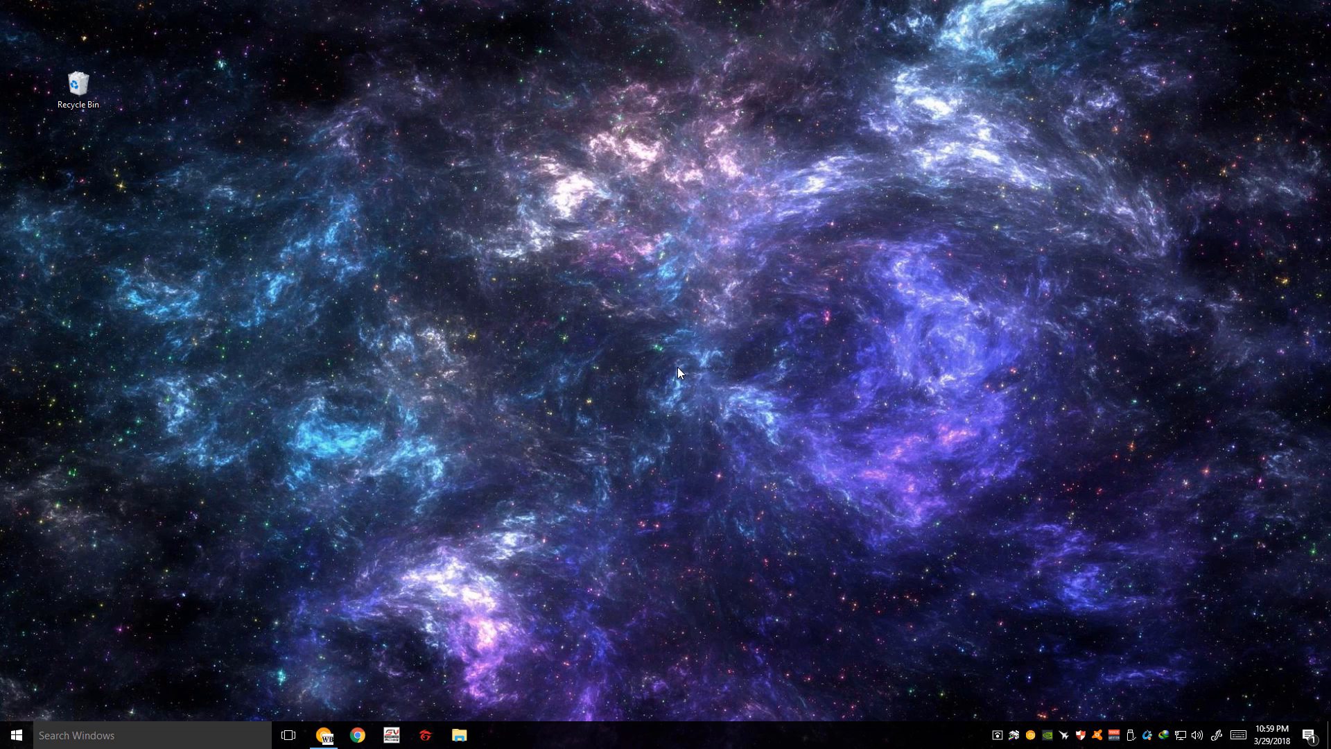
pyautogui.moveTo(660, 364)
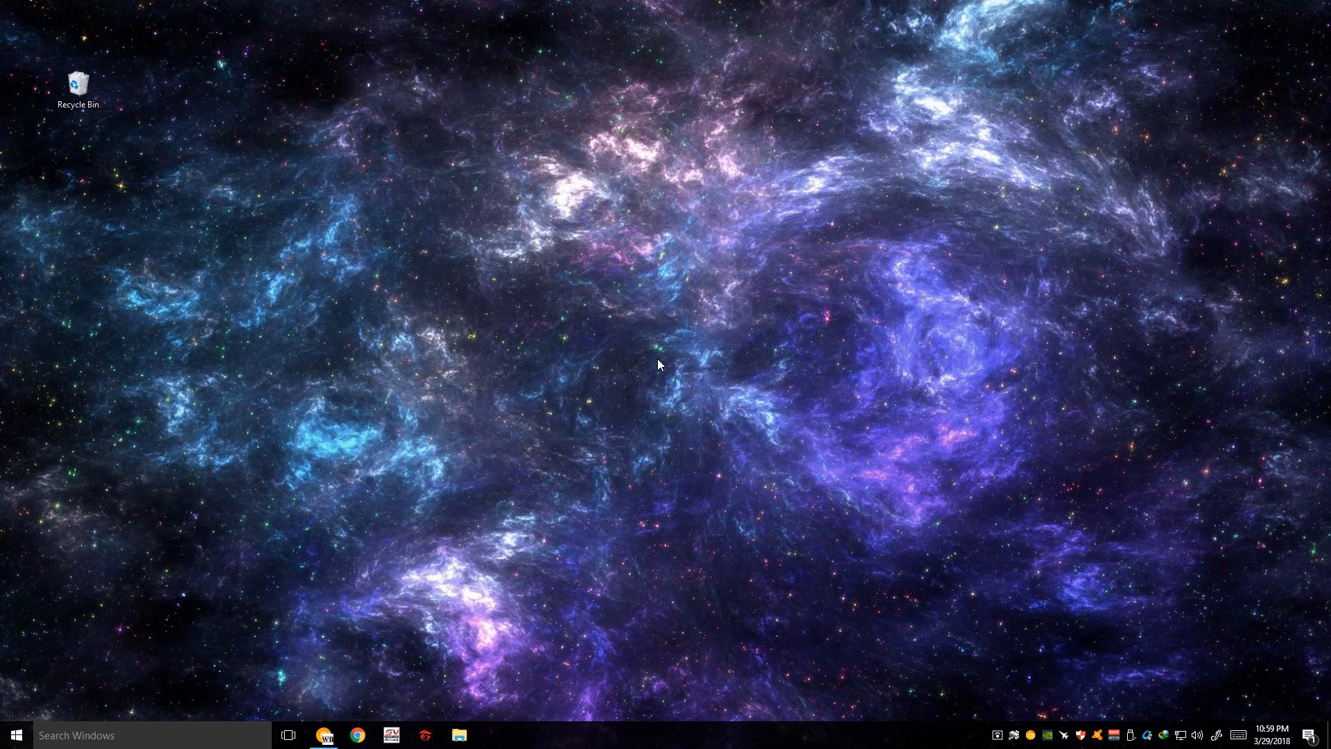